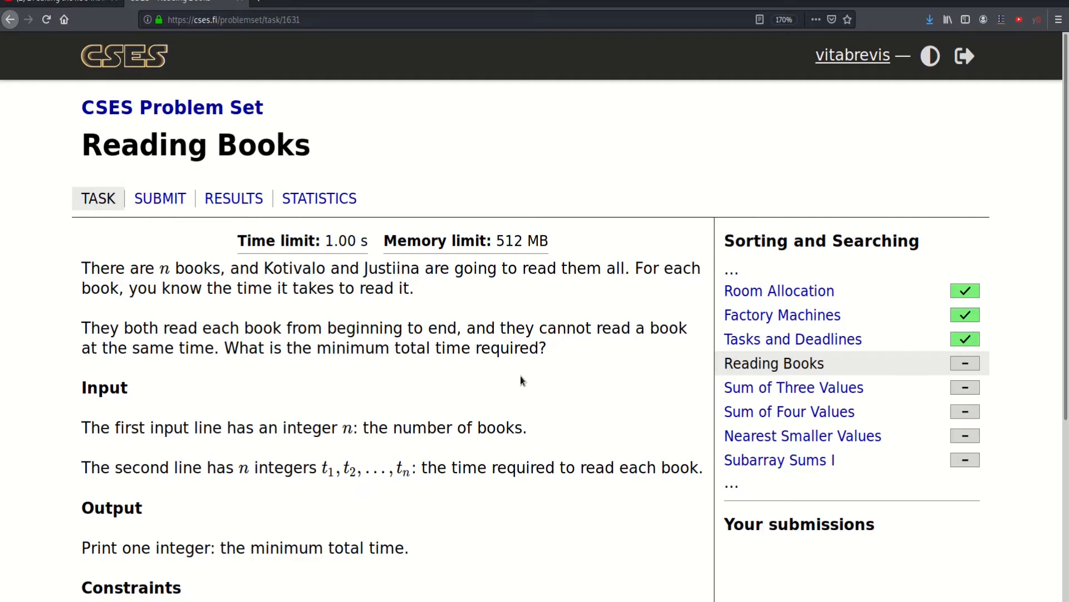
mouse_move(525, 379)
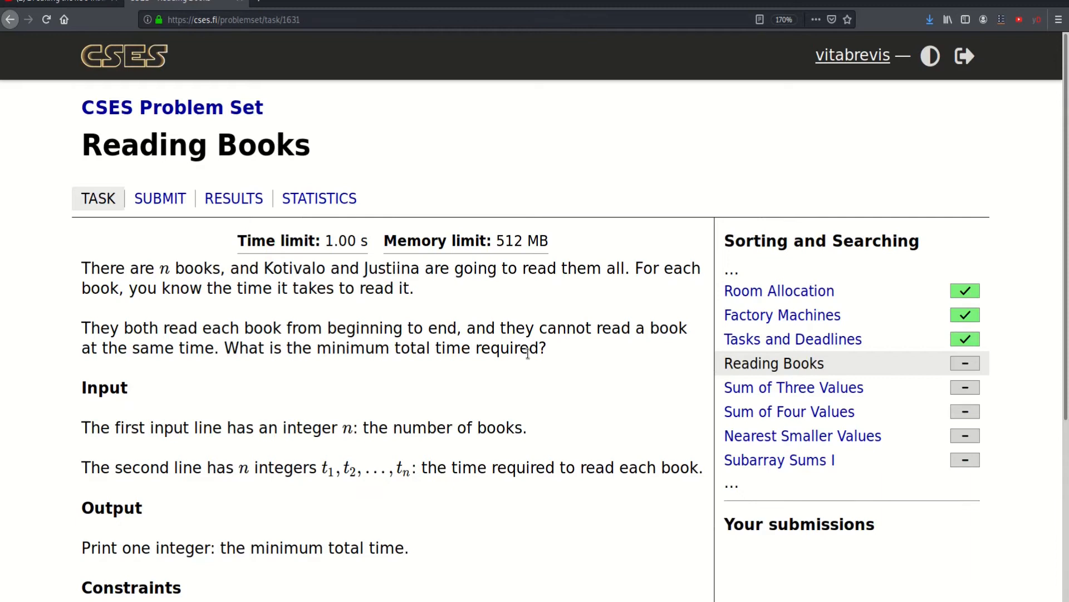
Scroll the Reading Books page to the constraints and example (3 / 2 8 3, output 16).
scroll("down", 3)
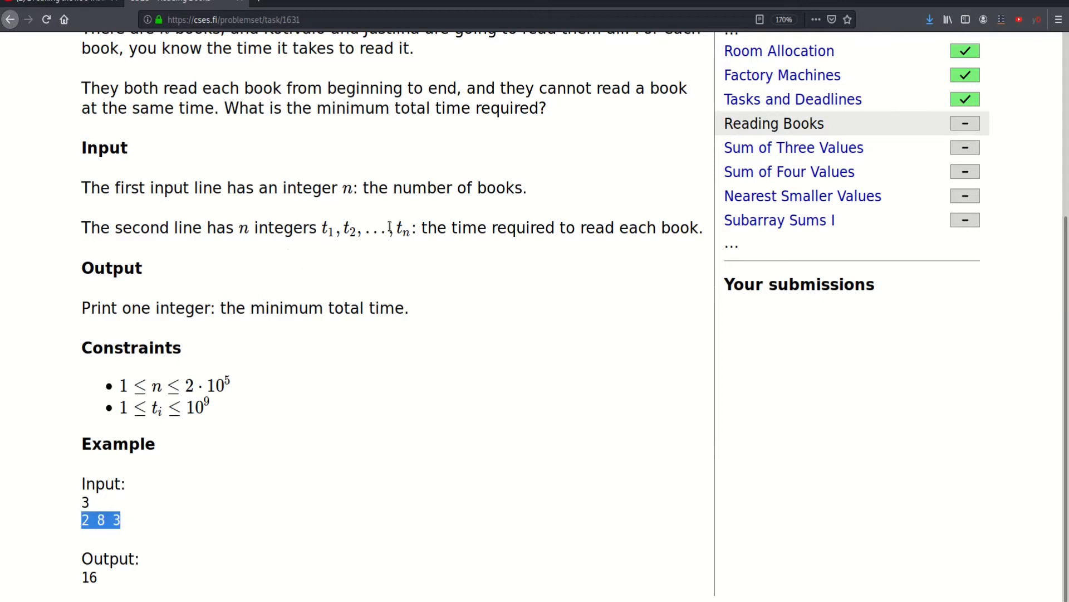
mouse_move(136, 537)
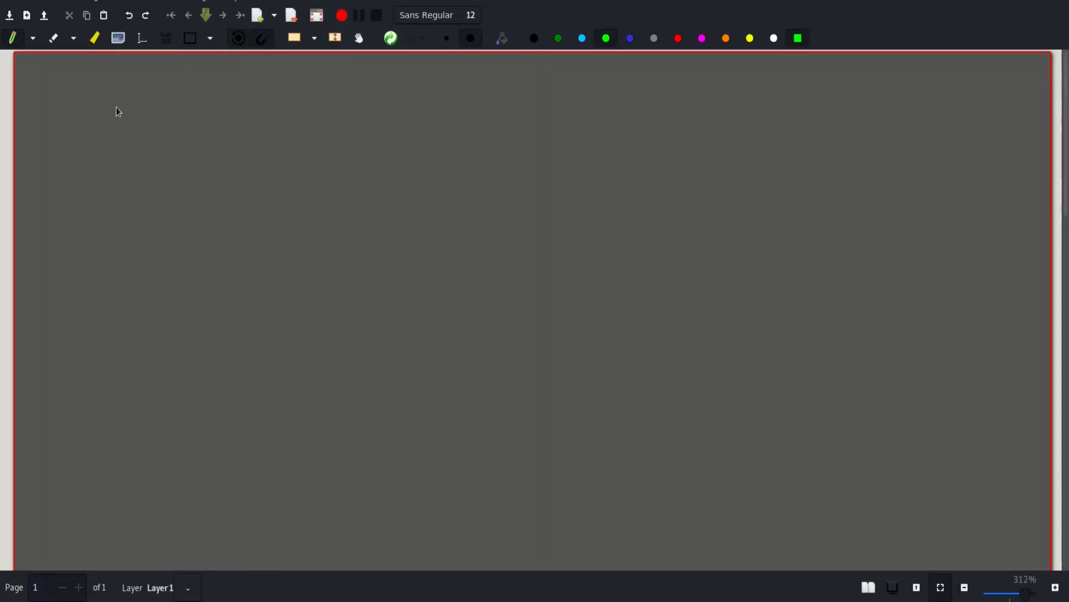
Handwrite the example input 3 and 2 8 3, with K and J column headings.
left_click_drag(120, 103, 130, 140)
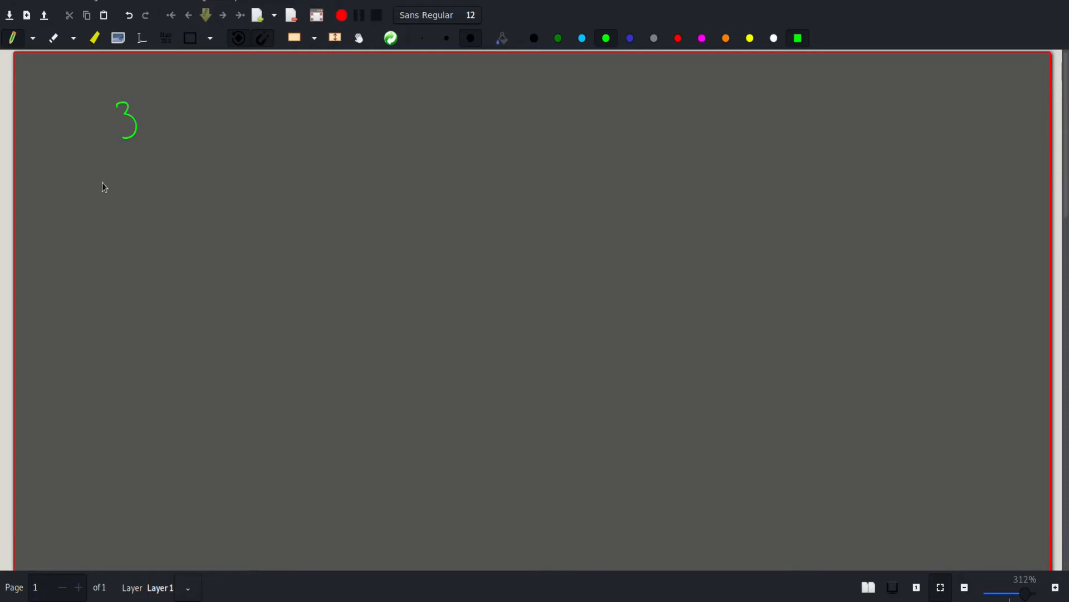
left_click_drag(104, 177, 100, 208)
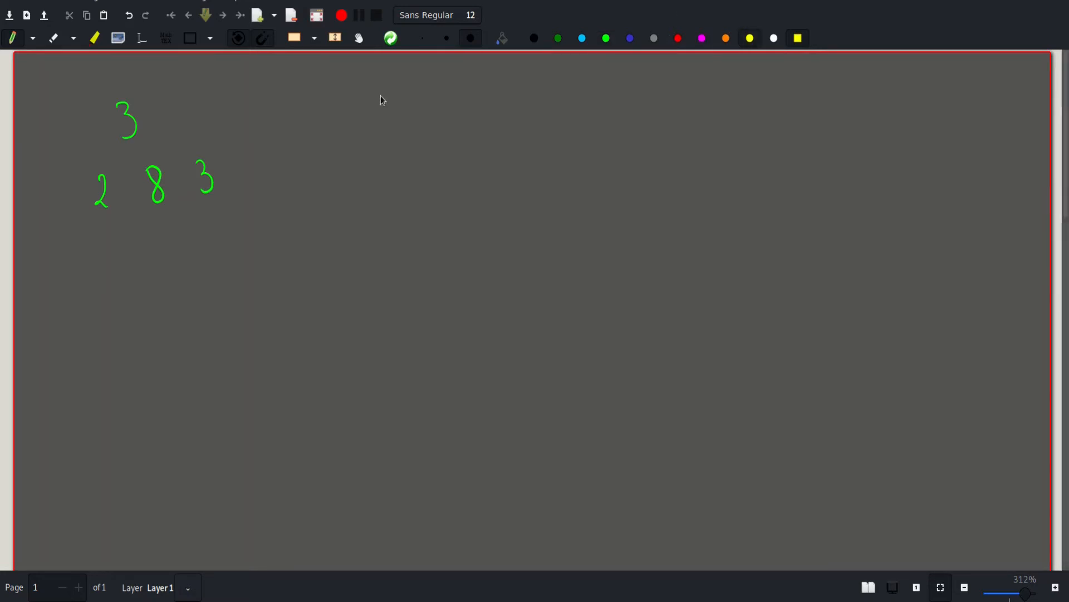
left_click_drag(395, 85, 380, 109)
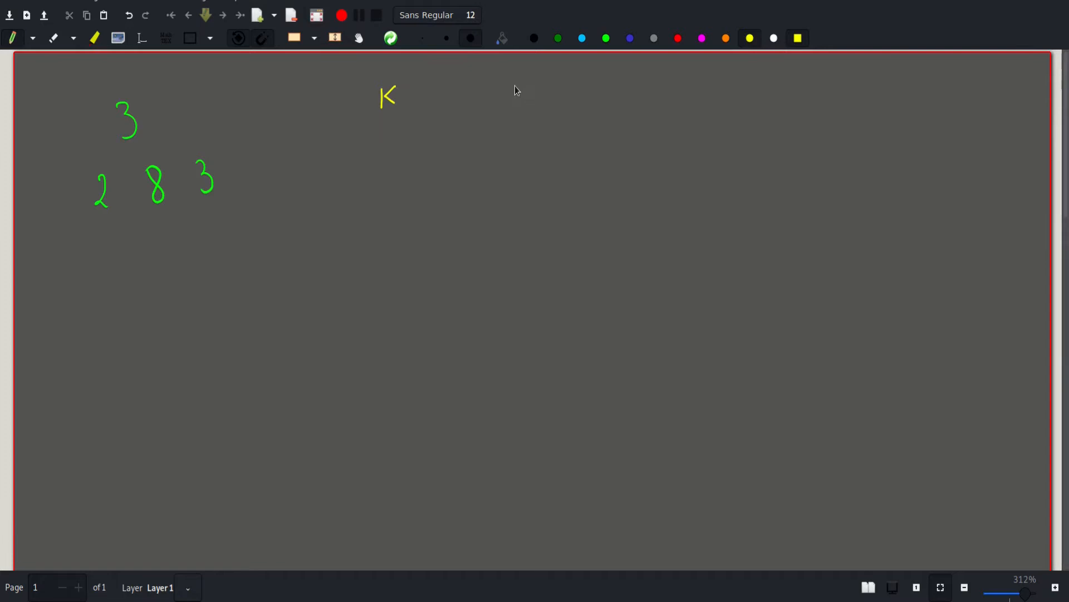
left_click_drag(519, 80, 510, 109)
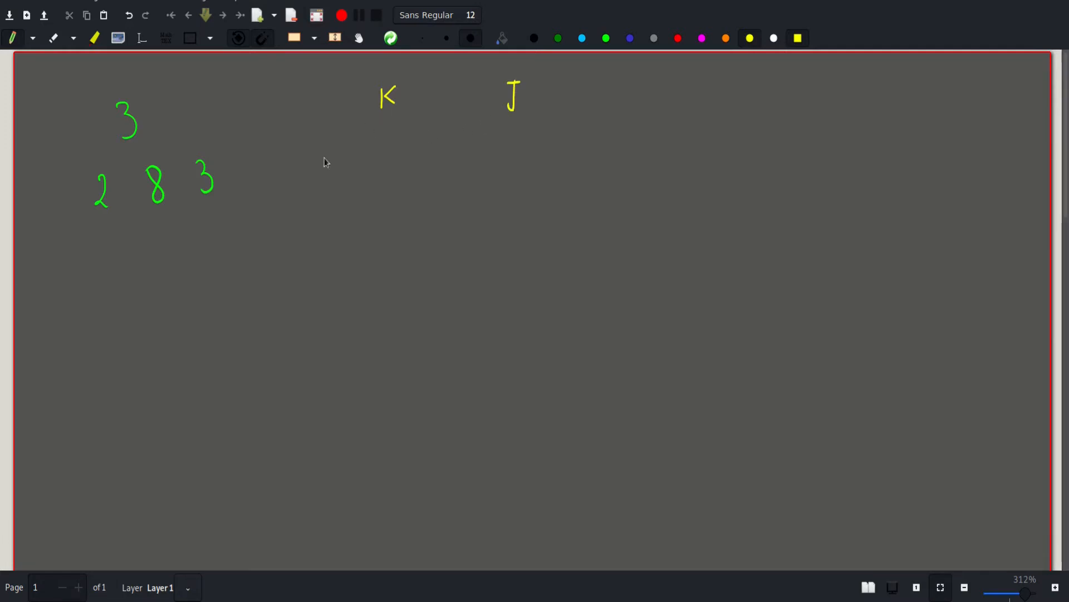
mouse_move(382, 132)
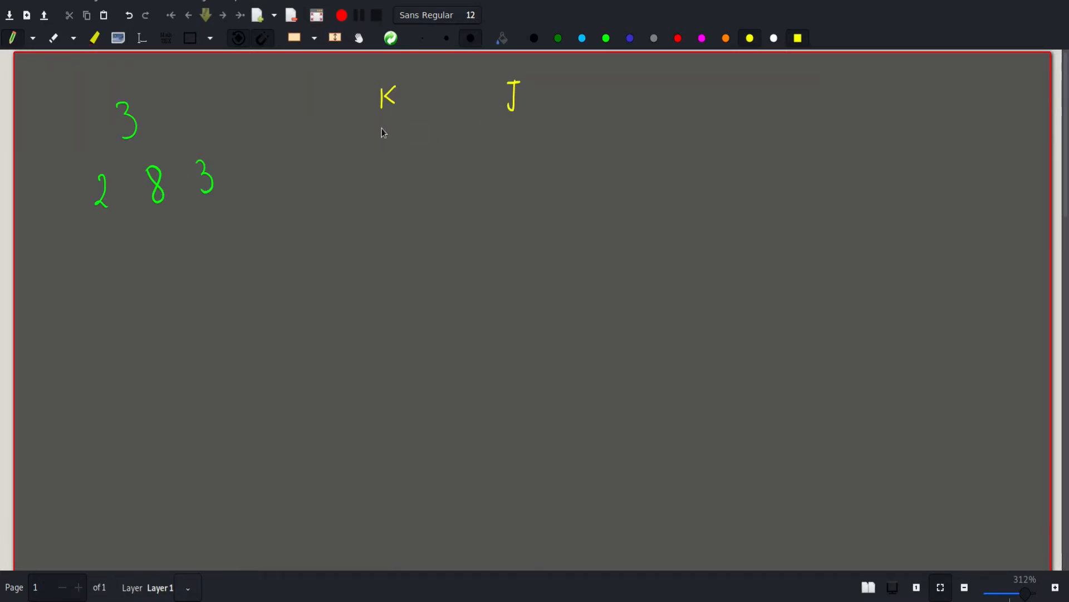
mouse_move(398, 142)
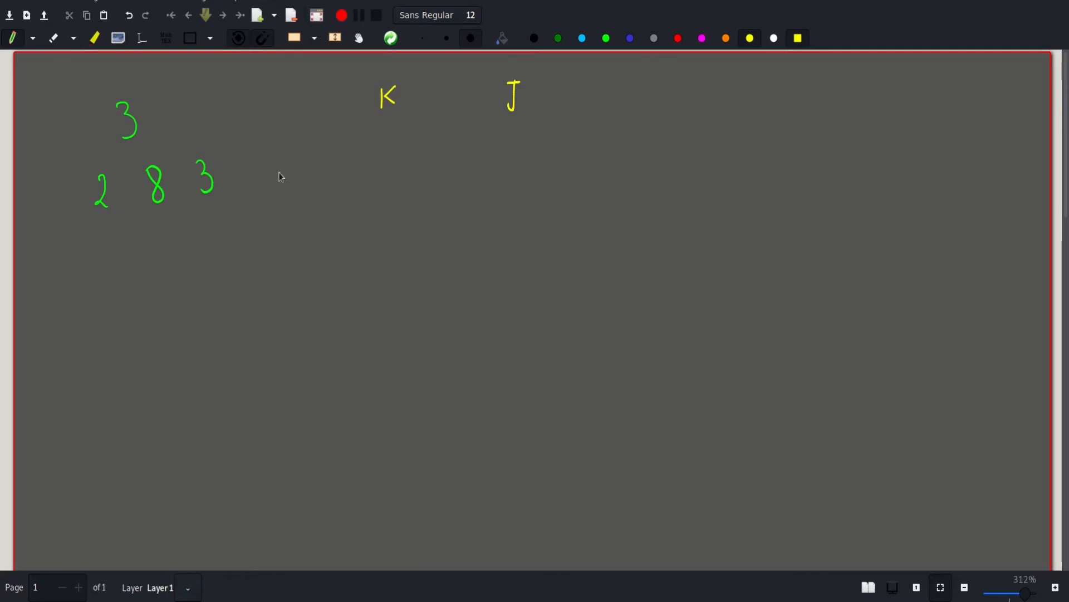
Split the books under K and J: 8 | 2,3 in one row, 2,3 | 8 in another.
left_click_drag(379, 123, 391, 147)
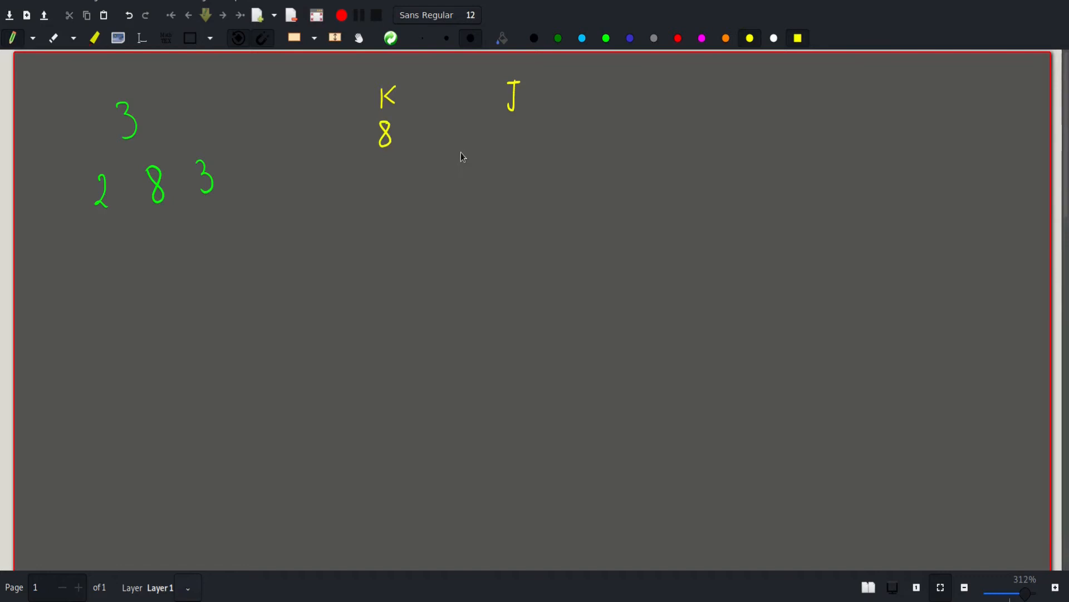
mouse_move(516, 122)
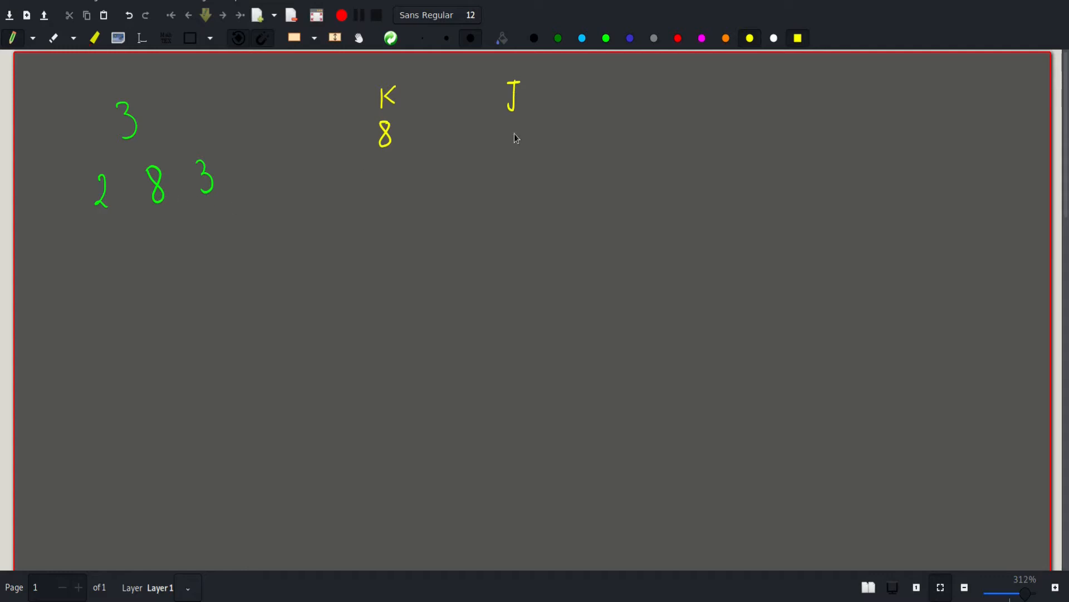
mouse_move(508, 126)
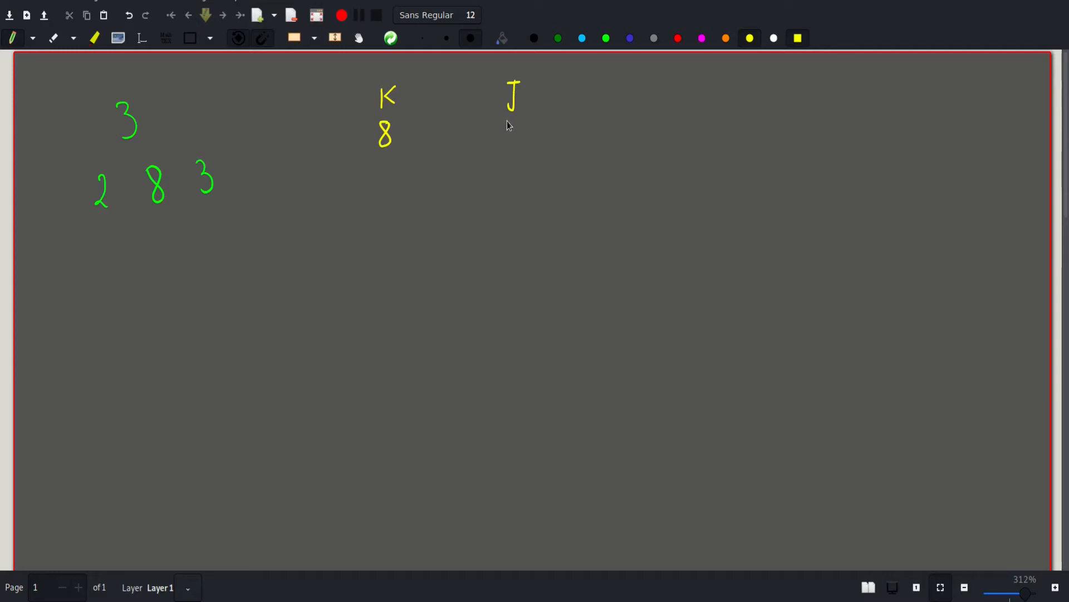
left_click_drag(501, 119, 508, 140)
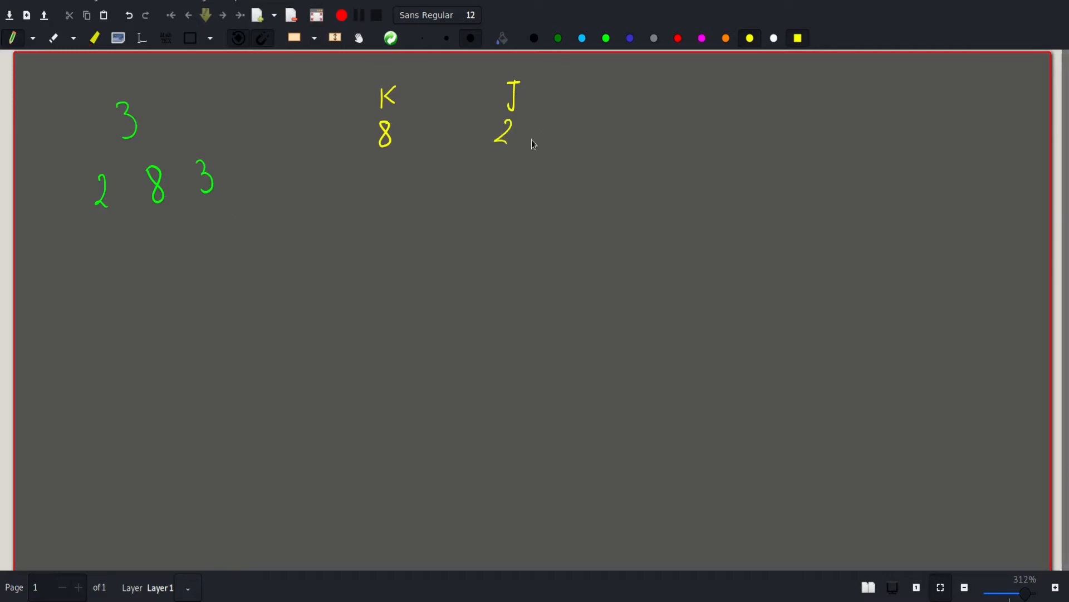
left_click_drag(522, 136, 549, 126)
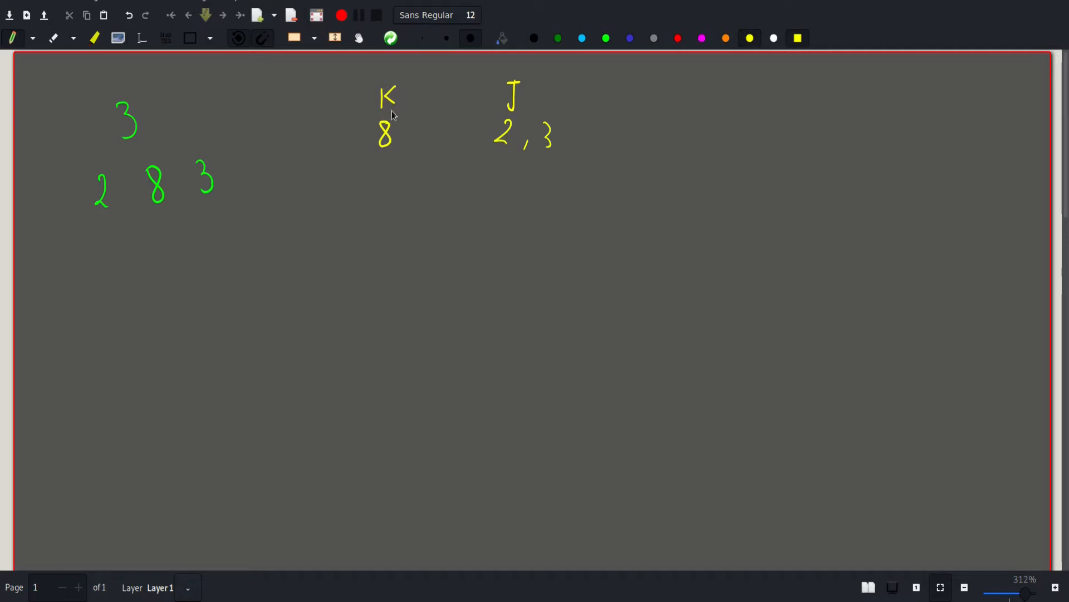
mouse_move(394, 141)
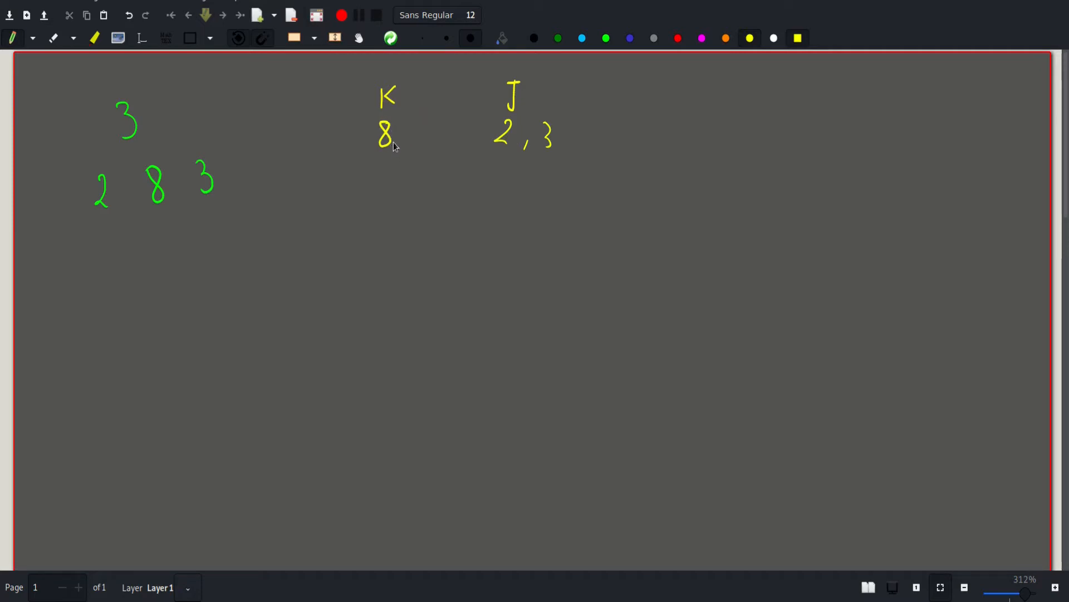
mouse_move(450, 168)
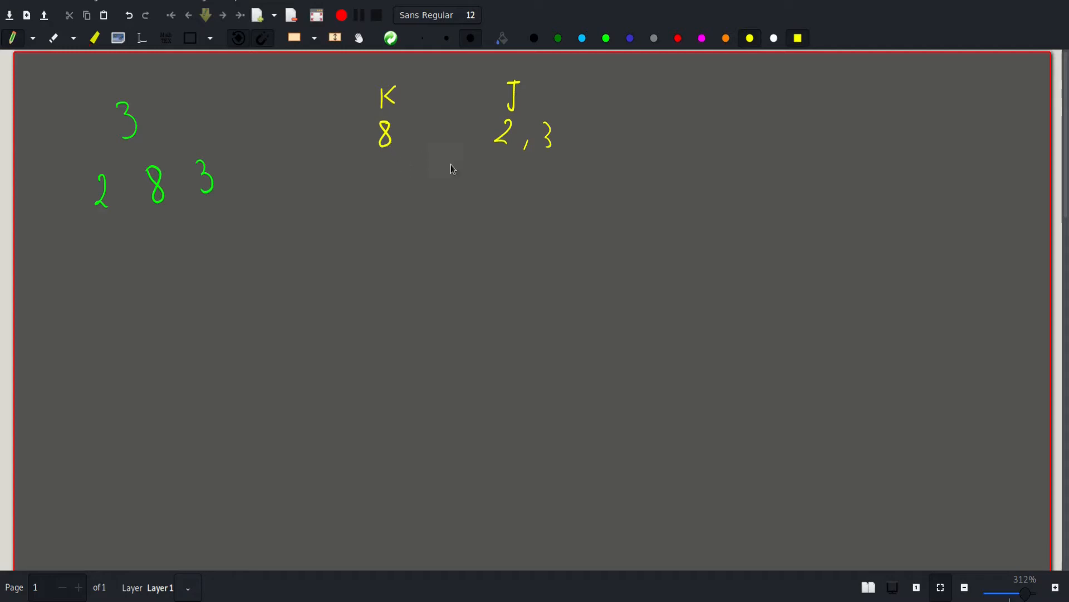
mouse_move(525, 188)
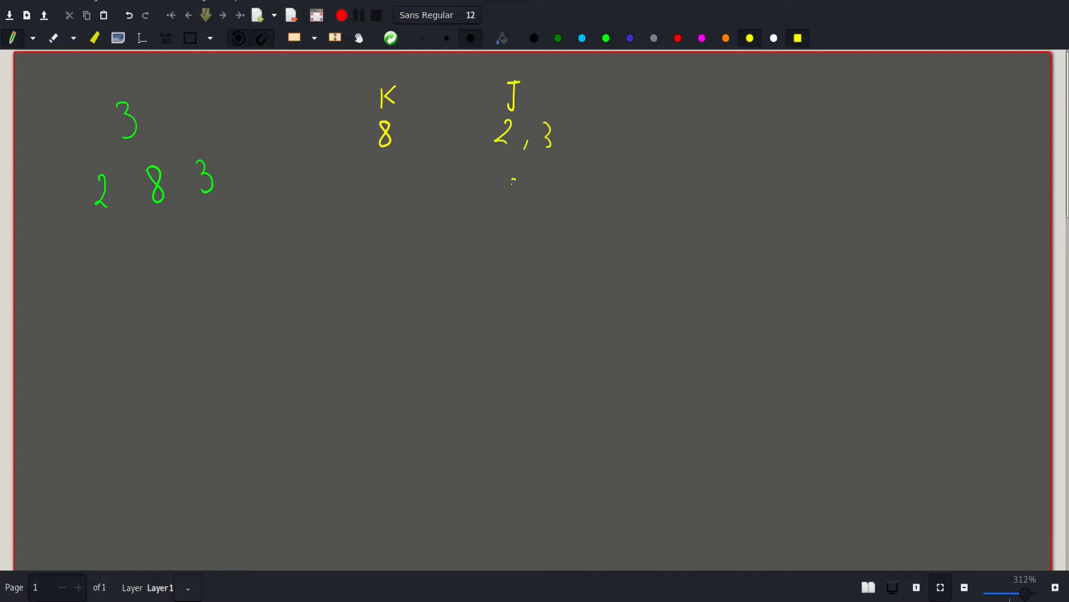
left_click_drag(510, 178, 520, 205)
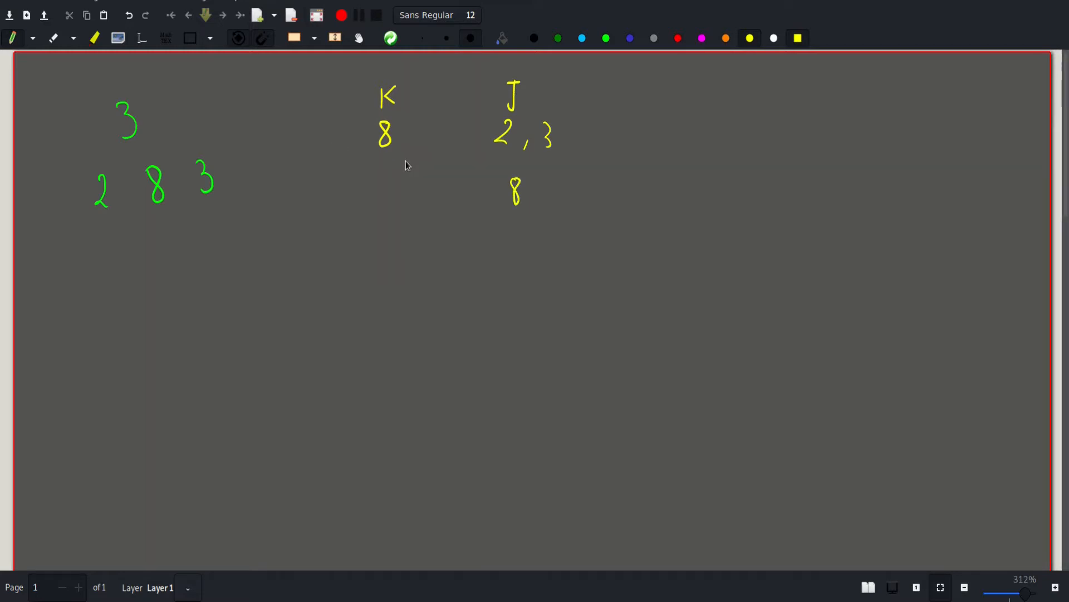
mouse_move(363, 203)
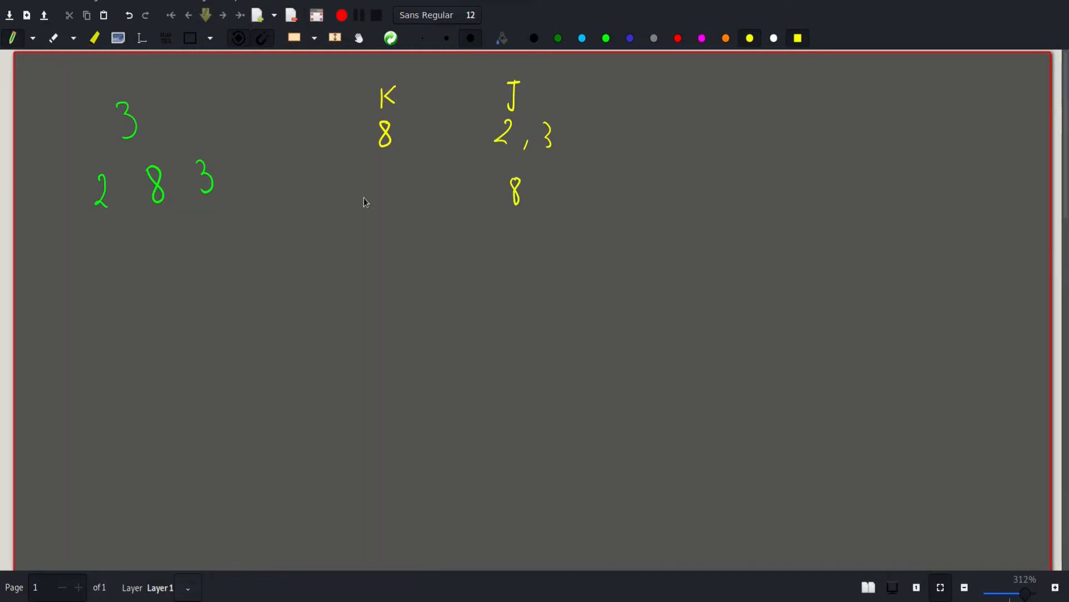
left_click_drag(365, 192, 410, 215)
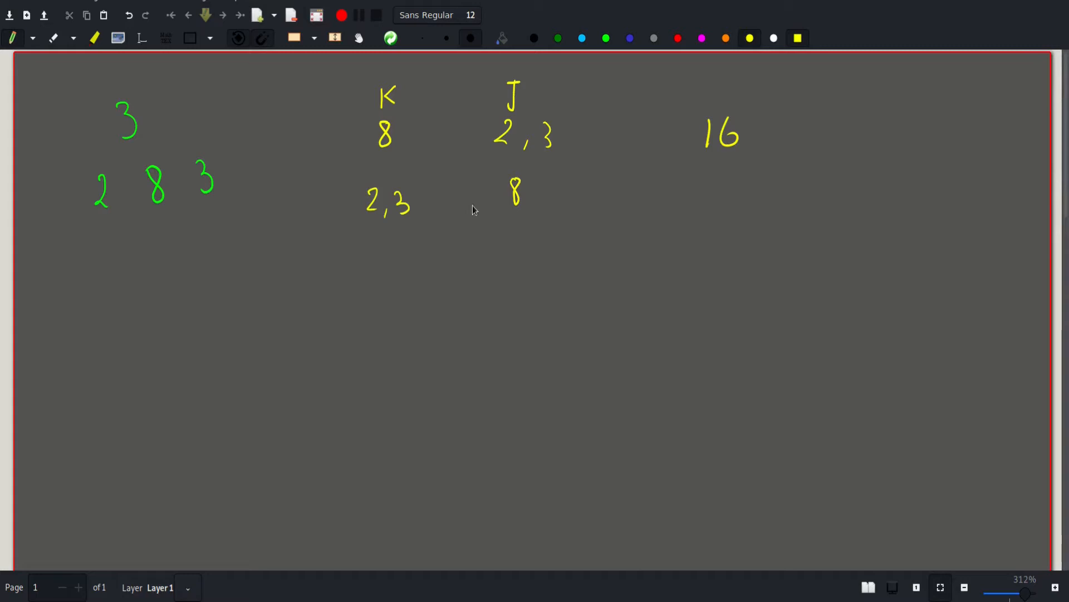
Draw a yellow 8 bar under green 2,3 boxes, then a green 8 bar over yellow 3,2 boxes.
left_click_drag(349, 367, 479, 336)
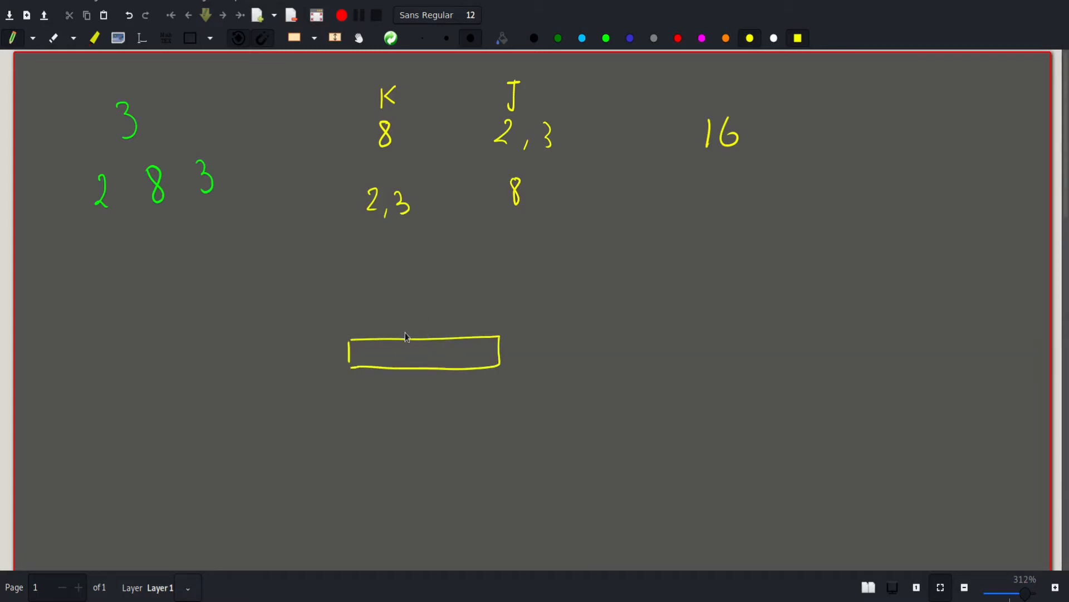
mouse_move(409, 344)
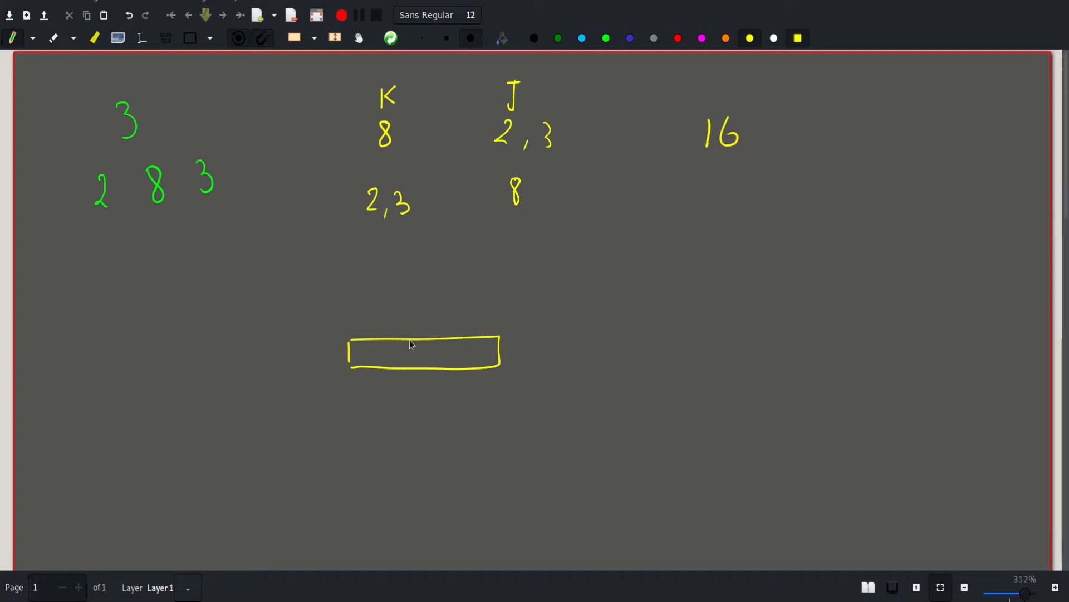
left_click_drag(413, 341, 423, 365)
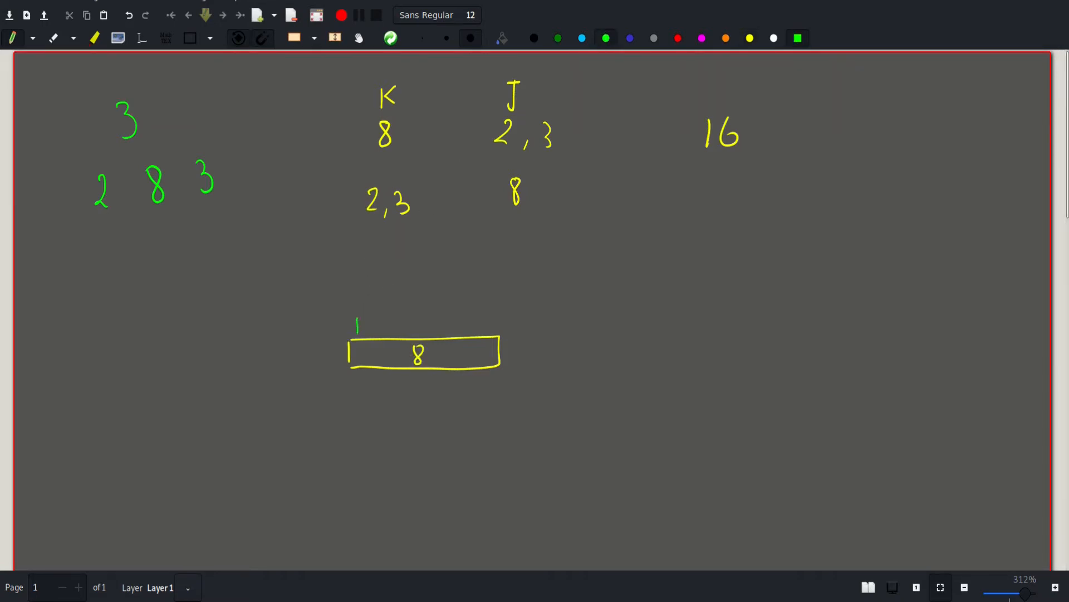
left_click_drag(355, 335, 460, 314)
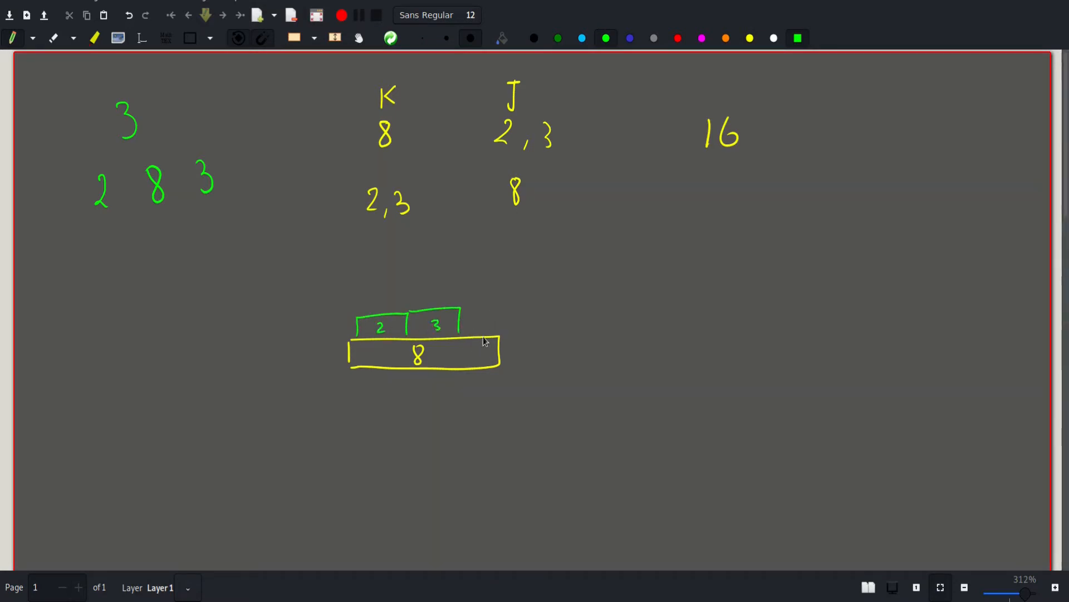
mouse_move(510, 335)
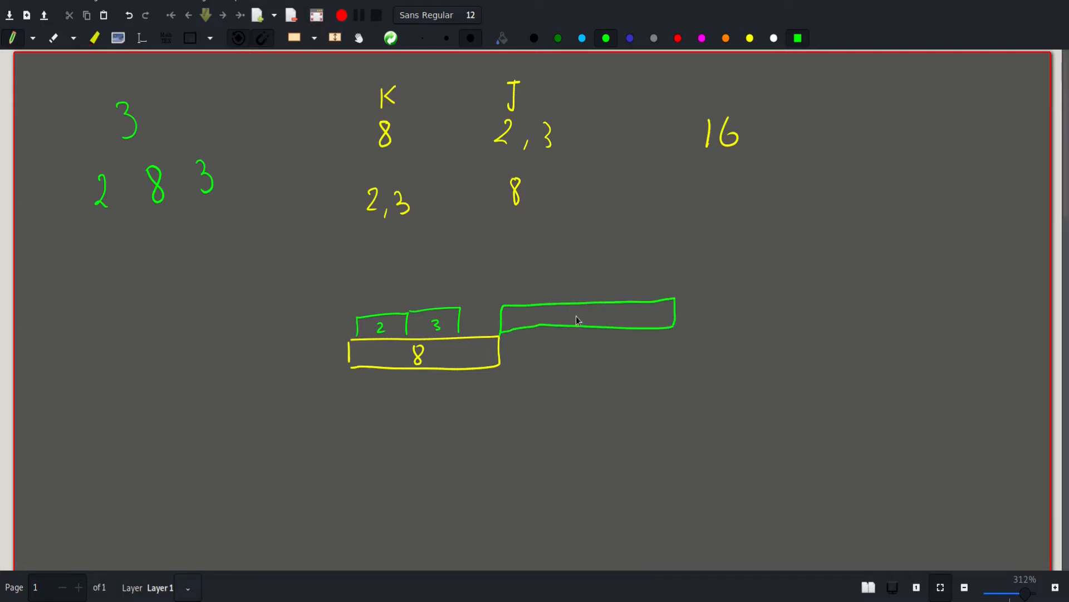
left_click_drag(576, 307, 584, 324)
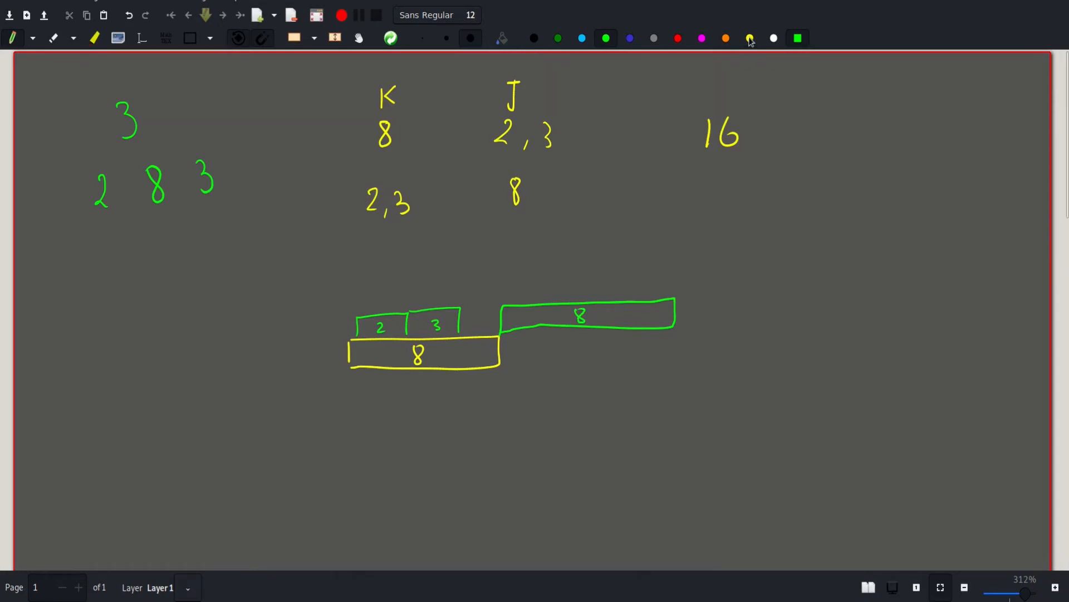
left_click_drag(514, 368, 569, 328)
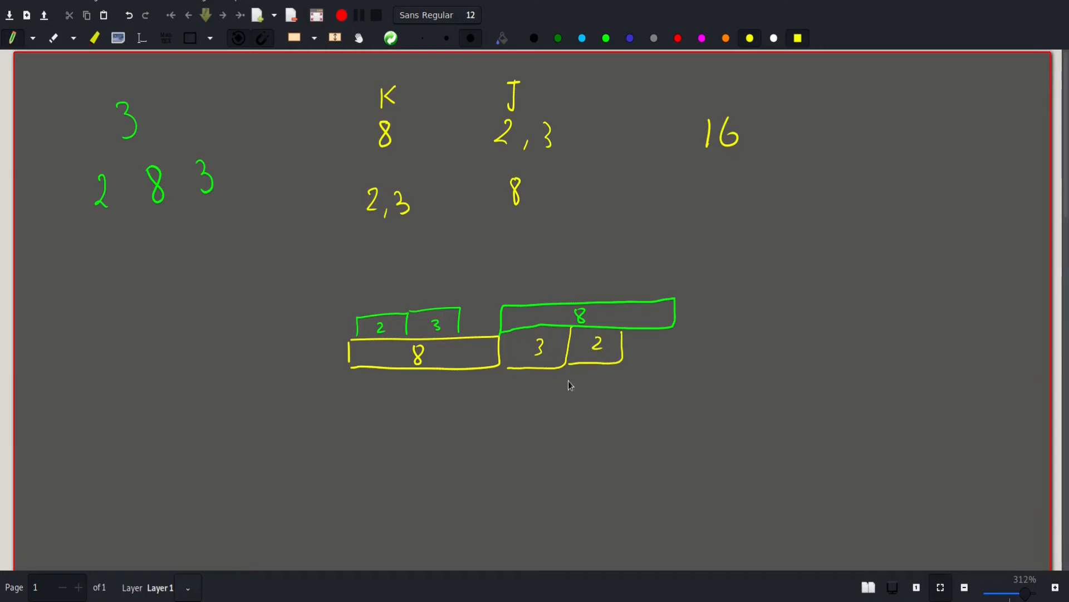
mouse_move(639, 307)
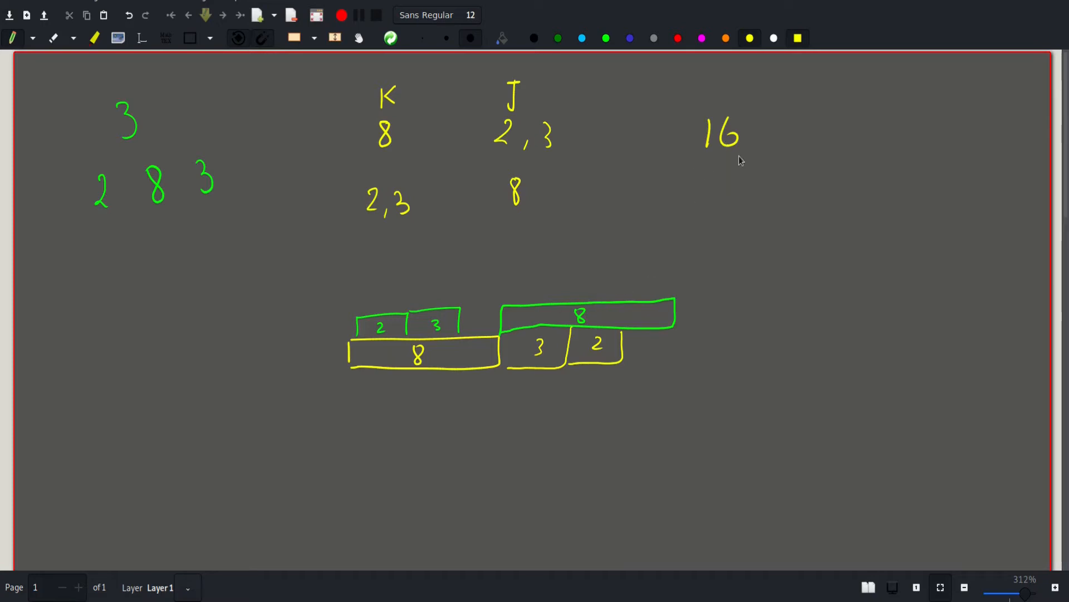
mouse_move(1057, 206)
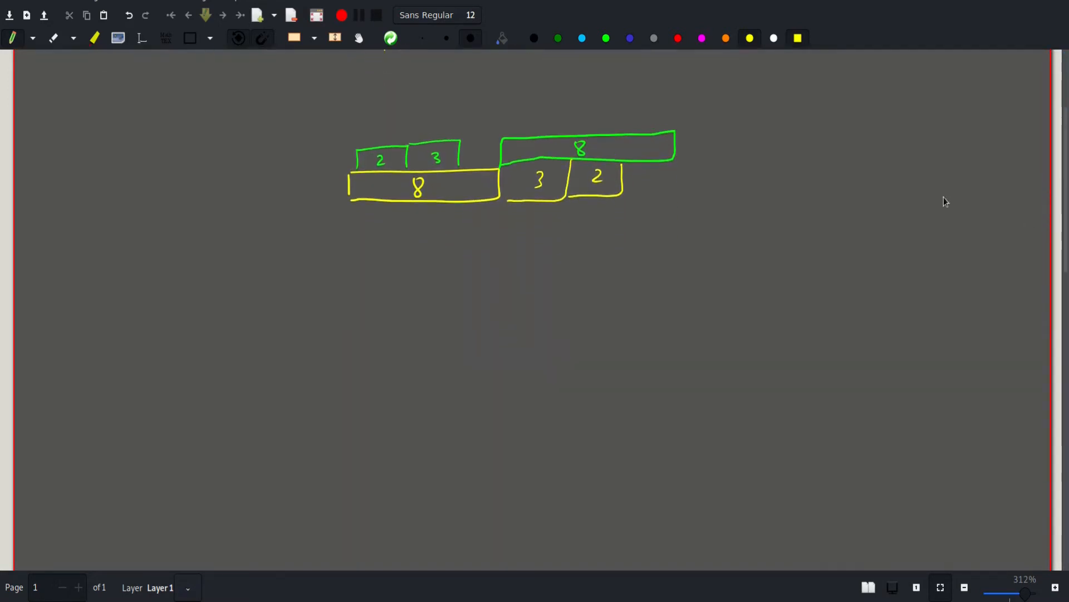
mouse_move(213, 273)
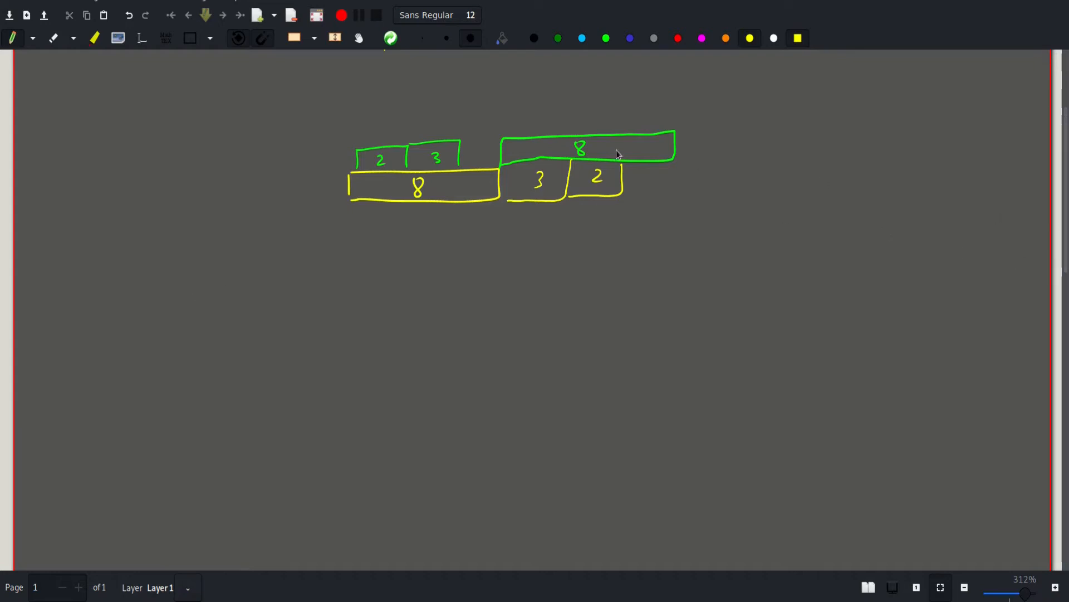
Write n and the reading times t1, …, tn below the box diagram.
left_click_drag(153, 262, 164, 334)
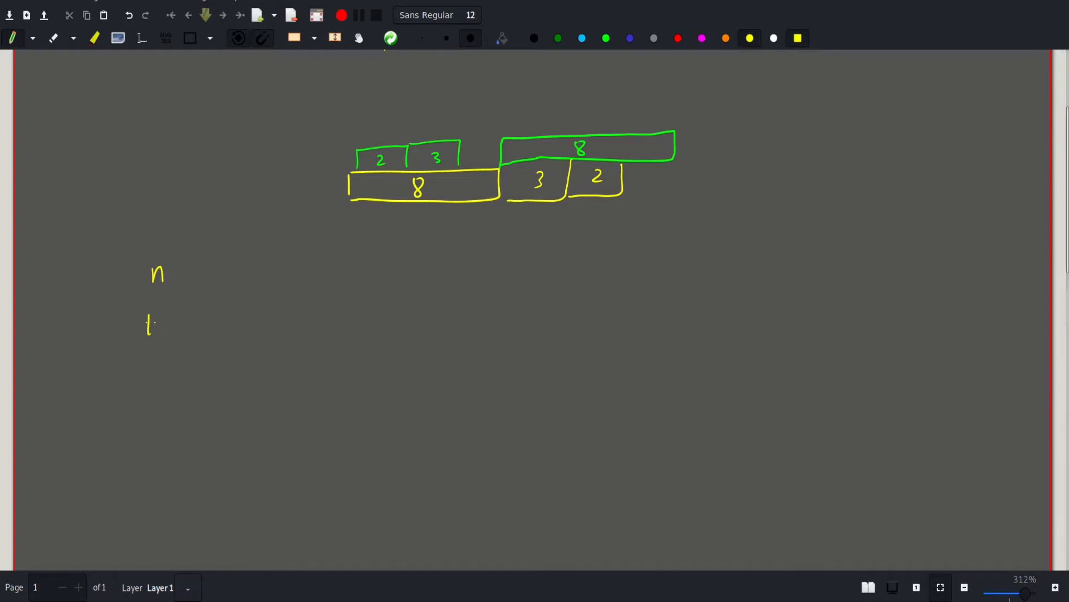
left_click_drag(146, 328, 231, 335)
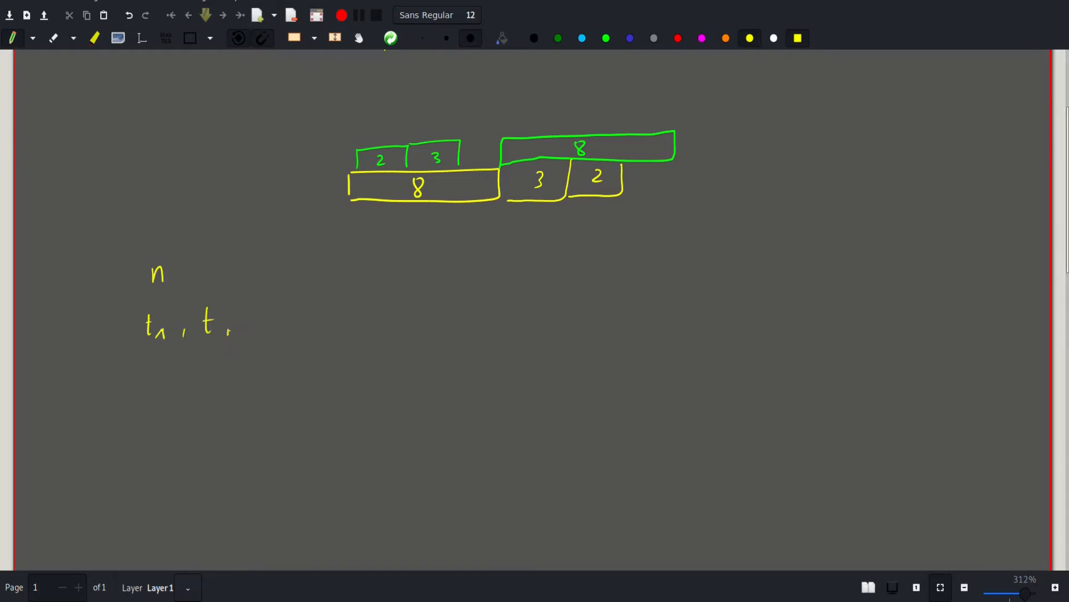
left_click_drag(229, 328, 238, 337)
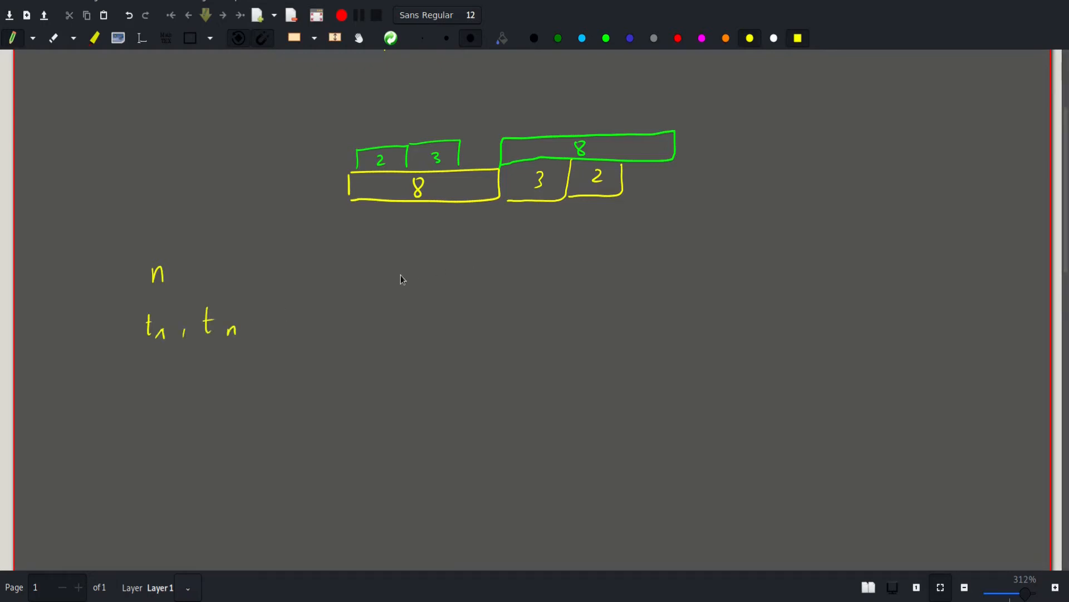
mouse_move(387, 302)
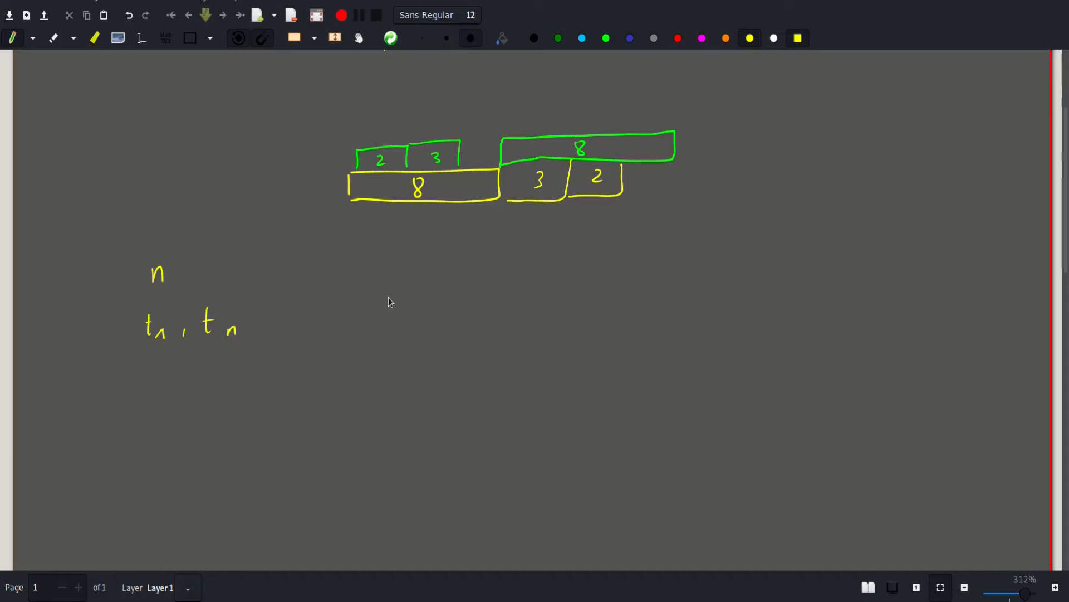
mouse_move(395, 306)
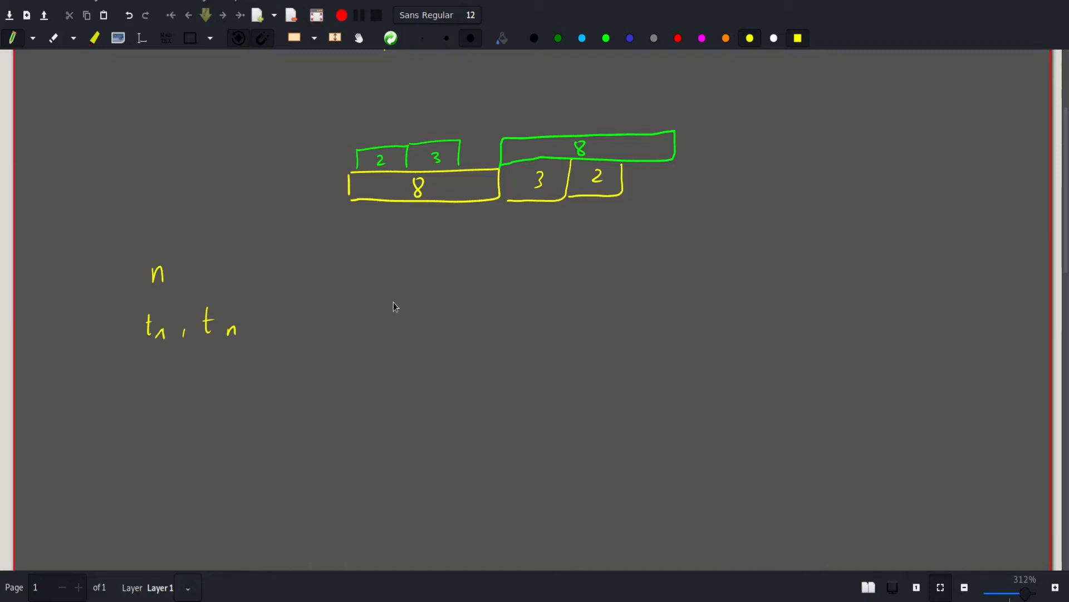
Write the formula Σ(i=1..n) t_i = min.
left_click_drag(437, 287, 456, 279)
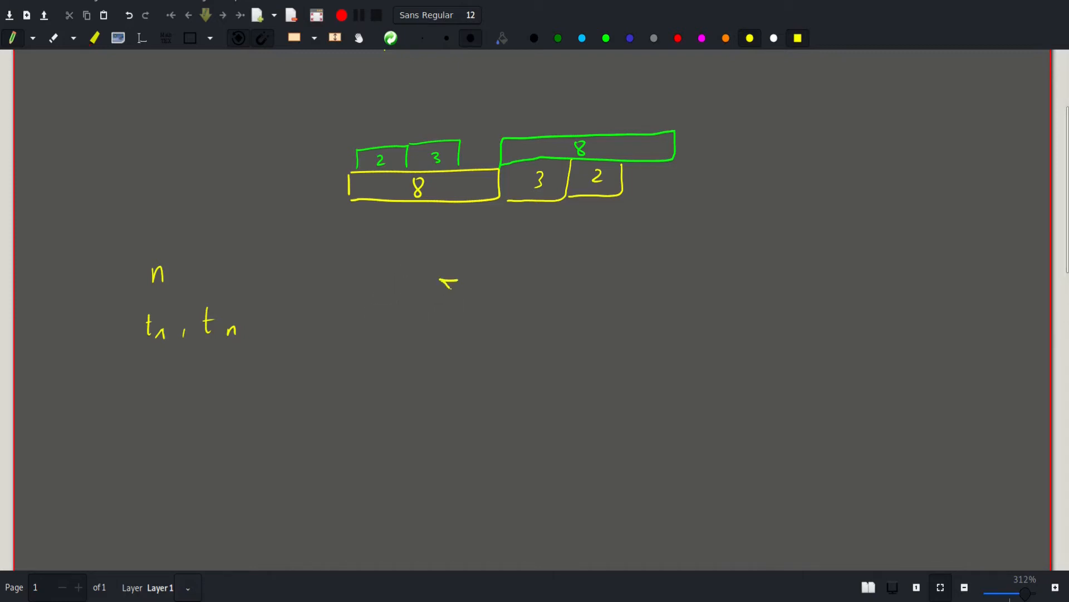
left_click_drag(458, 279, 471, 314)
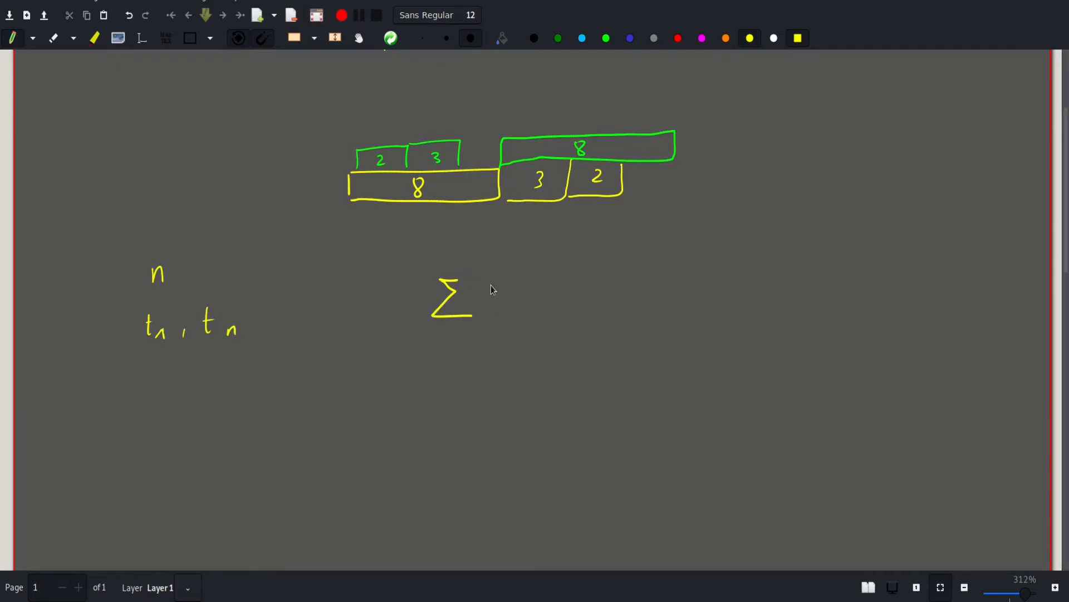
mouse_move(483, 282)
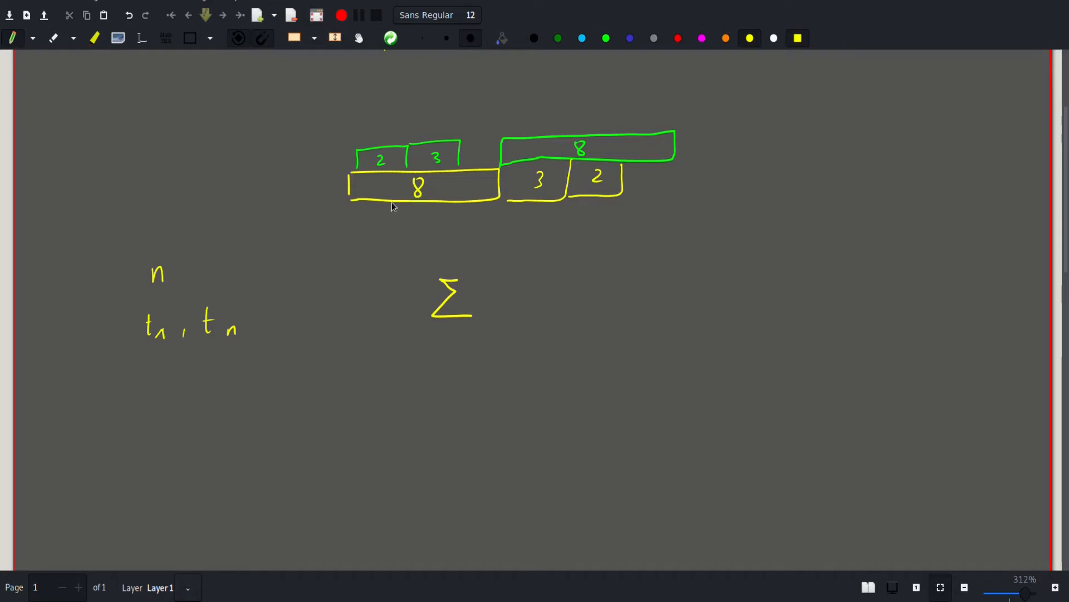
mouse_move(498, 151)
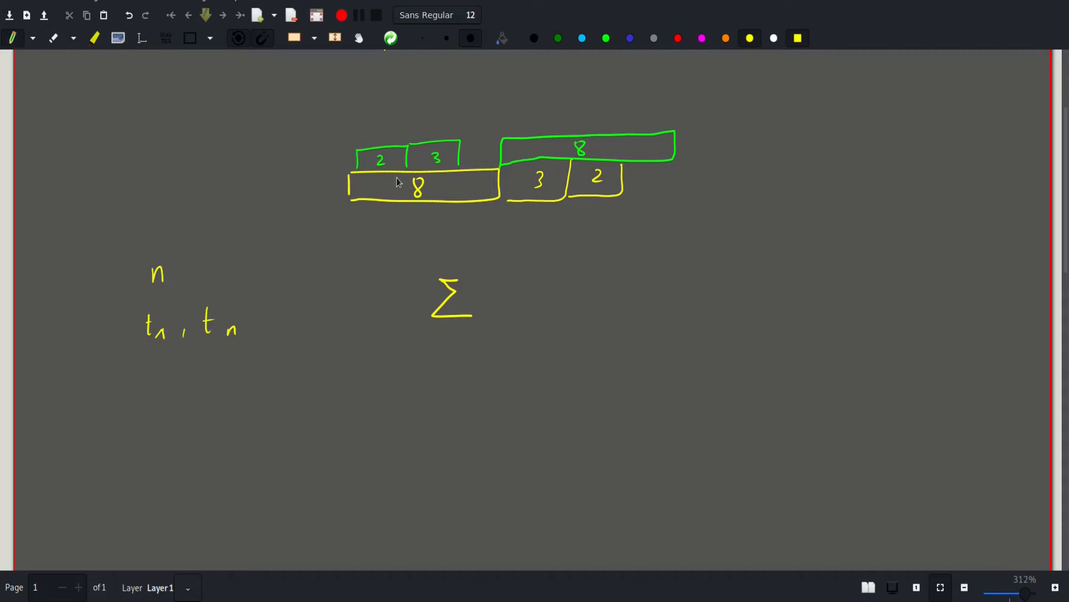
mouse_move(511, 298)
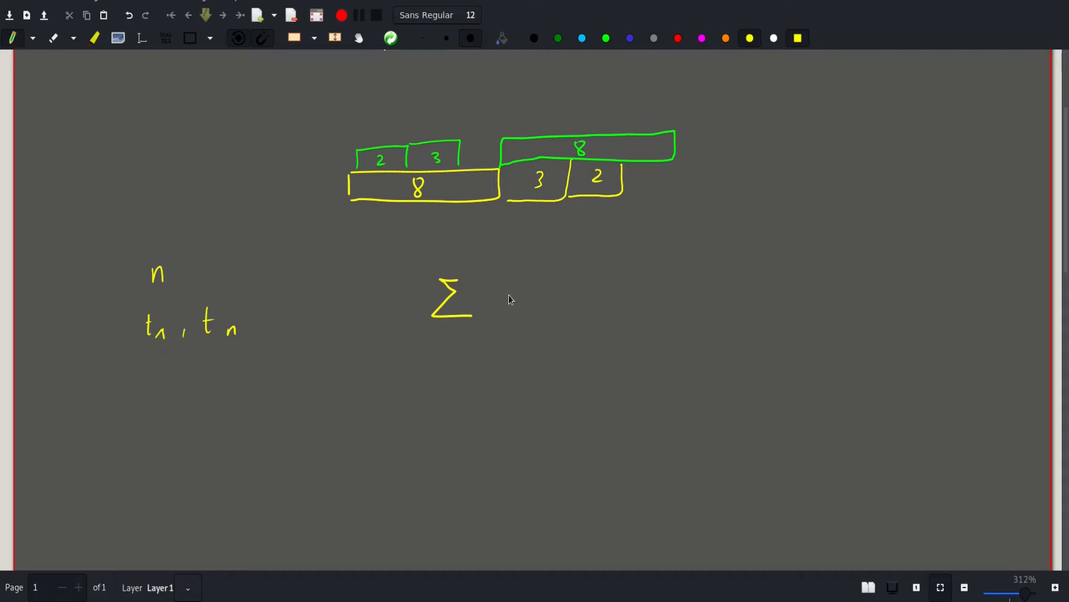
left_click_drag(498, 300, 525, 317)
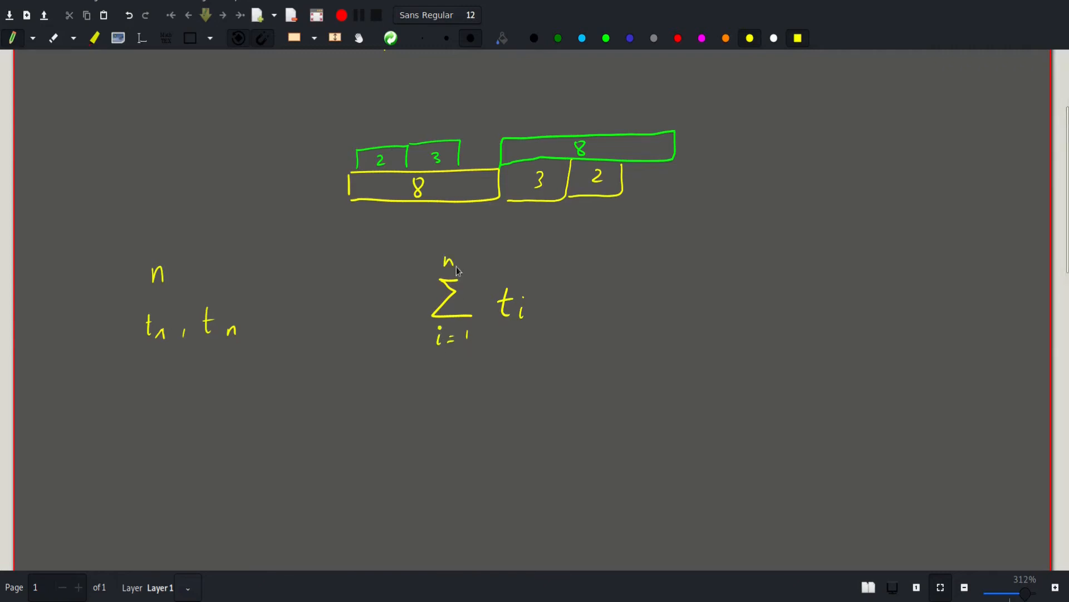
mouse_move(576, 294)
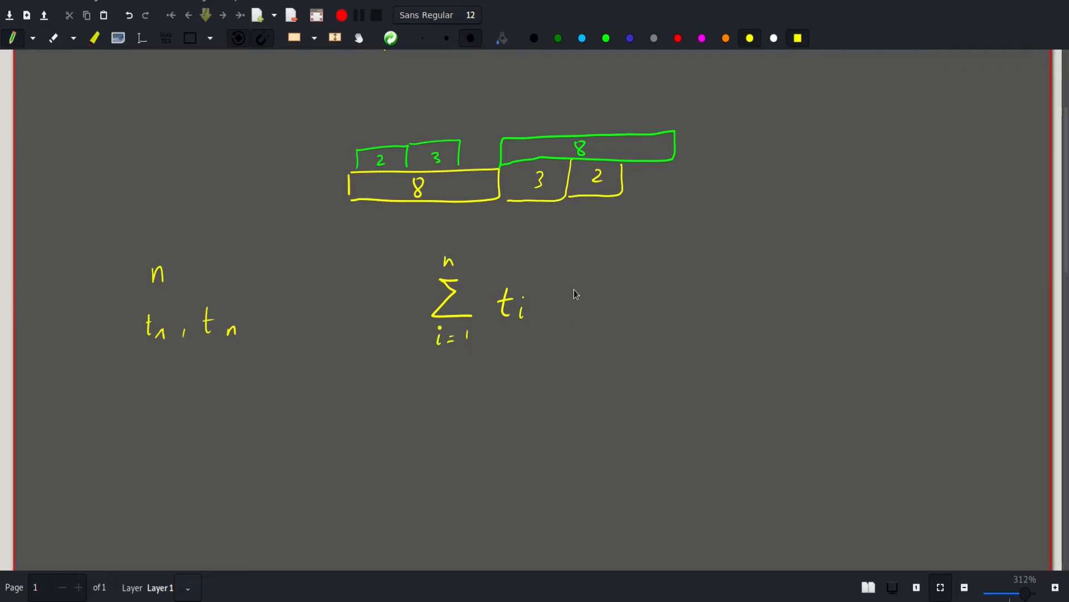
mouse_move(560, 307)
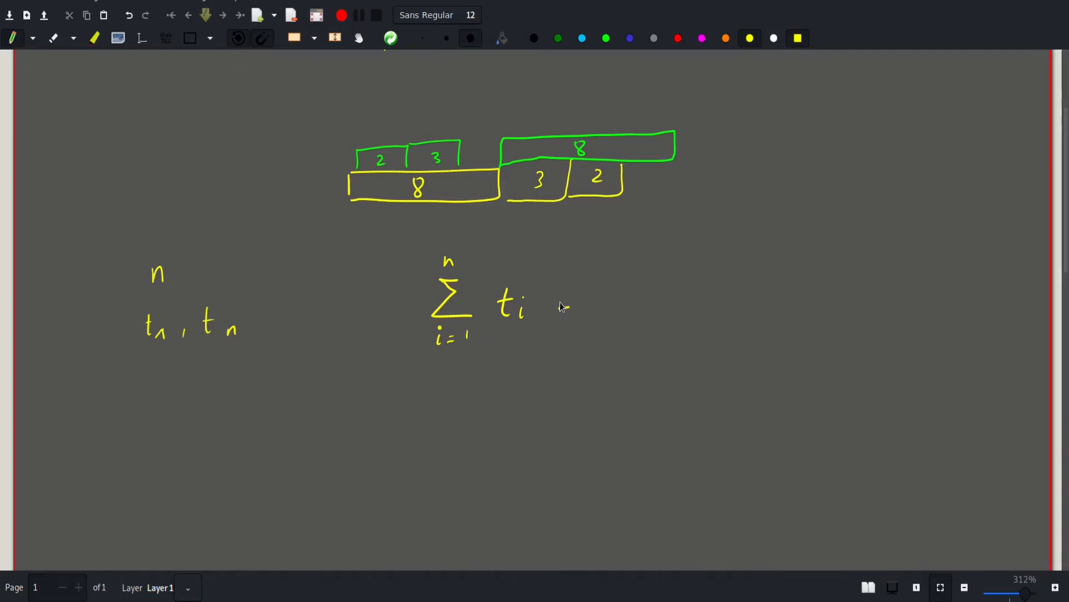
left_click_drag(559, 301, 610, 304)
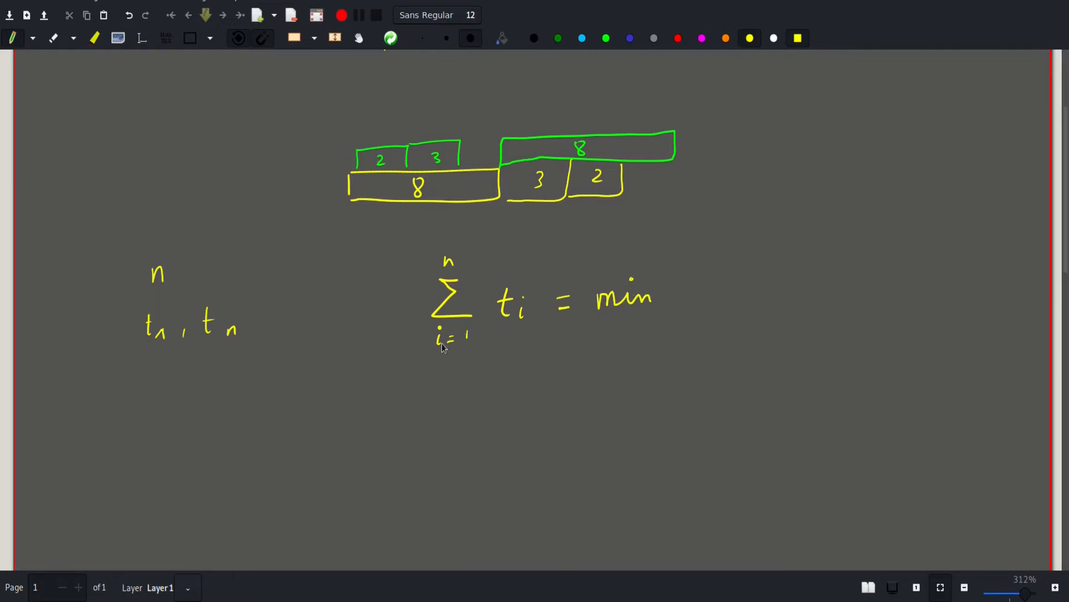
mouse_move(507, 310)
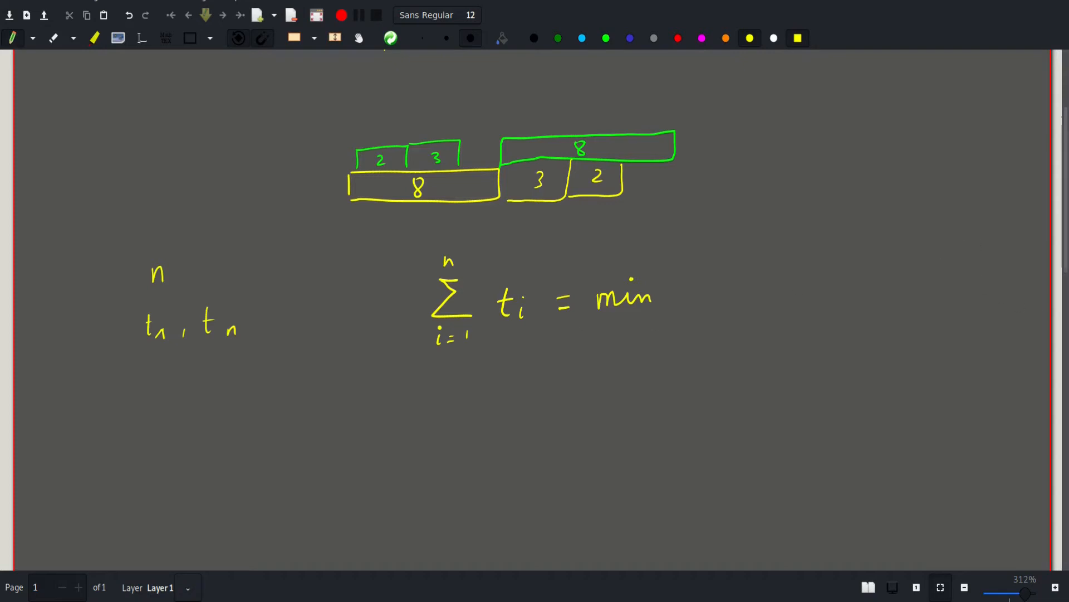
On fresh space further down, handwrite the example count 5 and times 1 2 4 5.
scroll("down", 3)
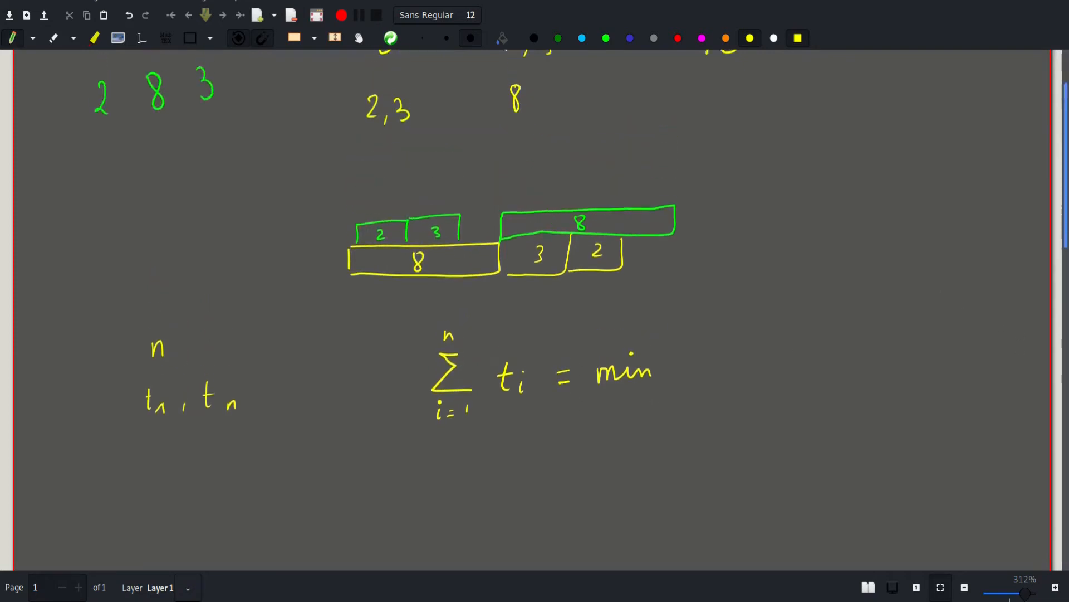
scroll("down", 3)
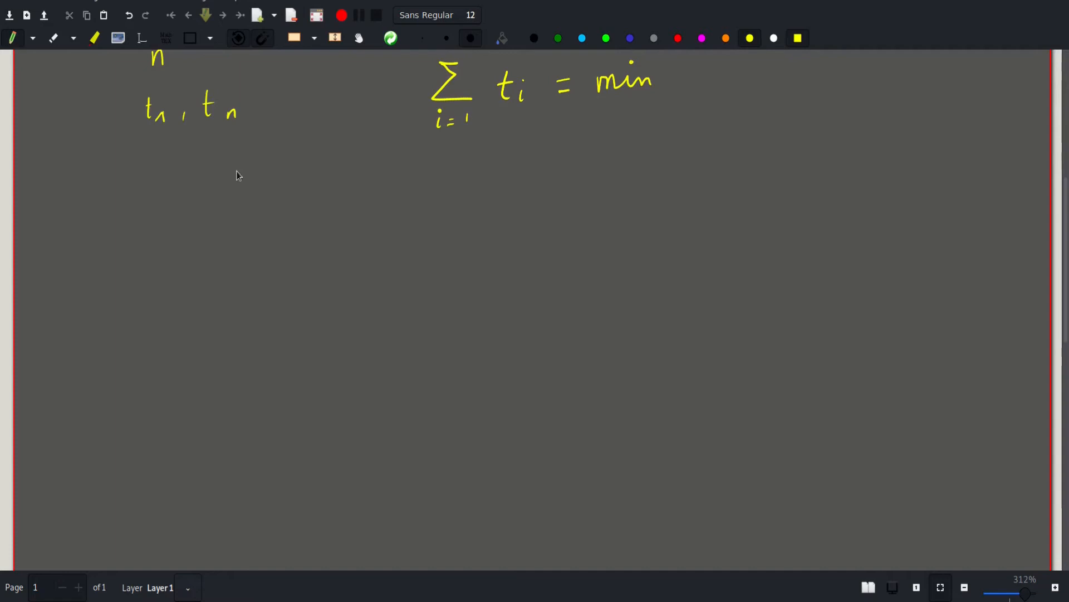
left_click_drag(163, 177, 160, 215)
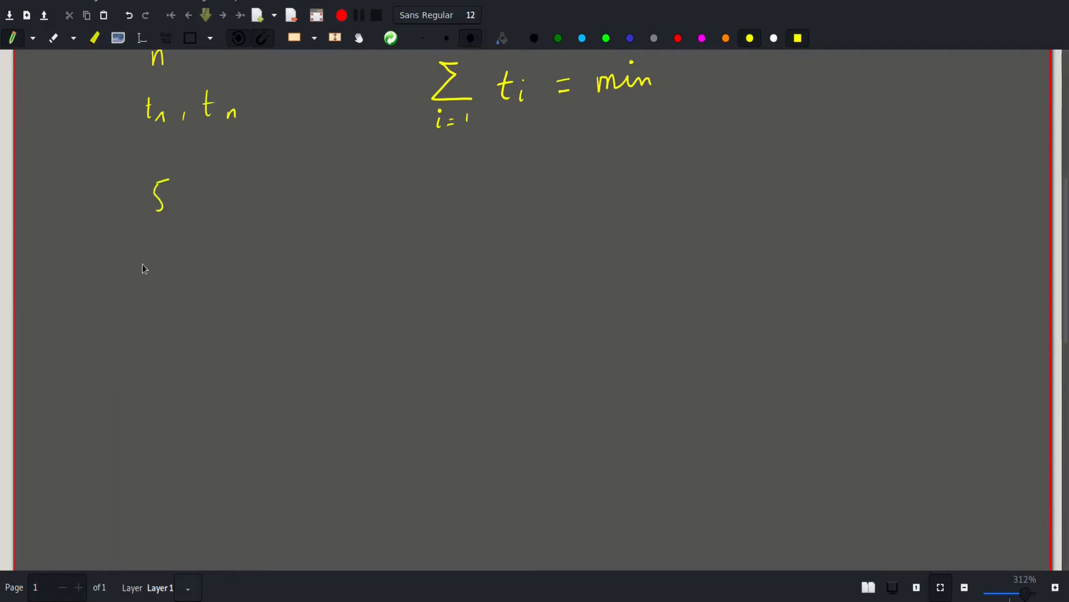
mouse_move(125, 255)
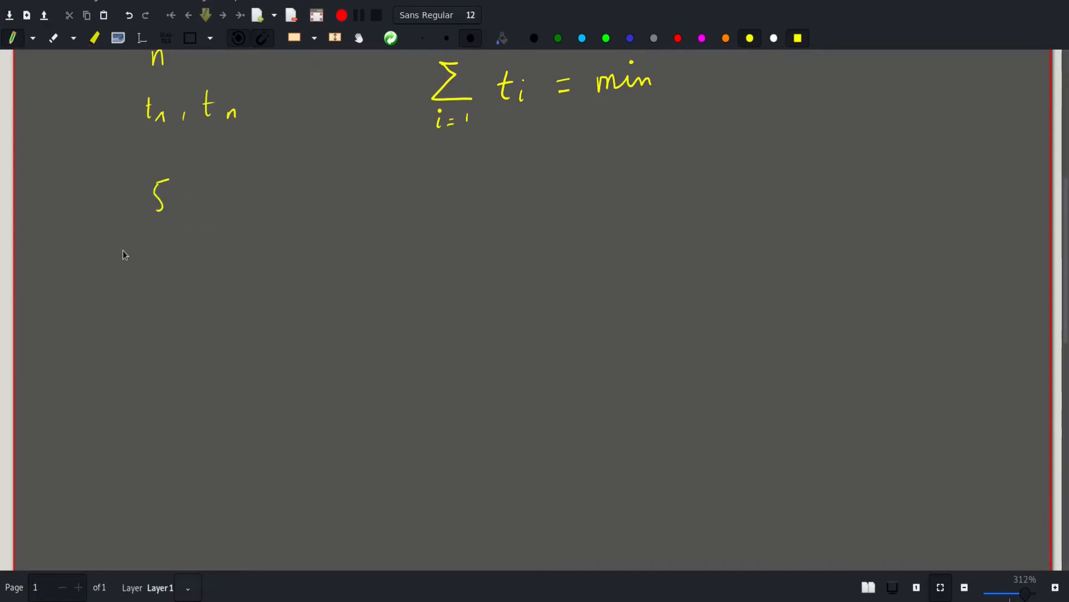
left_click_drag(127, 267, 184, 246)
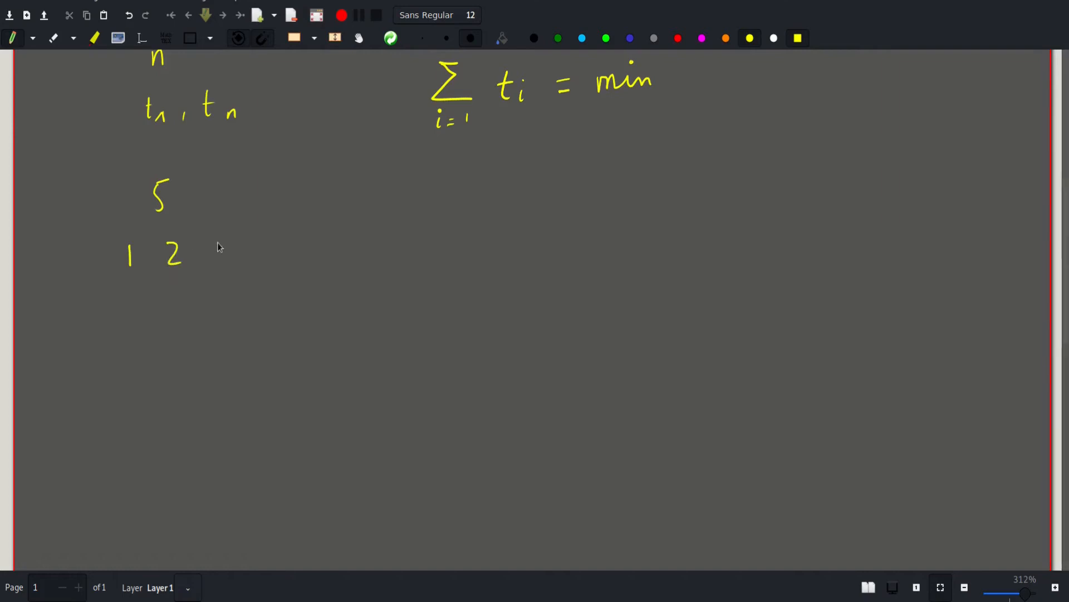
left_click_drag(225, 242, 239, 269)
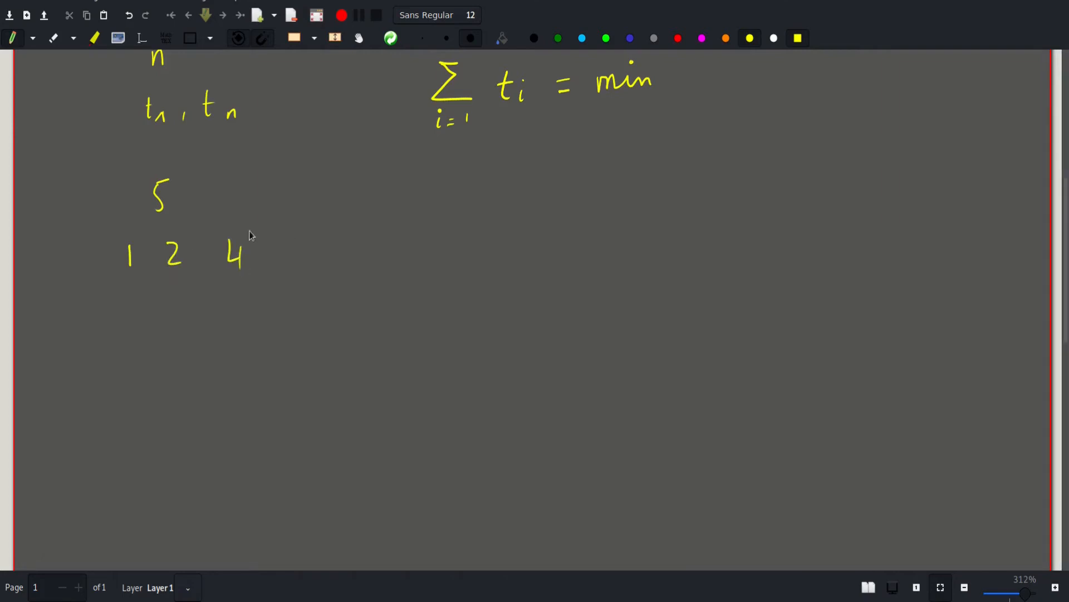
left_click_drag(276, 242, 287, 267)
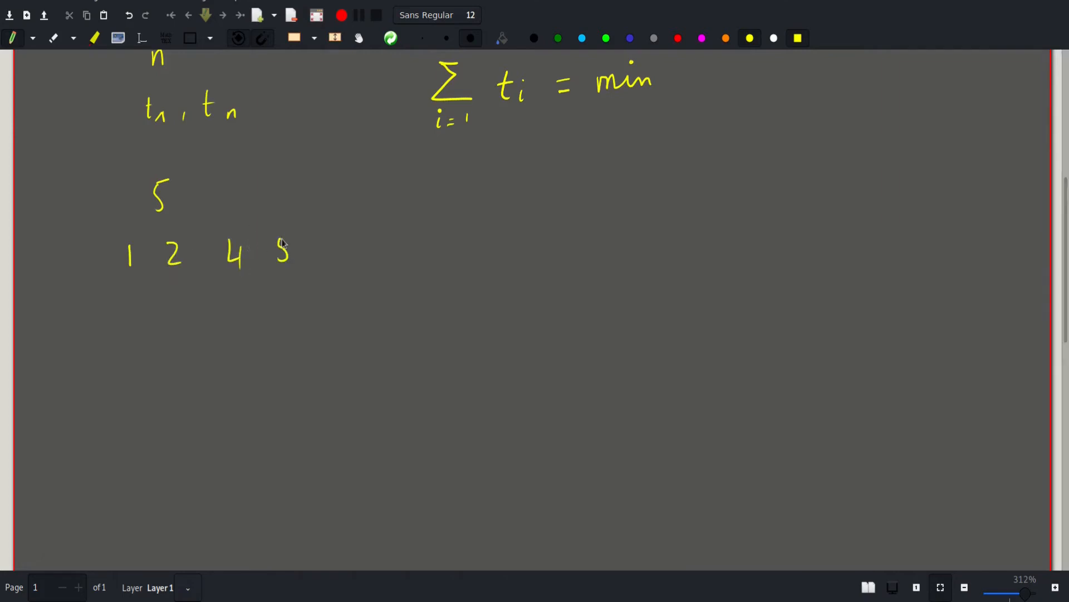
left_click_drag(282, 245, 295, 232)
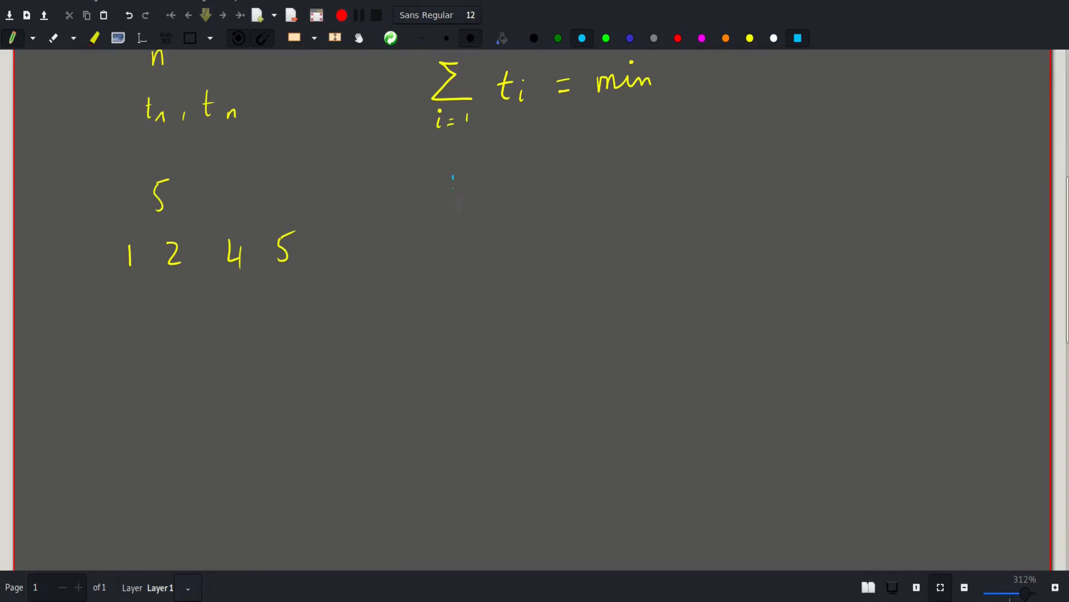
Write cyan K and J headings, fill values 4, 2 under them, and underline both columns.
left_click_drag(452, 174, 468, 195)
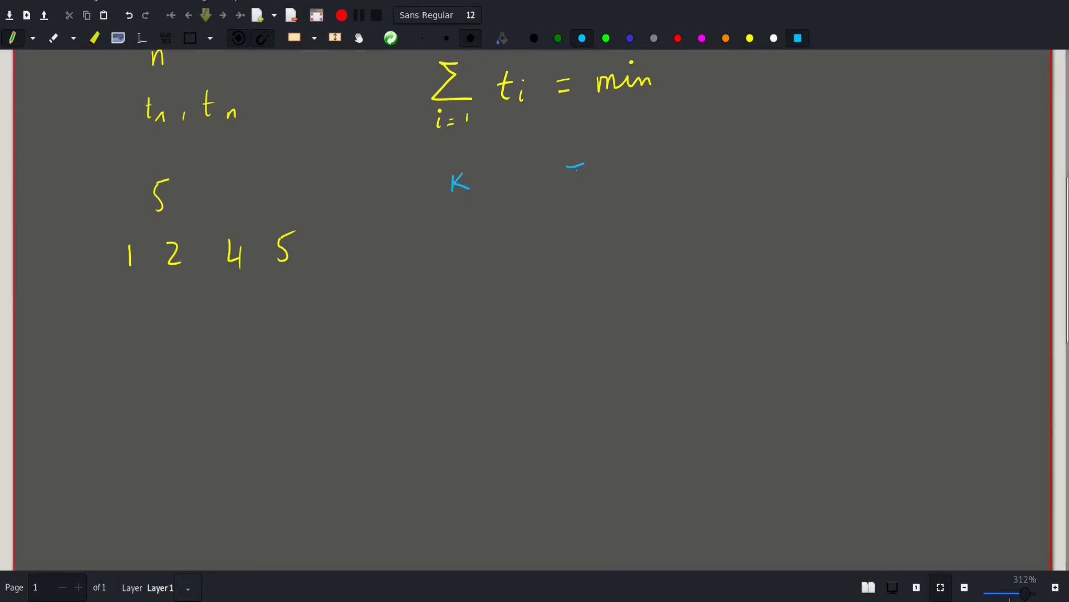
left_click_drag(576, 164, 573, 194)
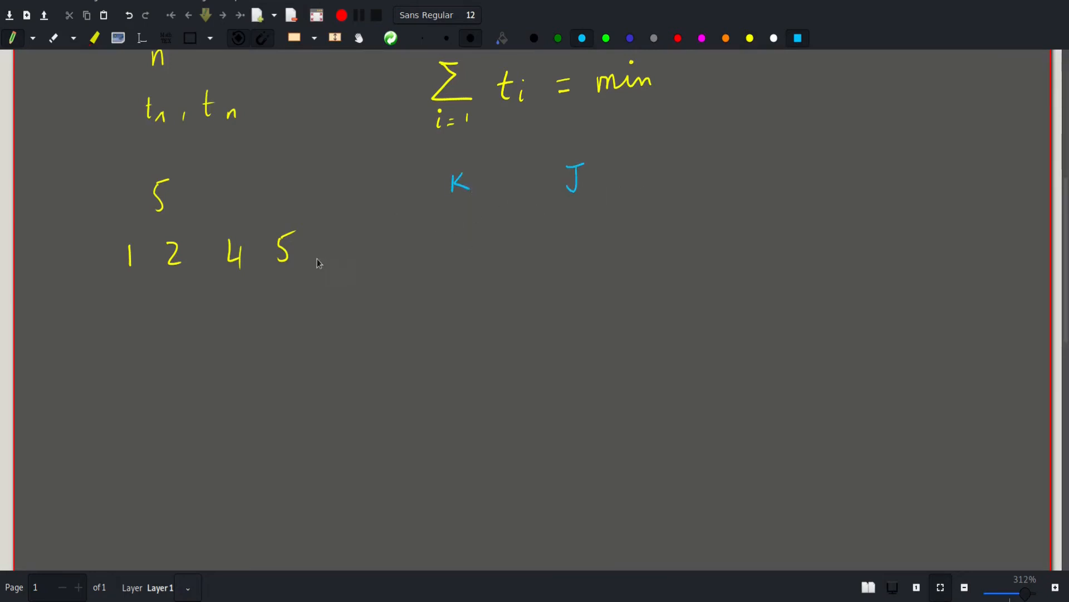
mouse_move(465, 224)
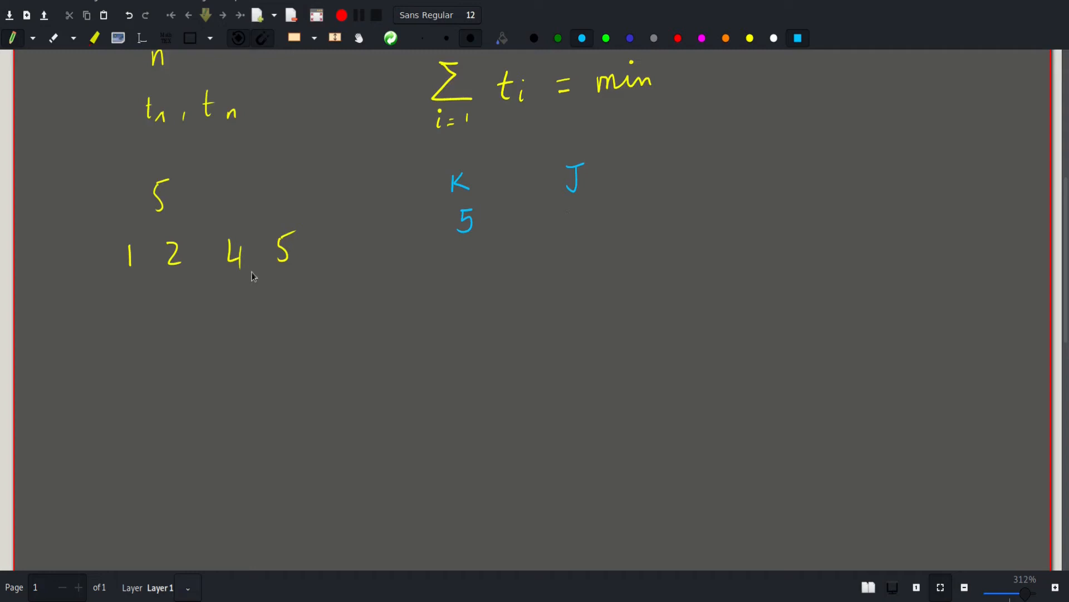
left_click_drag(569, 212, 578, 229)
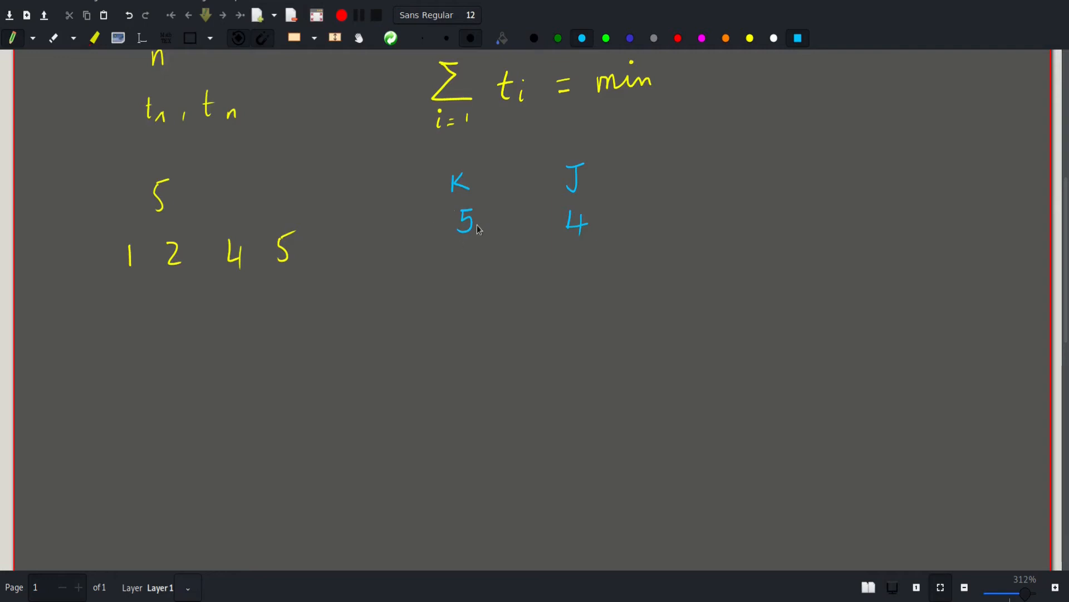
mouse_move(462, 239)
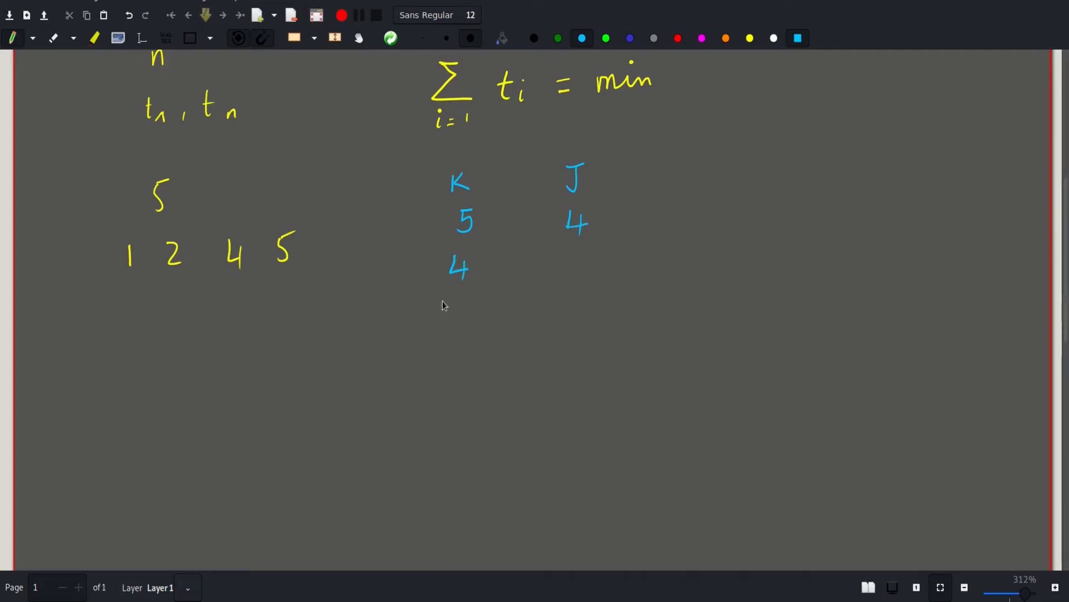
mouse_move(601, 280)
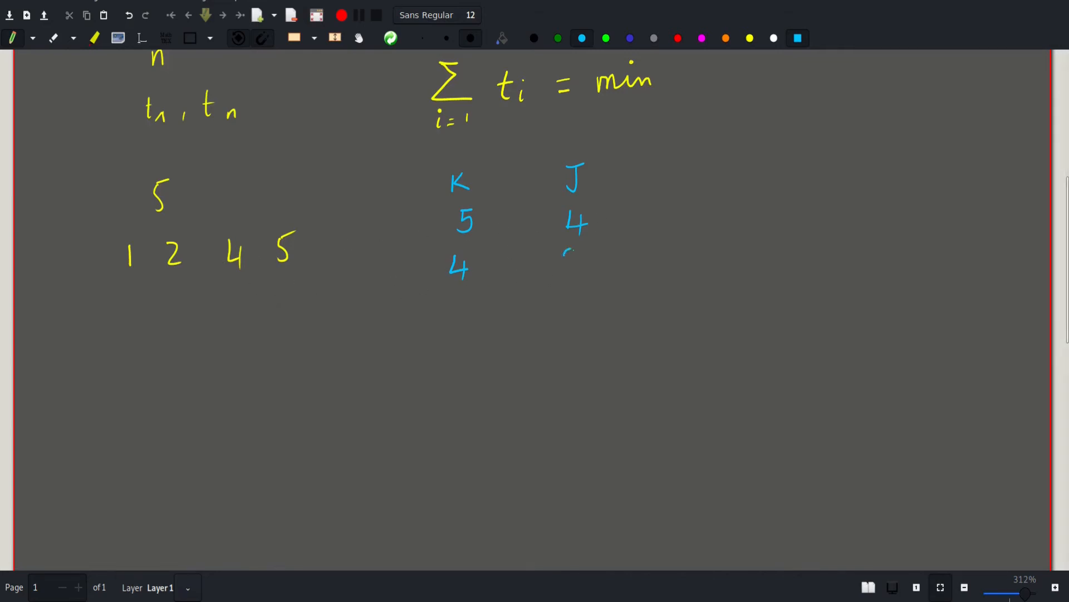
left_click_drag(580, 249, 569, 273)
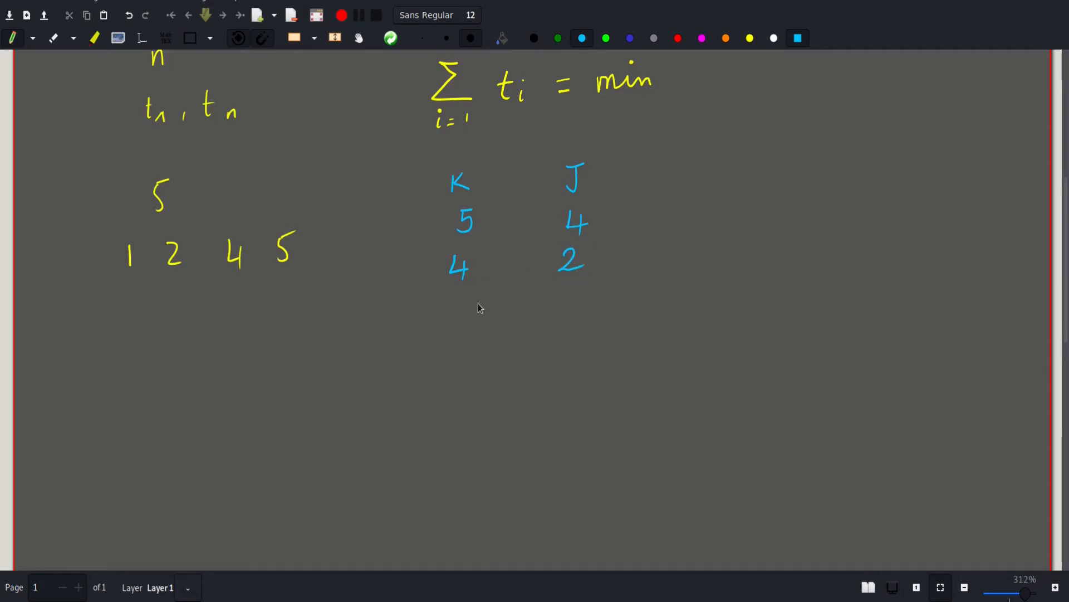
left_click_drag(450, 293, 467, 324)
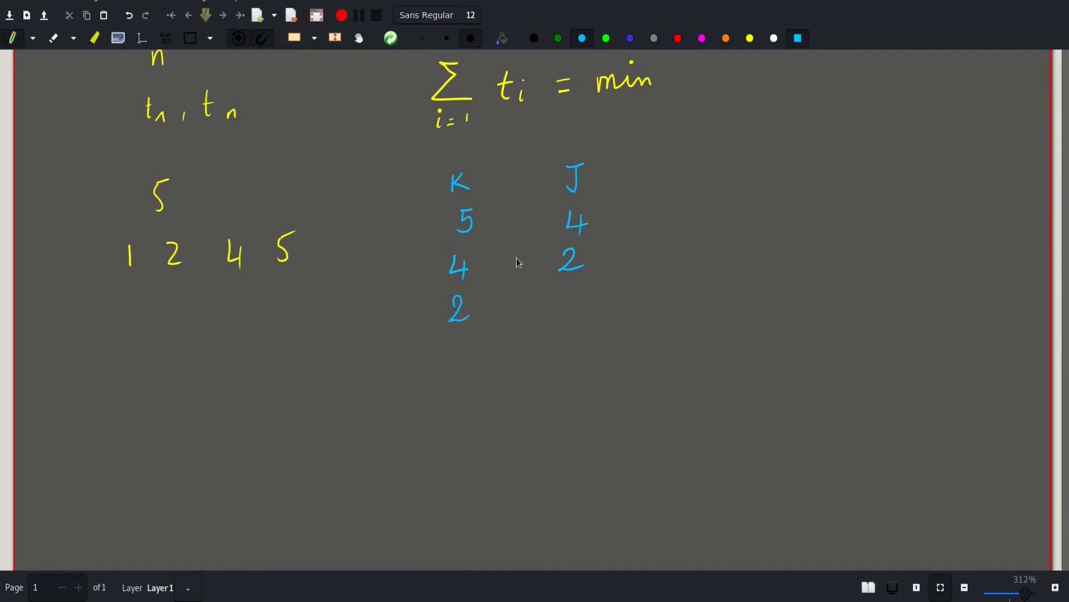
mouse_move(155, 262)
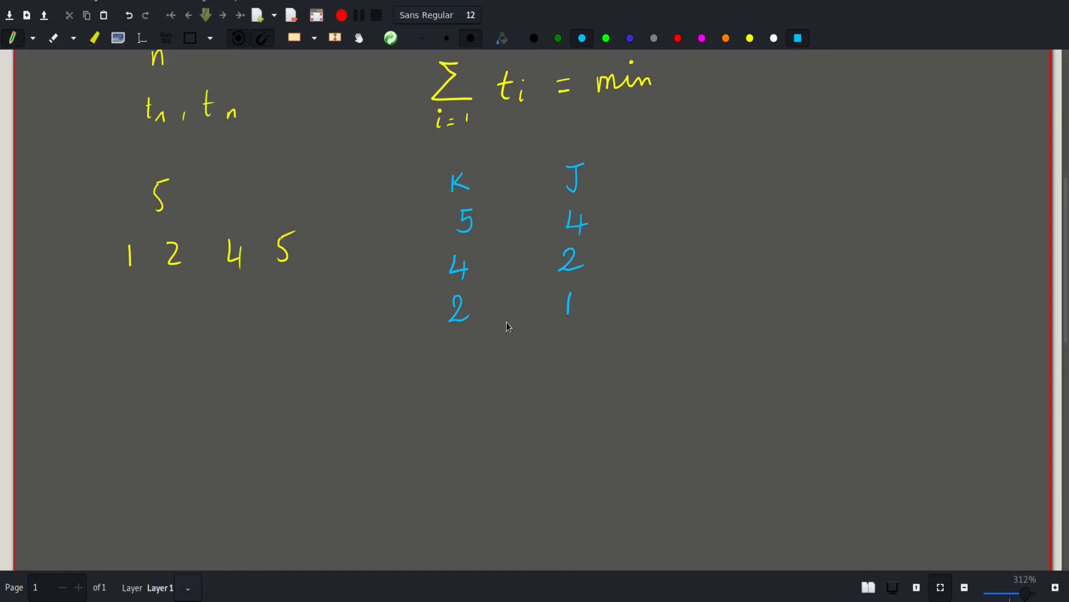
mouse_move(517, 318)
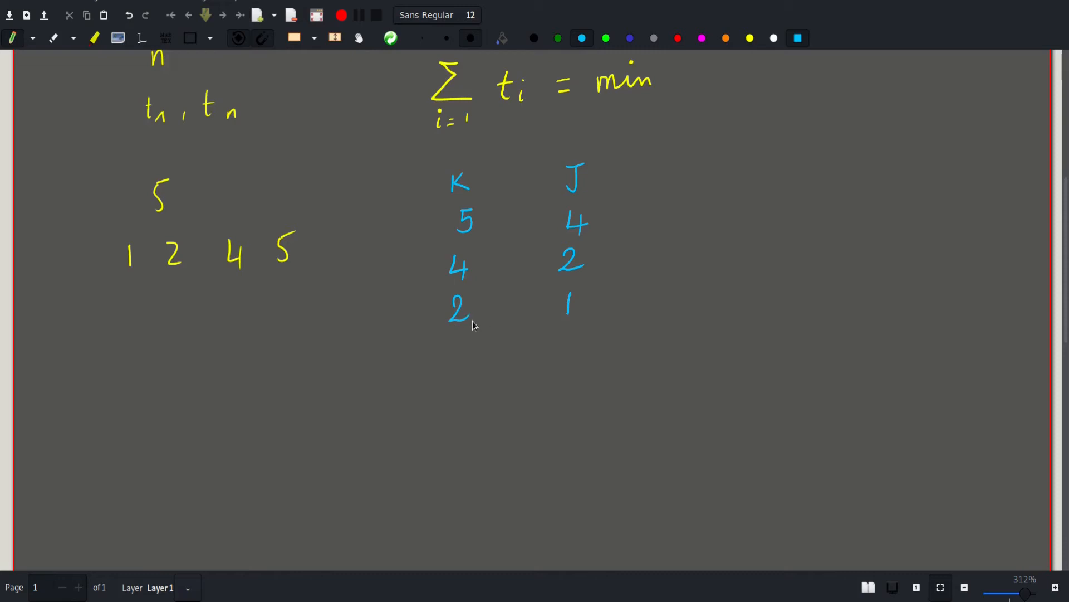
mouse_move(561, 304)
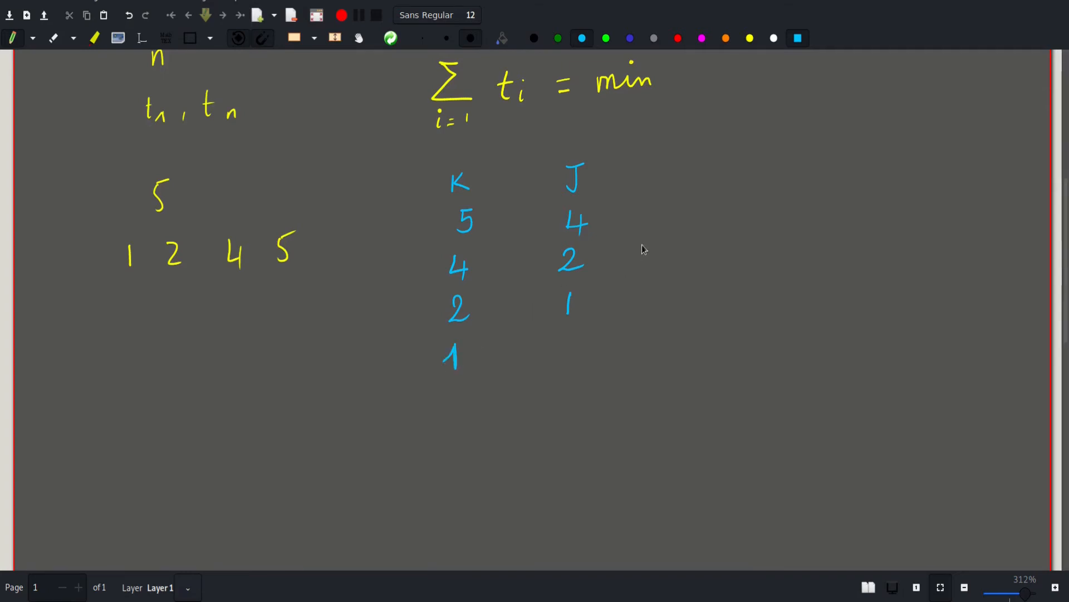
mouse_move(588, 203)
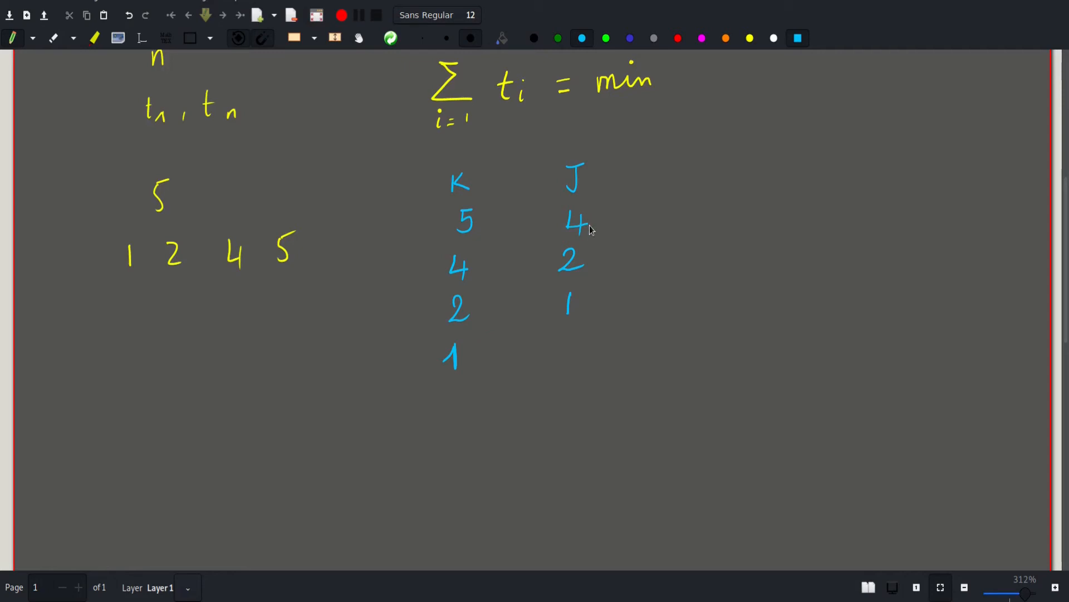
mouse_move(576, 310)
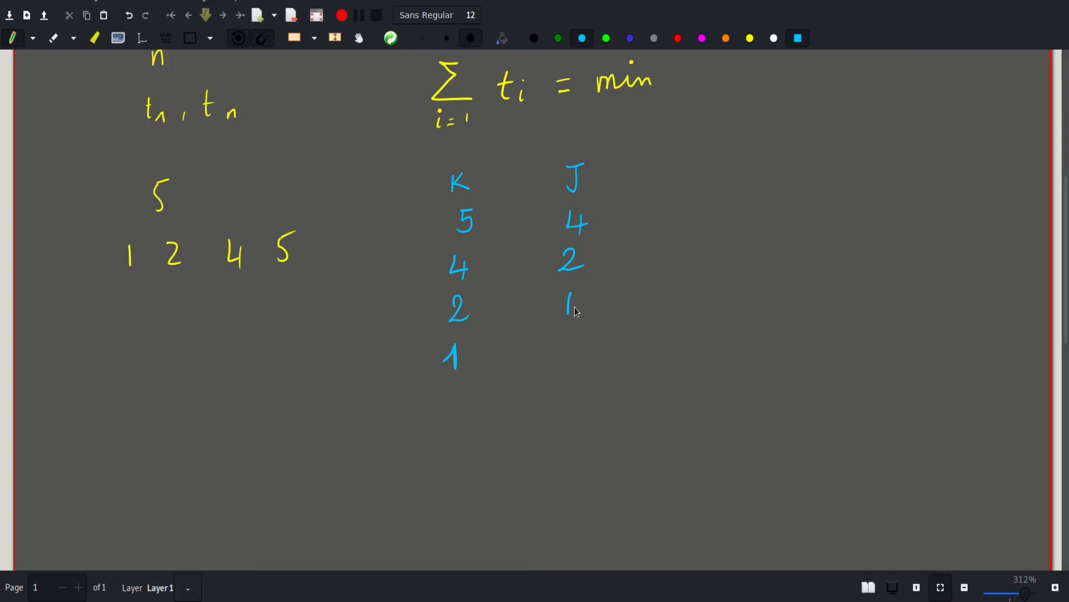
mouse_move(571, 300)
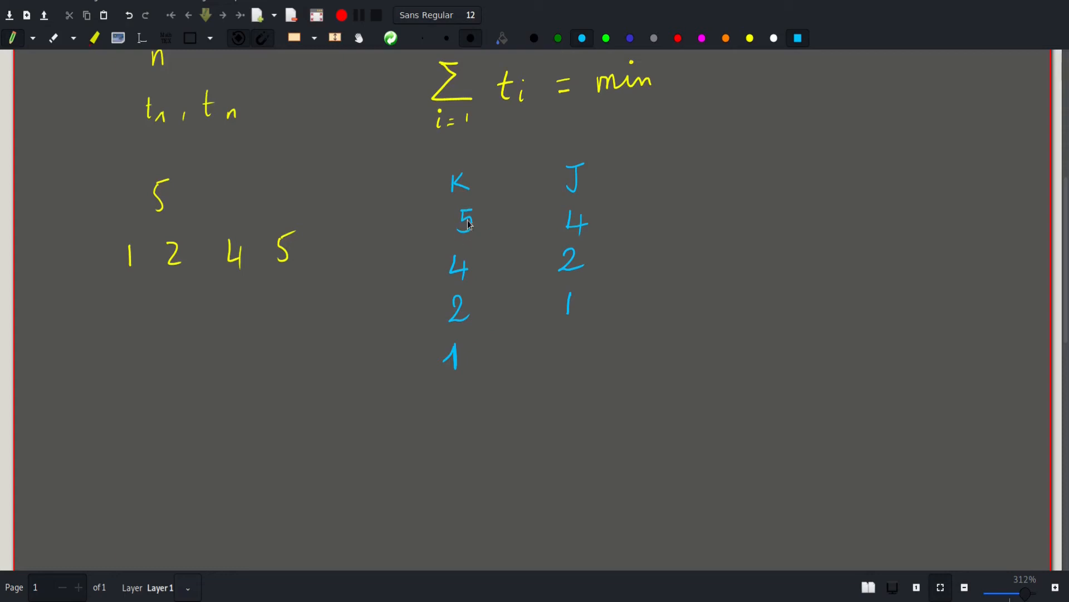
mouse_move(568, 288)
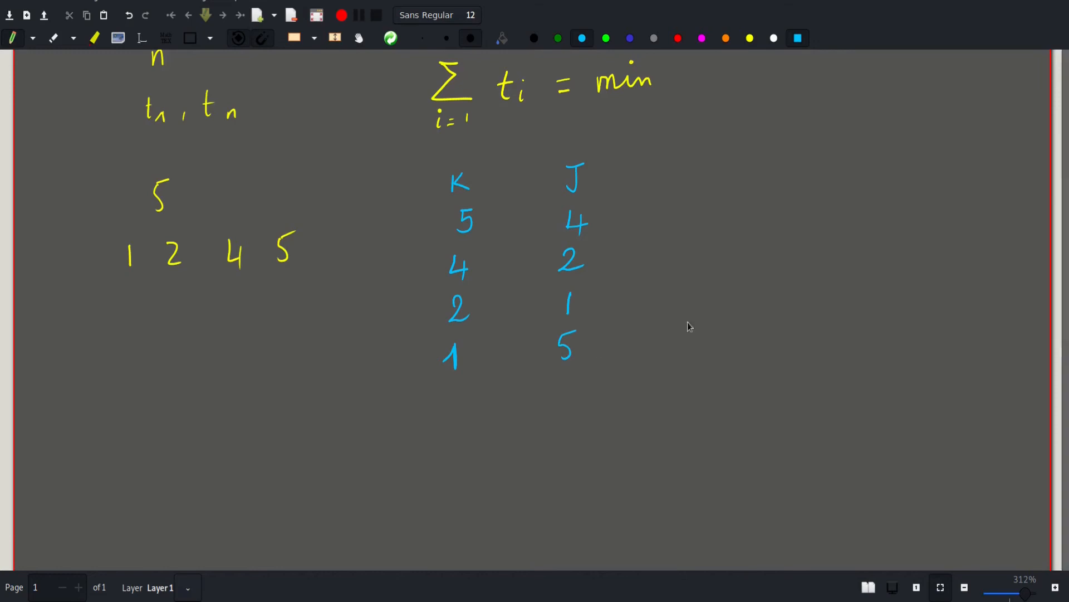
left_click_drag(421, 386, 492, 374)
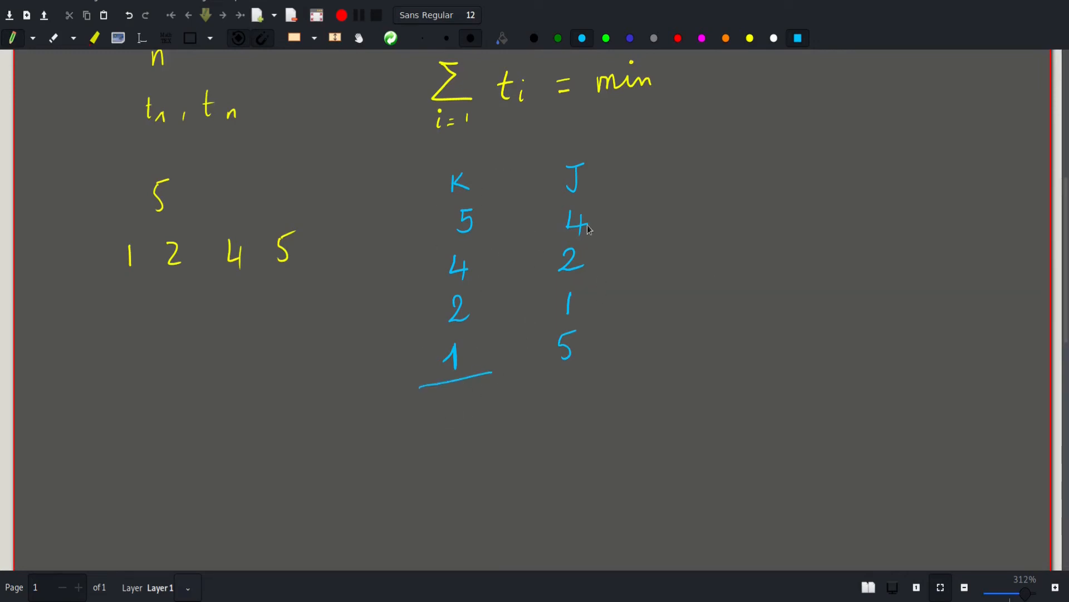
left_click_drag(544, 371, 599, 368)
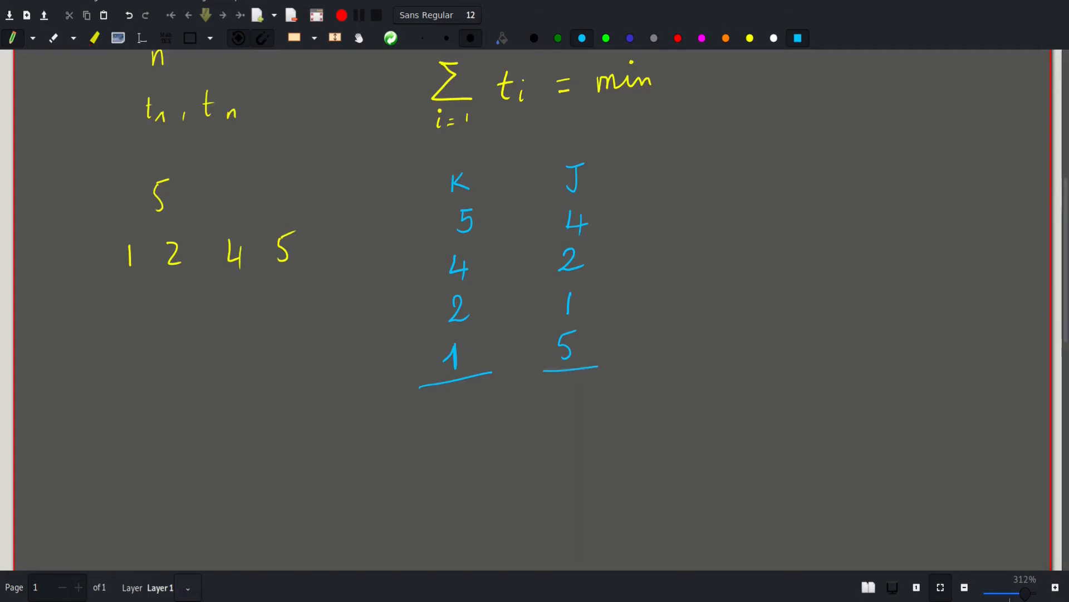
Write a cyan K column 8, 3, 2 and a J column 3, 2 beside the original example.
scroll("down", 3)
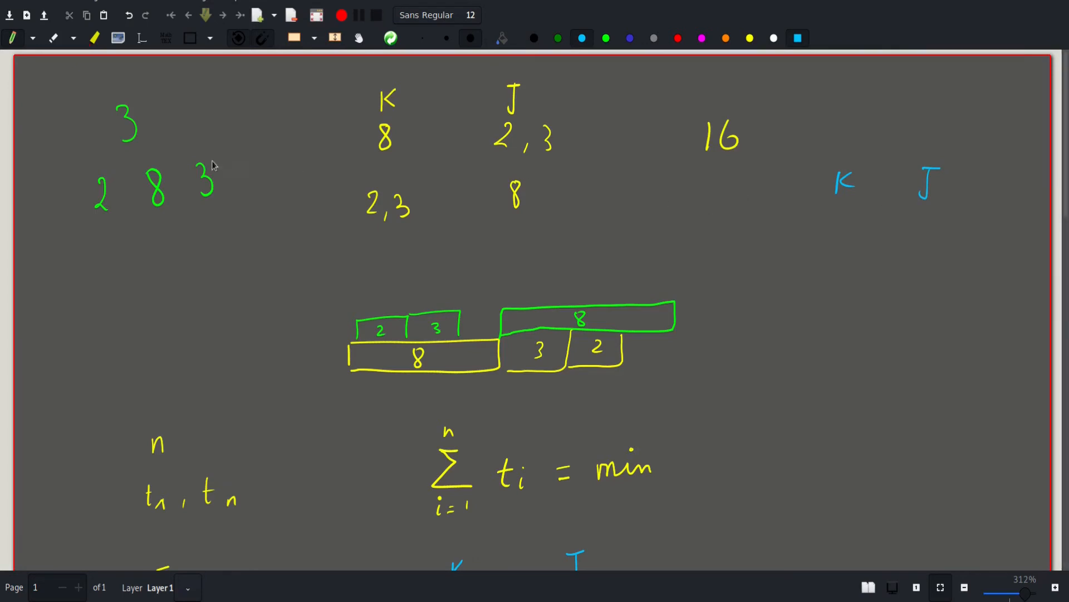
left_click_drag(849, 218, 842, 242)
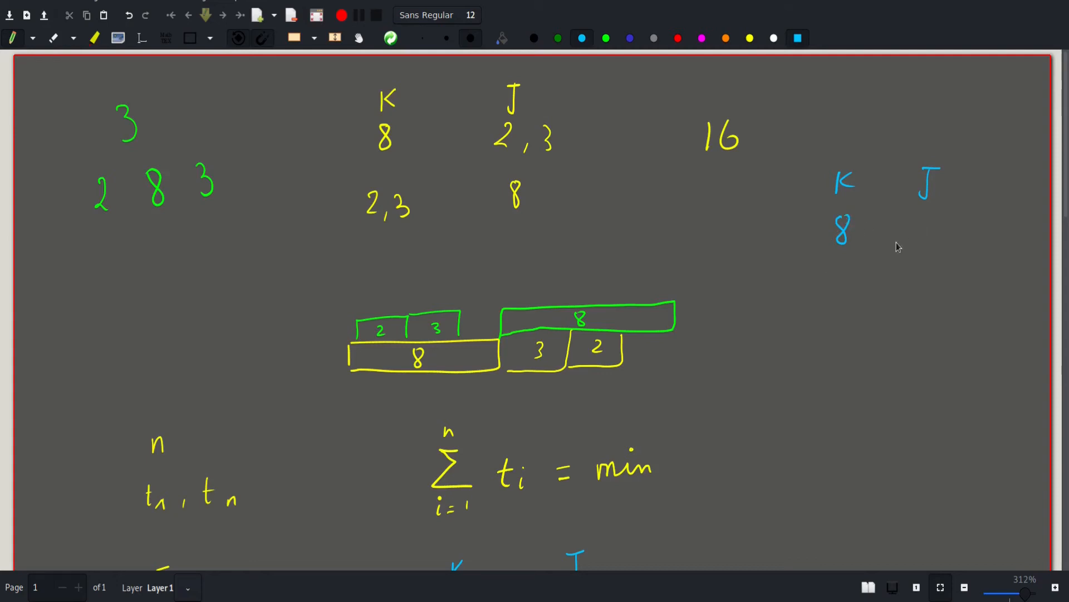
mouse_move(924, 215)
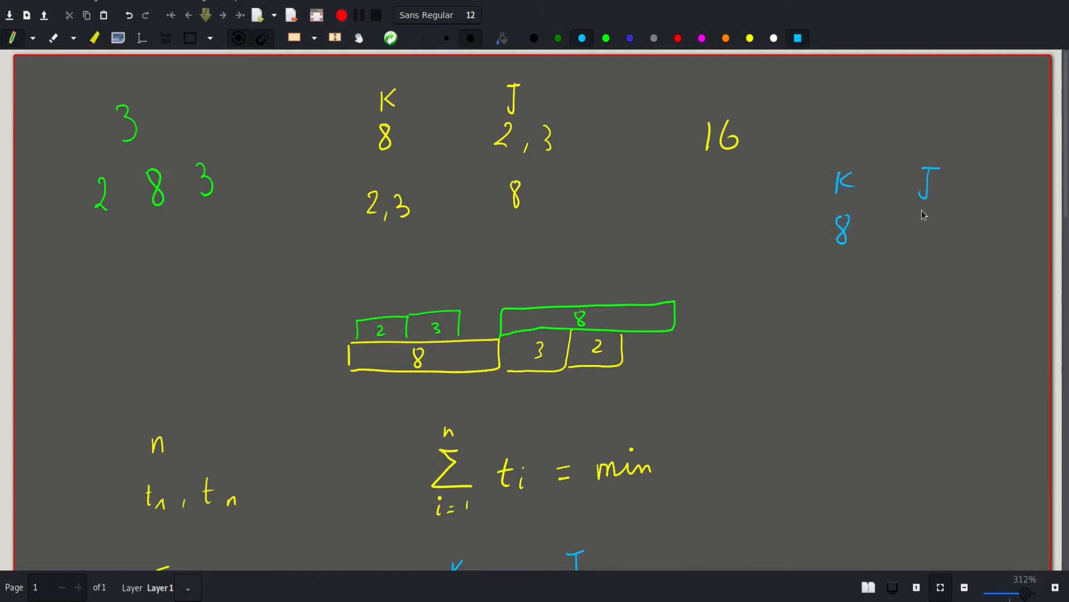
left_click_drag(924, 219, 927, 242)
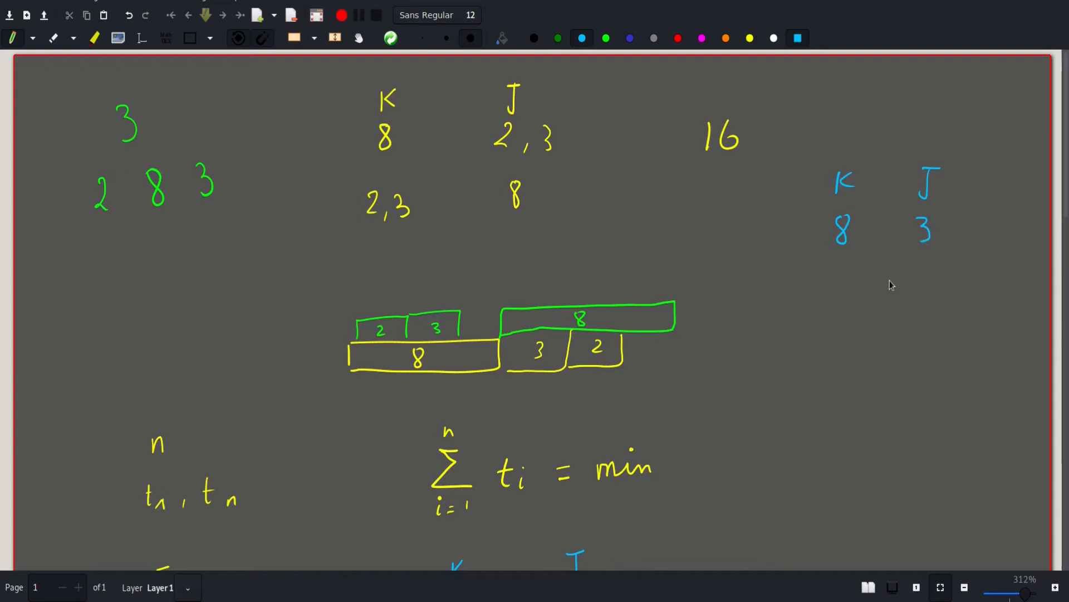
mouse_move(328, 207)
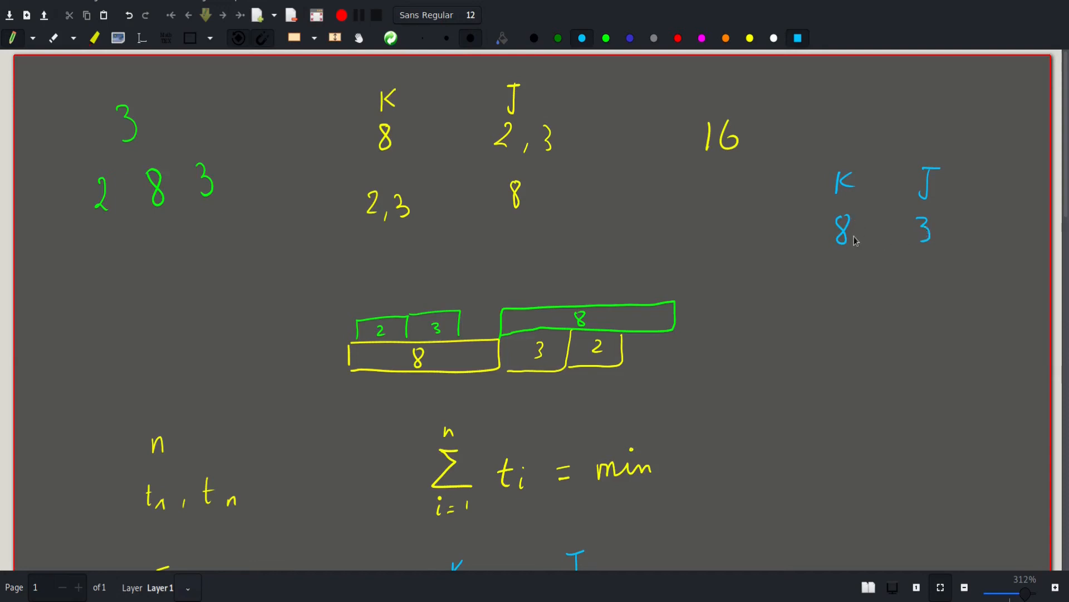
mouse_move(927, 229)
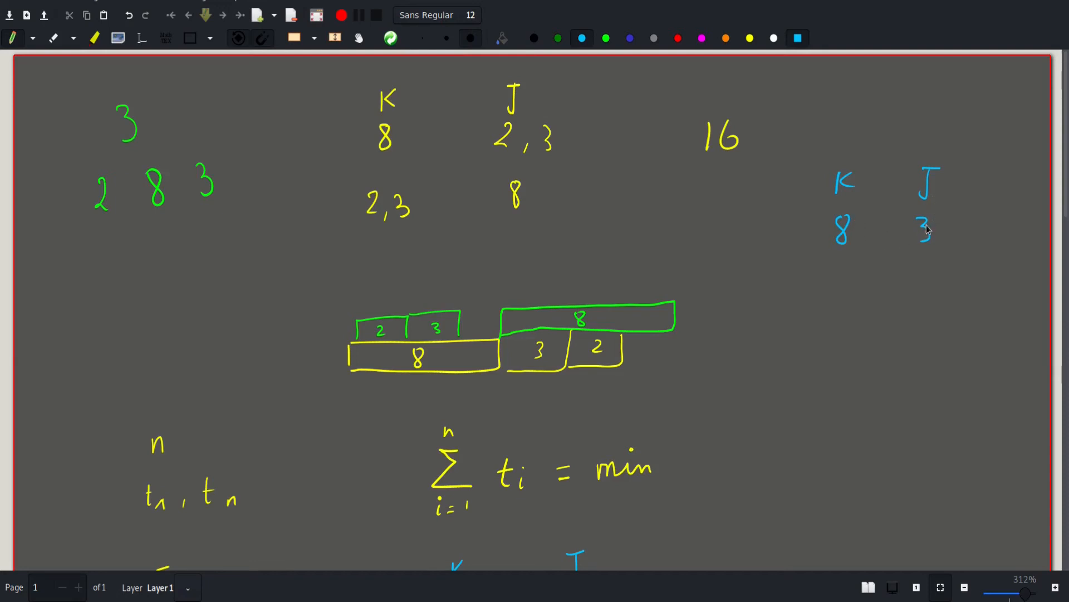
mouse_move(848, 201)
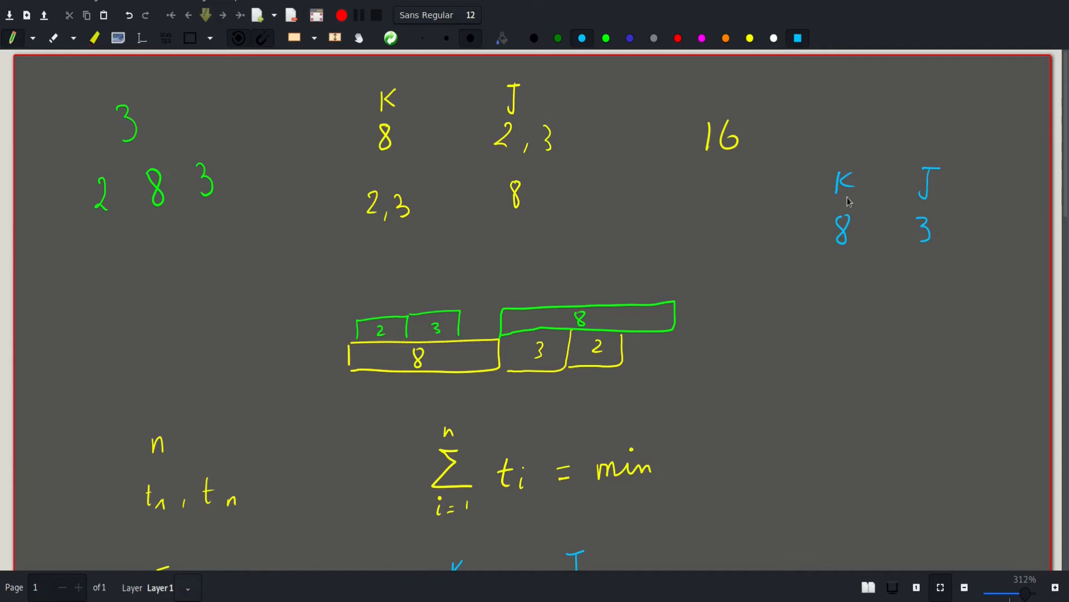
left_click_drag(838, 267, 849, 283)
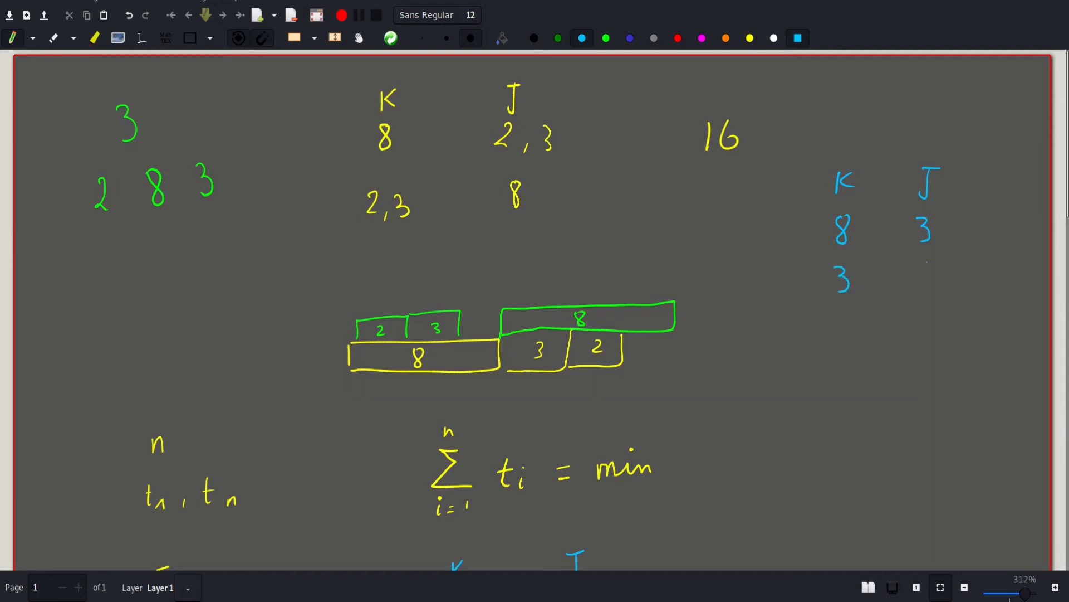
left_click_drag(918, 256, 938, 283)
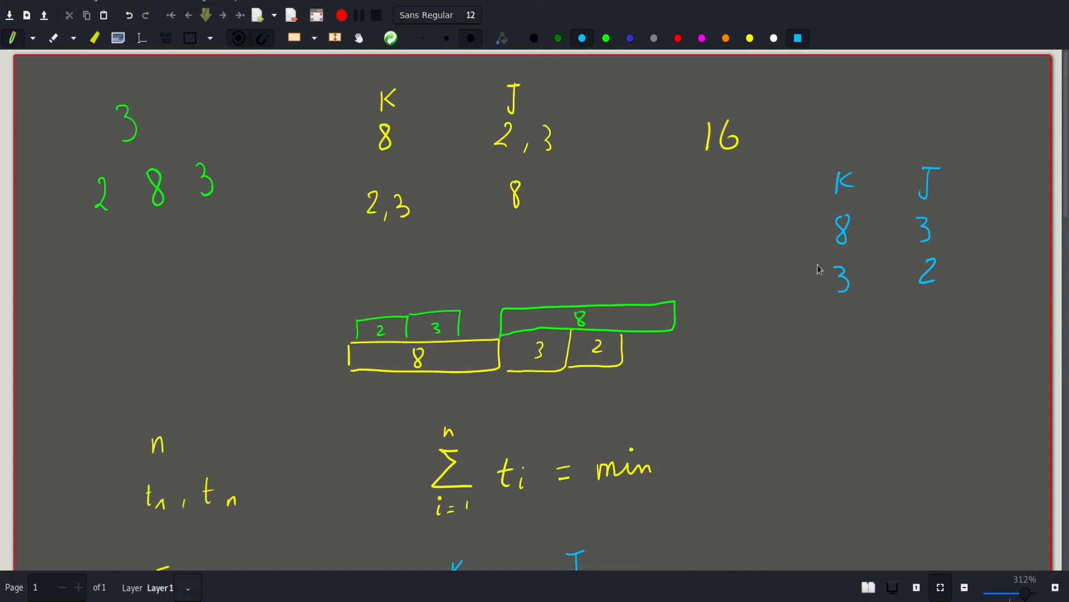
left_click_drag(835, 314, 849, 340)
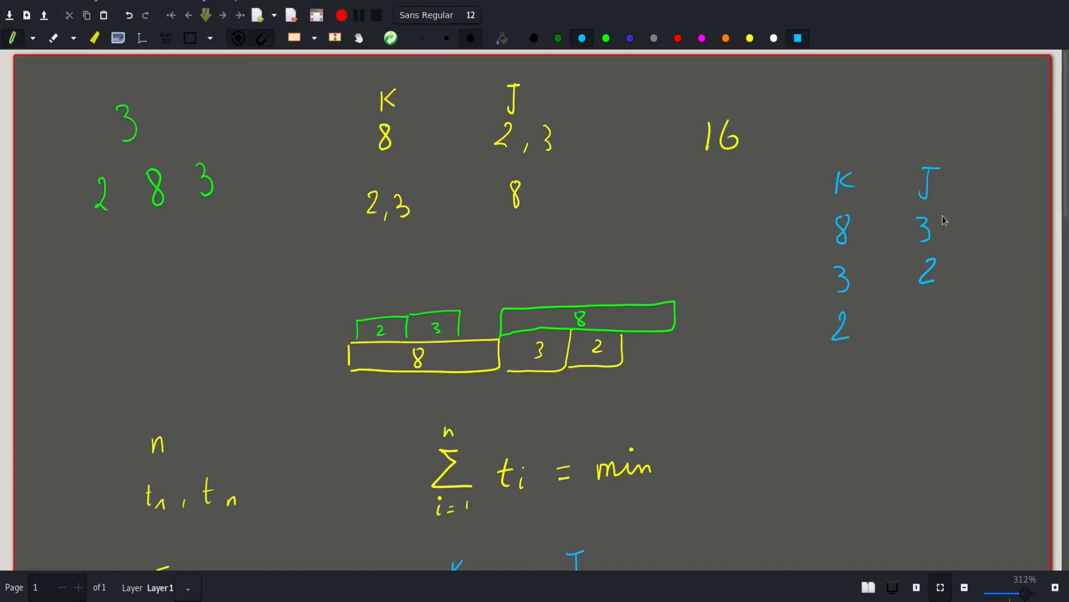
mouse_move(940, 220)
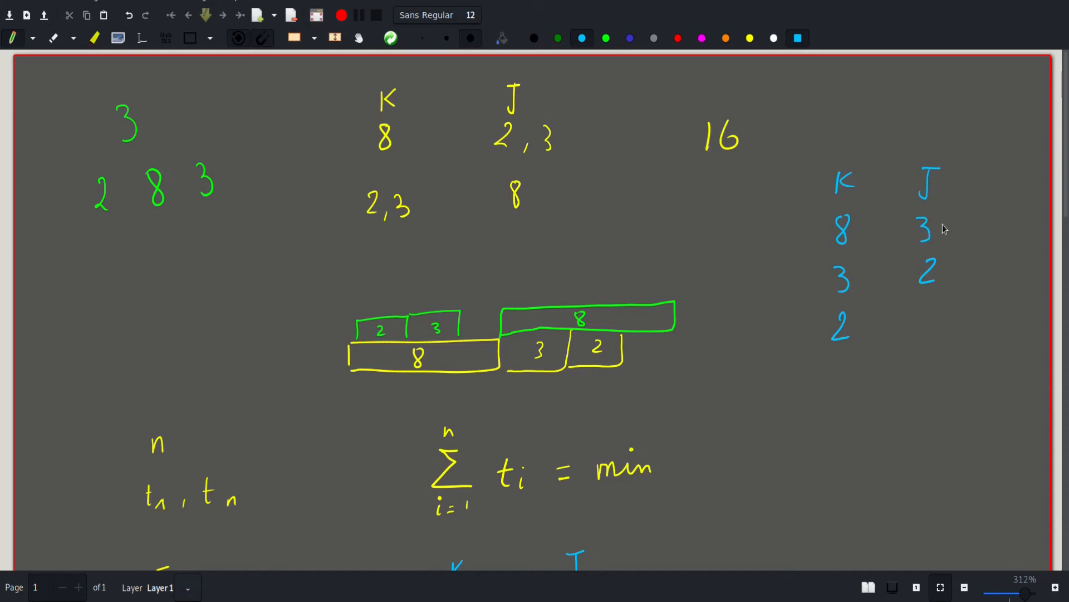
mouse_move(856, 212)
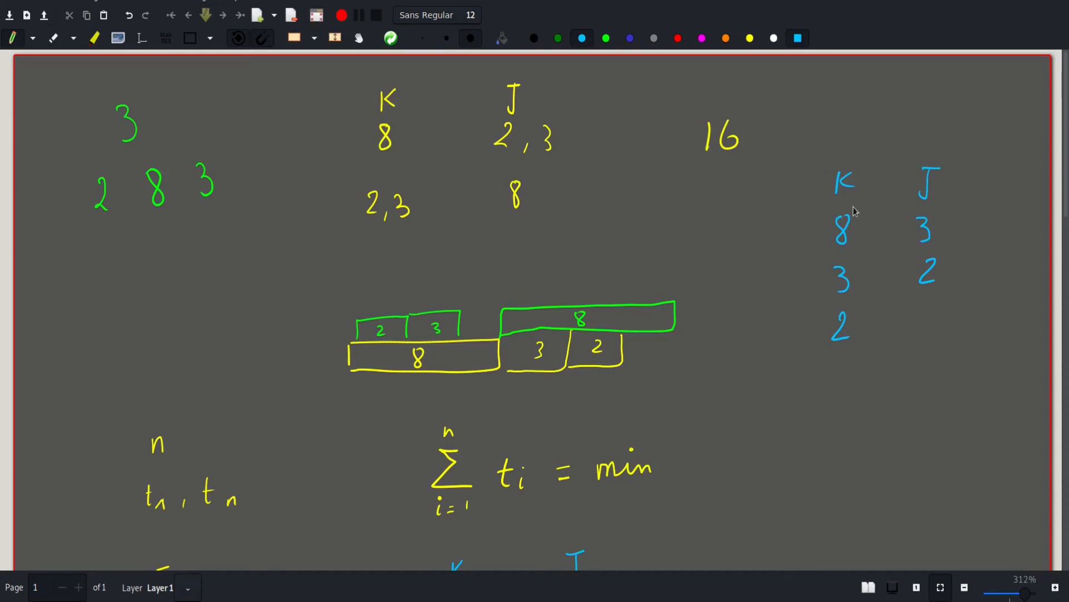
mouse_move(946, 269)
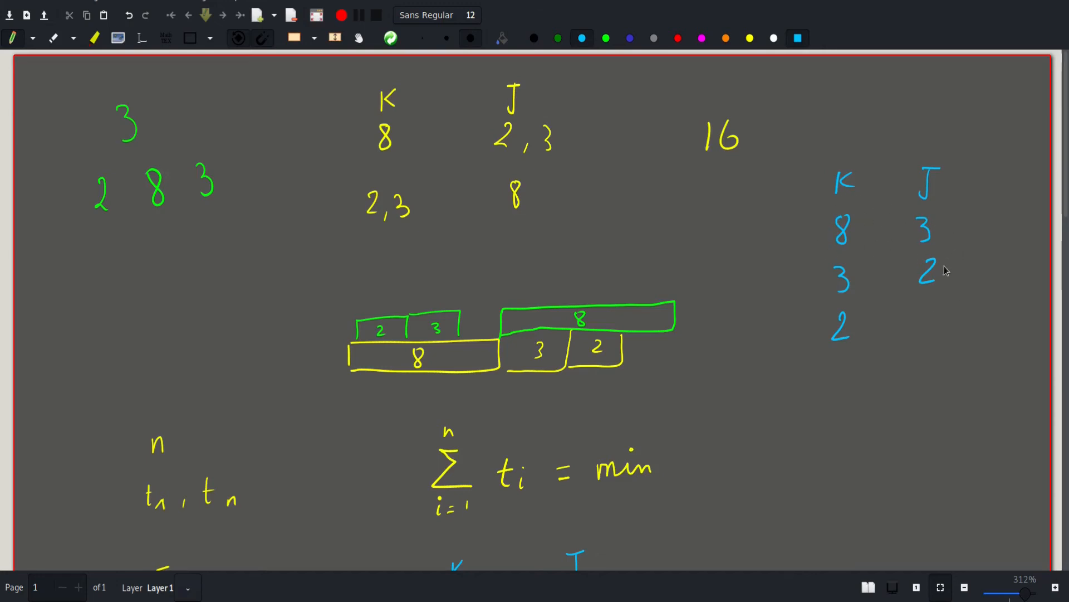
Cross between the K and J columns and bracket J's 3 and 2.
left_click_drag(908, 255, 887, 300)
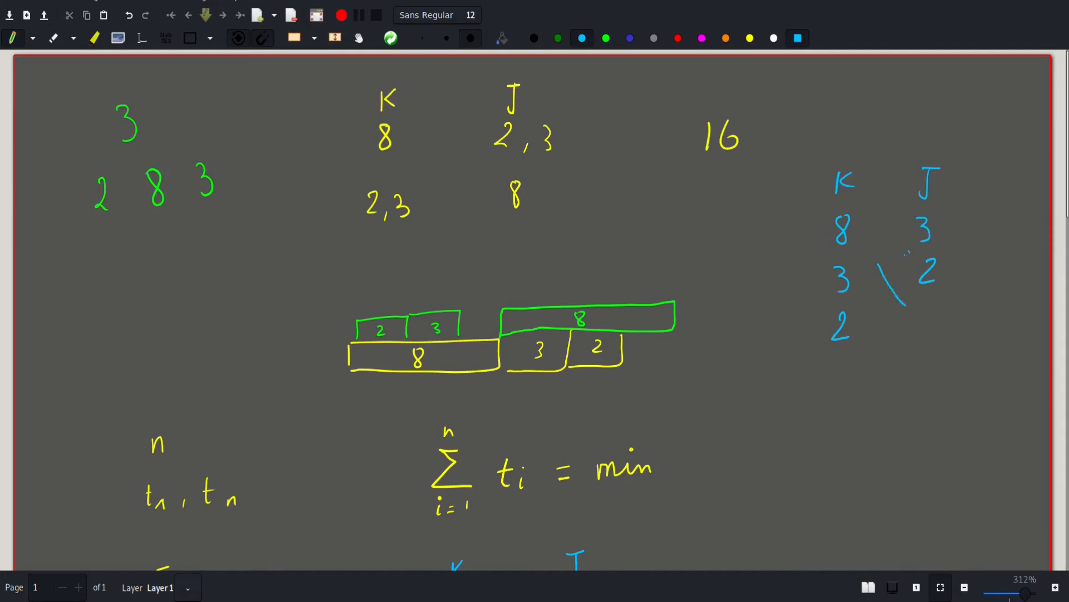
left_click_drag(868, 315, 908, 252)
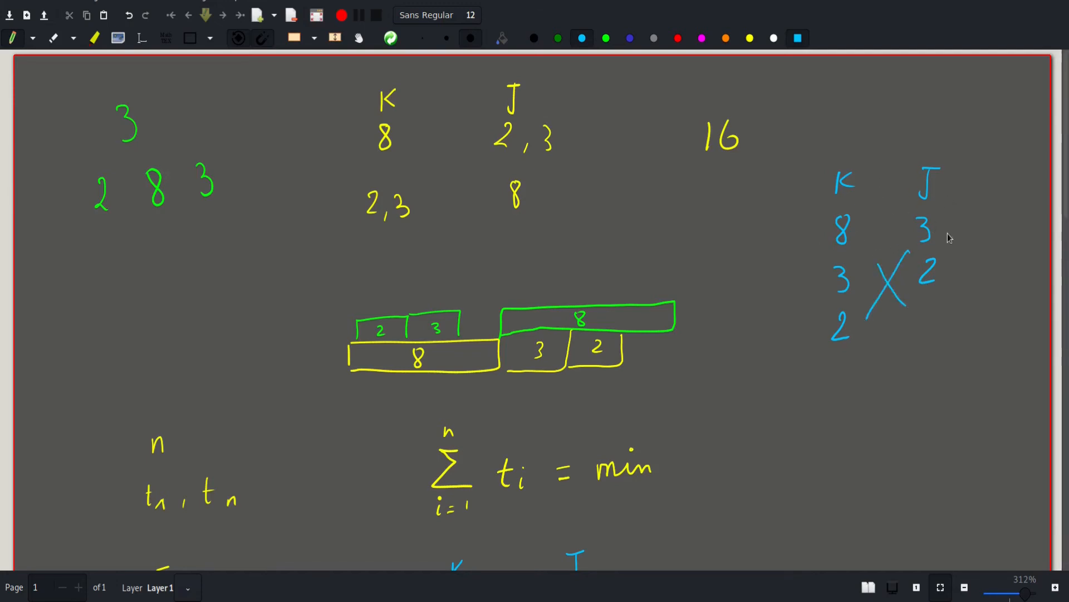
mouse_move(268, 247)
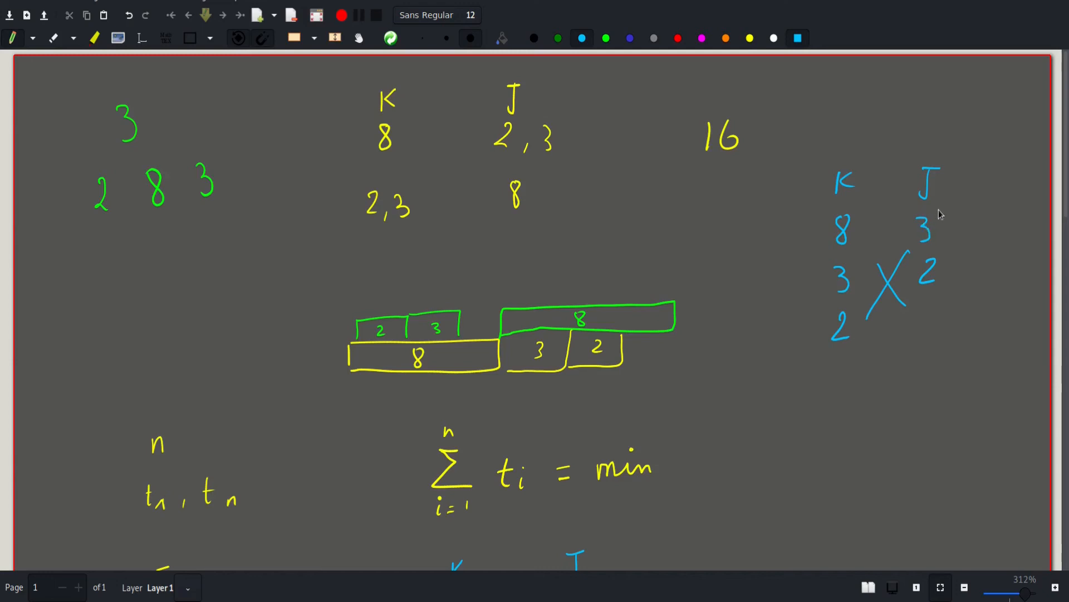
mouse_move(899, 240)
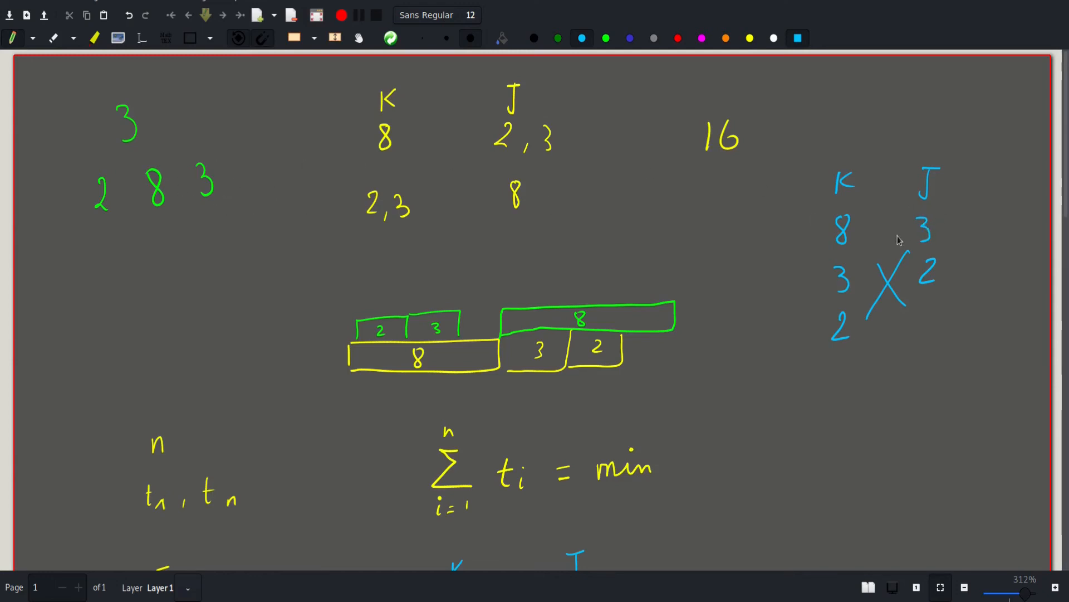
left_click_drag(900, 212, 921, 300)
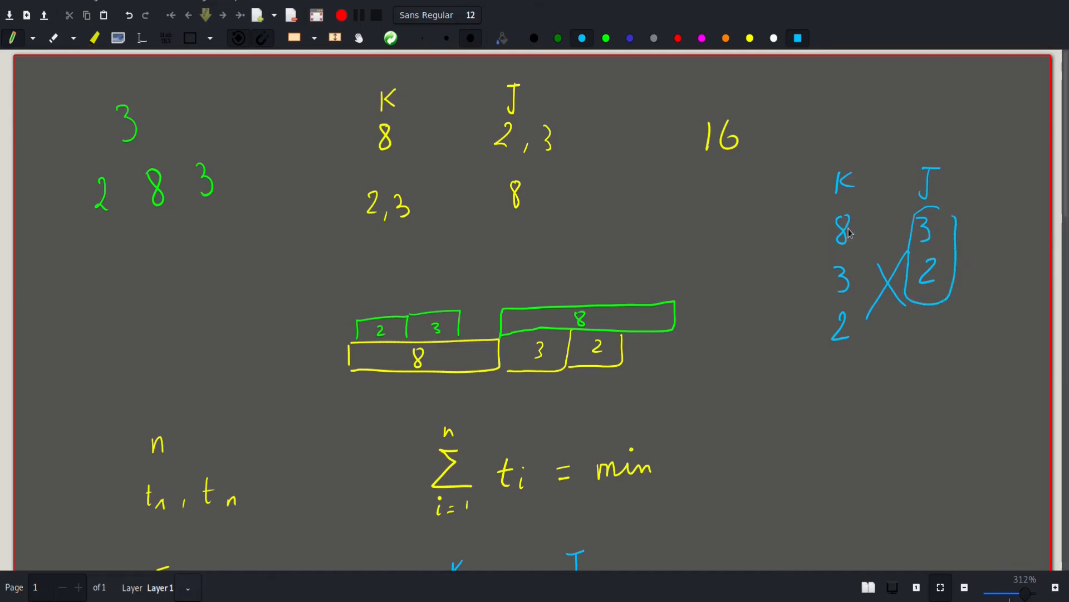
mouse_move(866, 228)
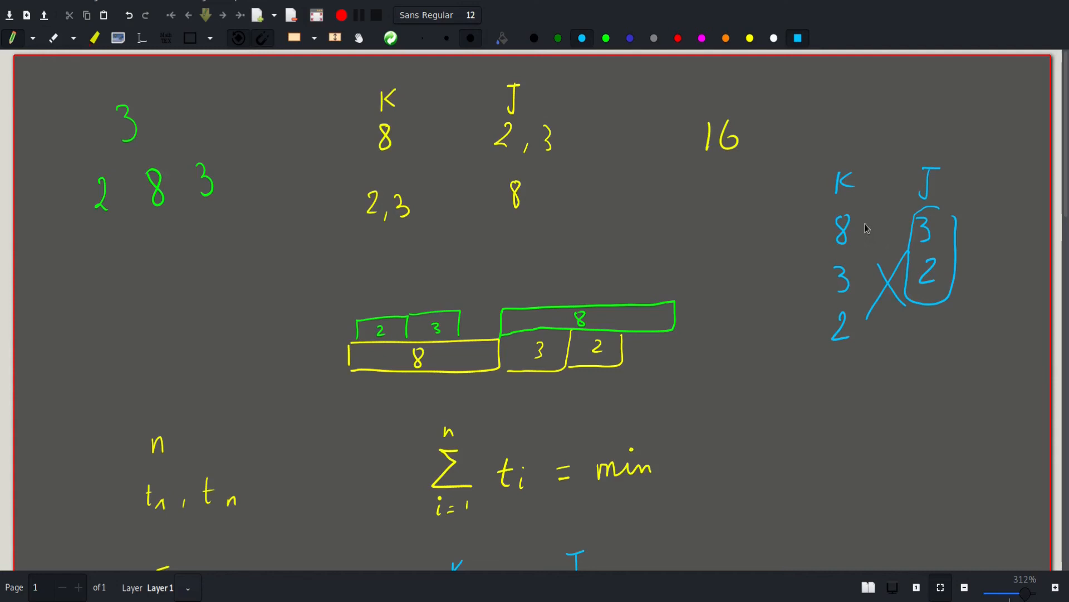
mouse_move(134, 216)
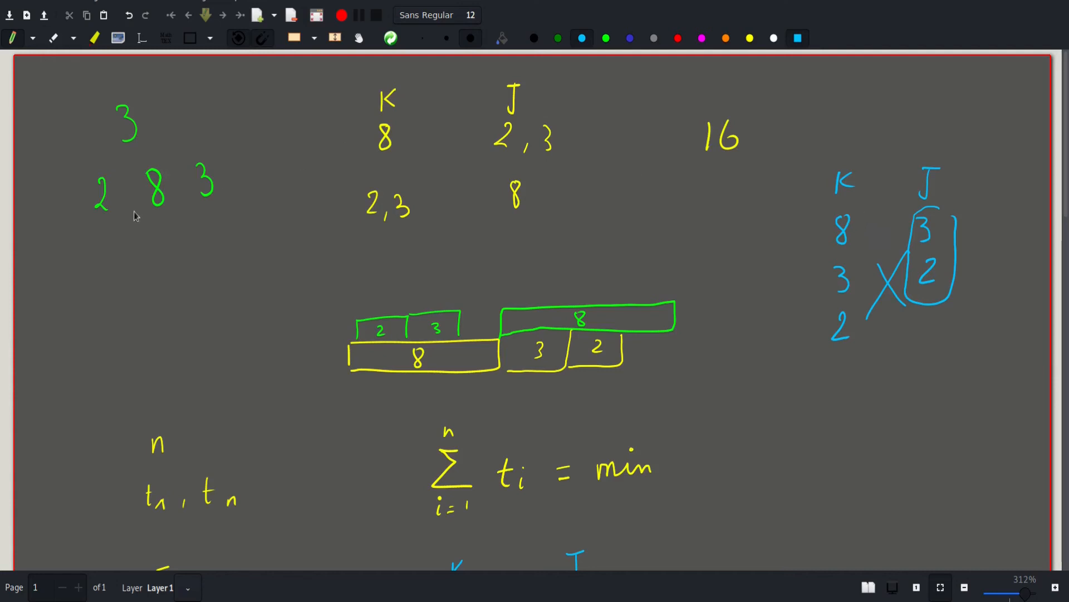
mouse_move(182, 217)
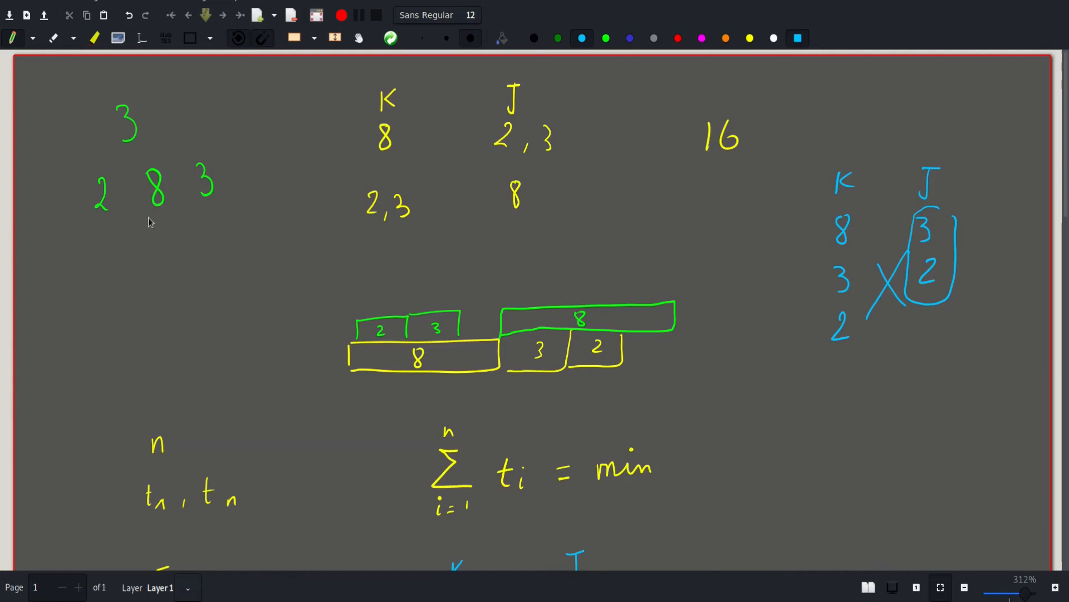
Draw a cyan X beside the Σ t_i = min formula.
scroll("down", 3)
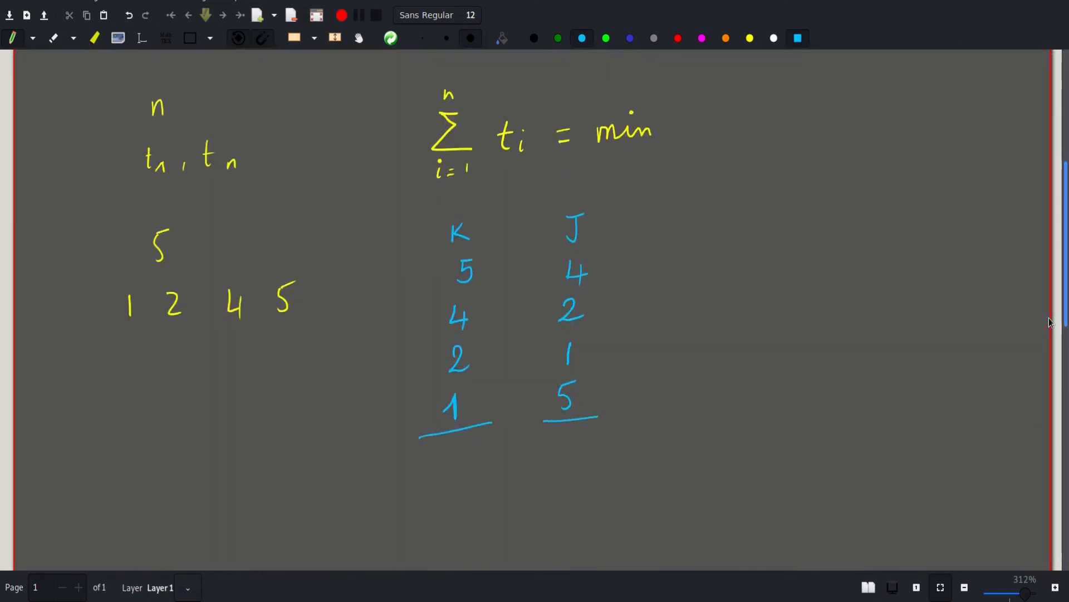
scroll("down", 3)
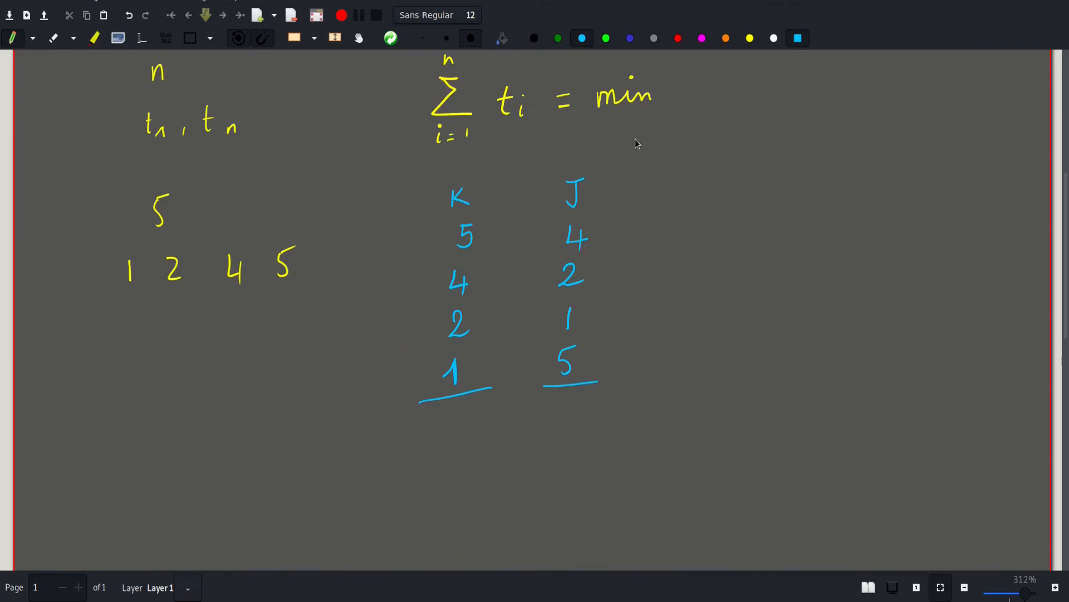
left_click_drag(665, 89, 692, 126)
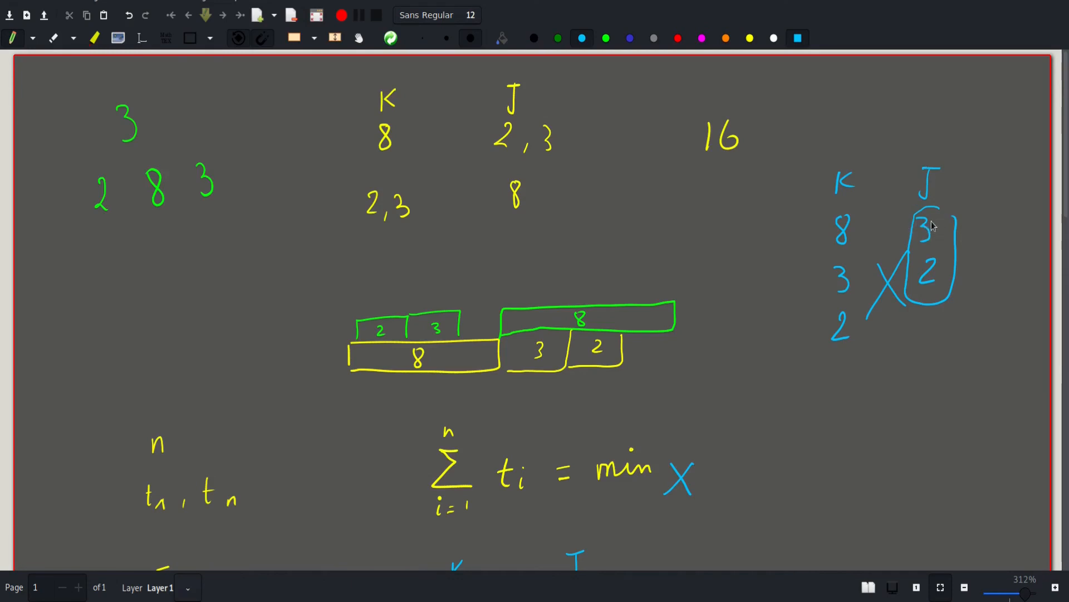
mouse_move(779, 241)
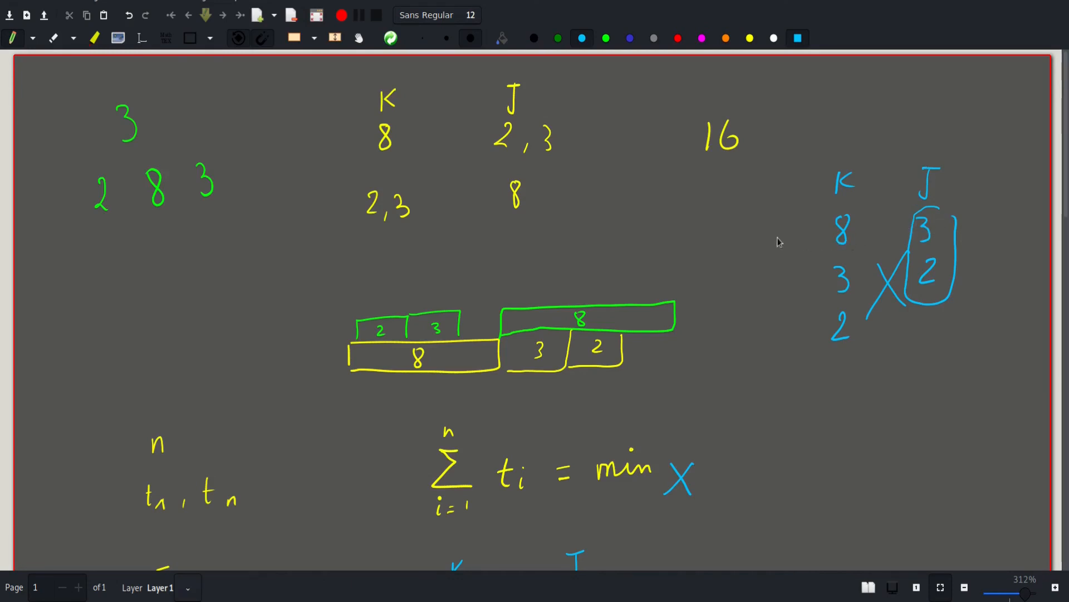
Draw cyan arrows at the 8 in K's list and at both 8-minute bars.
left_click_drag(777, 235, 808, 232)
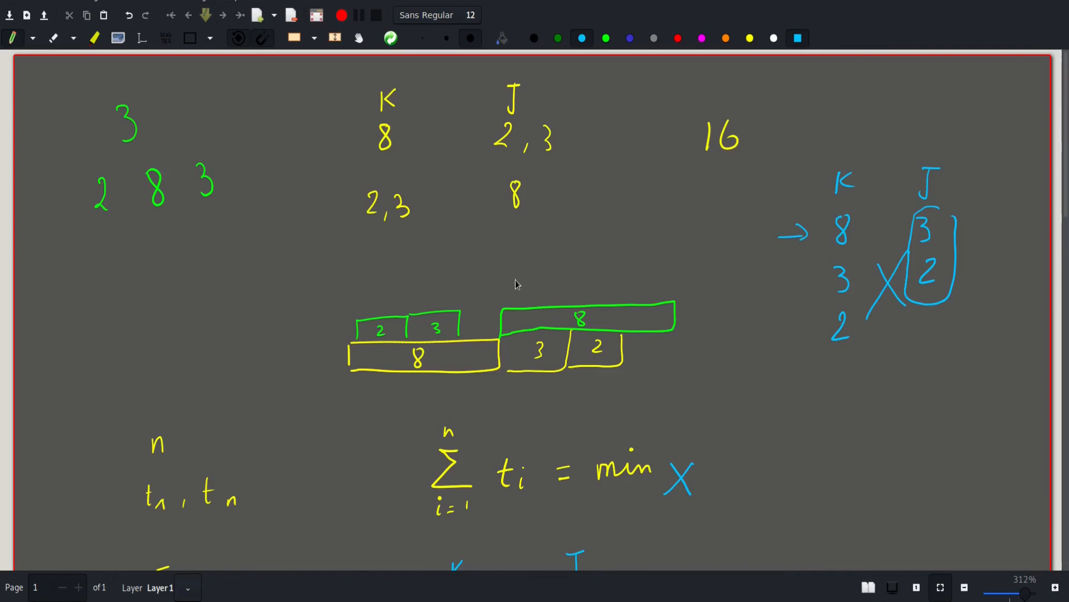
left_click_drag(593, 270, 573, 300)
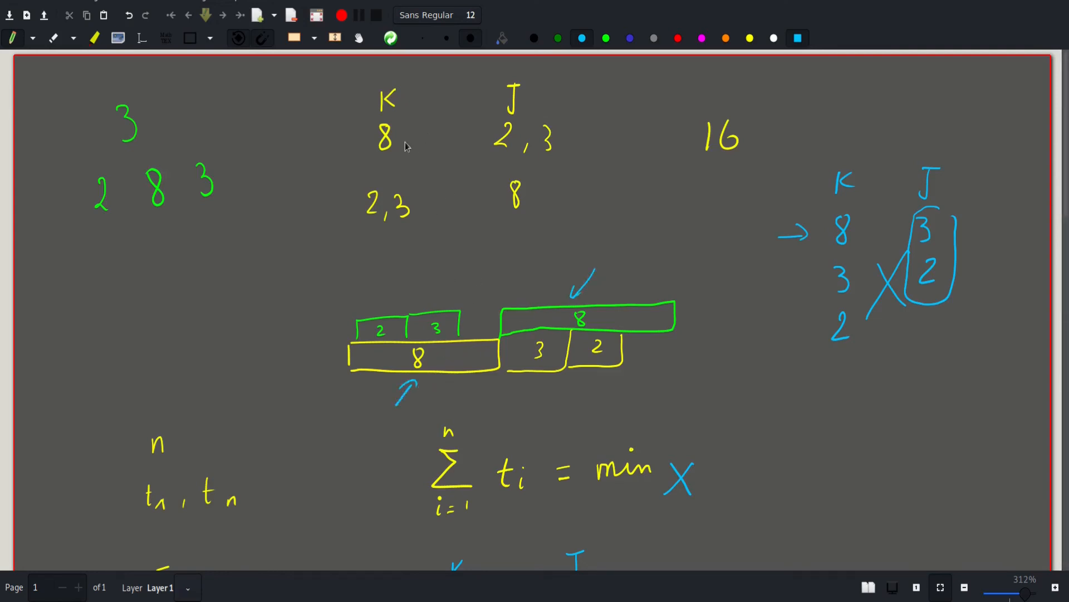
mouse_move(496, 321)
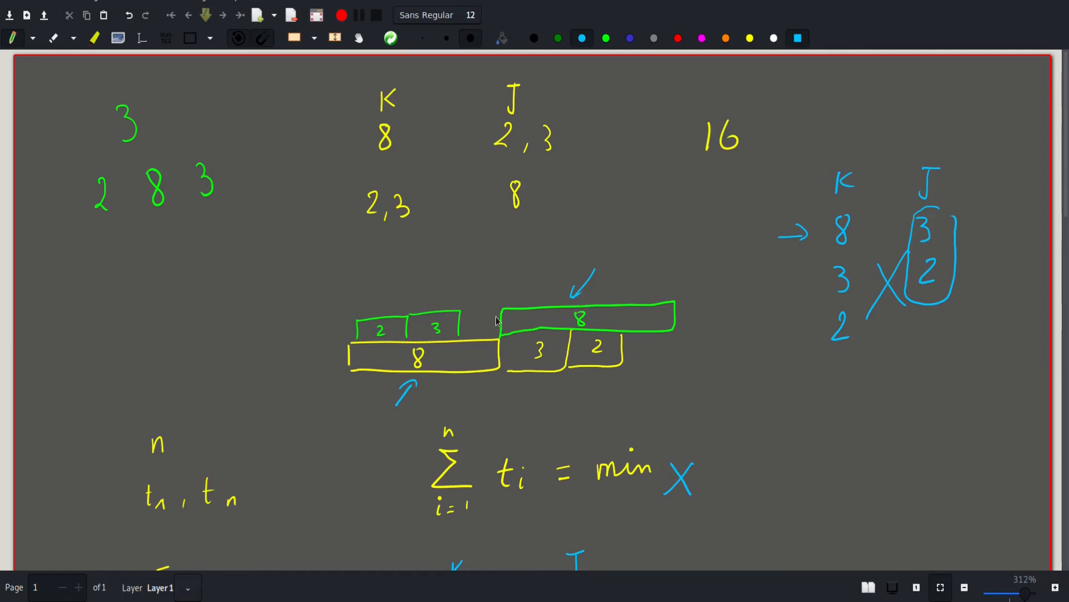
mouse_move(516, 316)
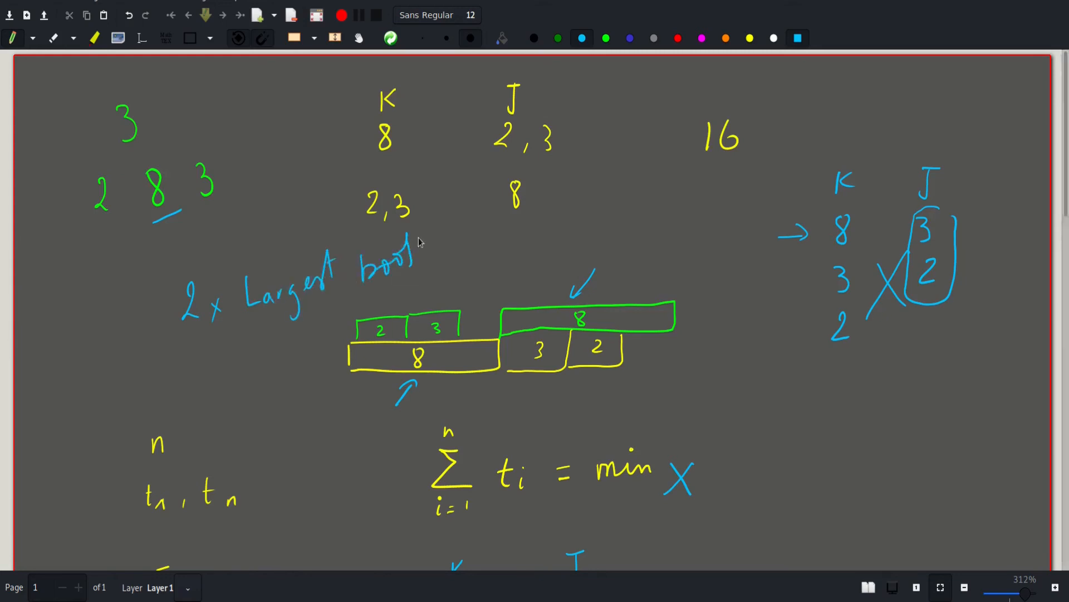
Add 'sum of all books', mark zero gaps between bars, and underline '2 x Largest book'.
scroll("down", 3)
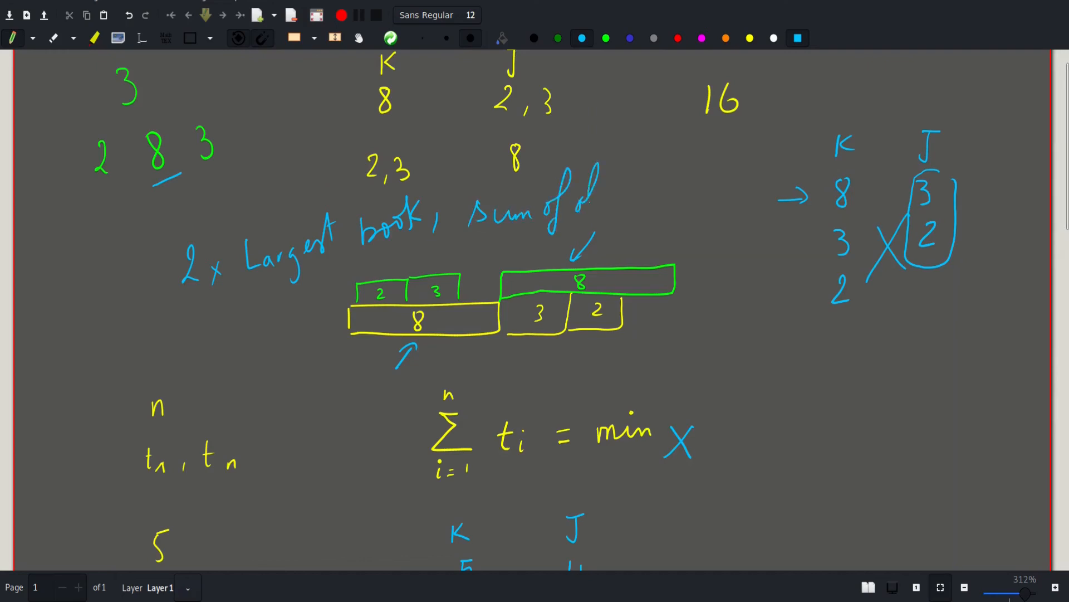
left_click_drag(566, 191, 675, 197)
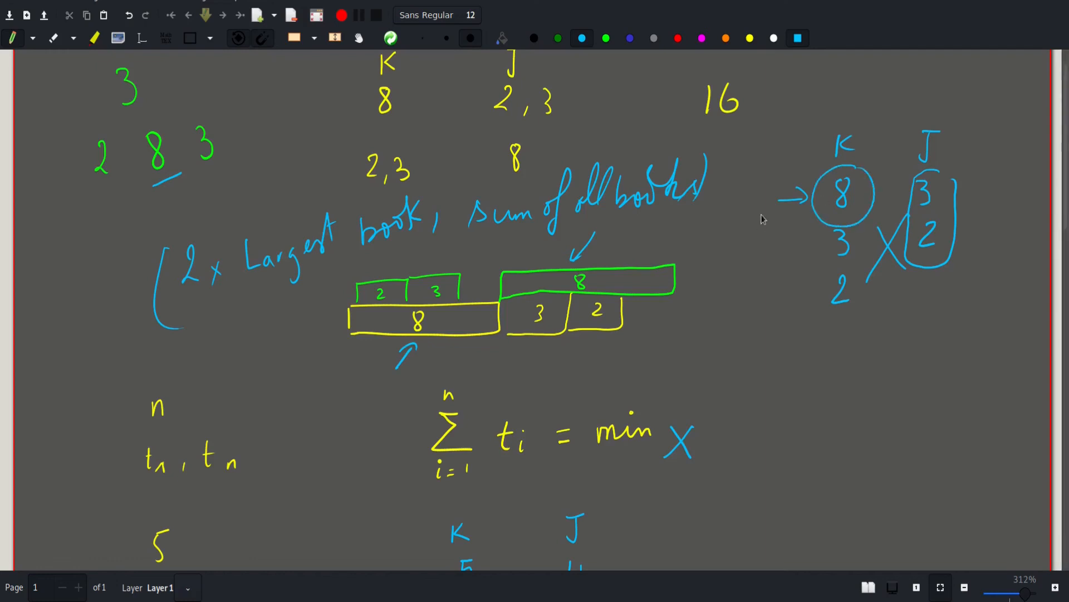
mouse_move(222, 208)
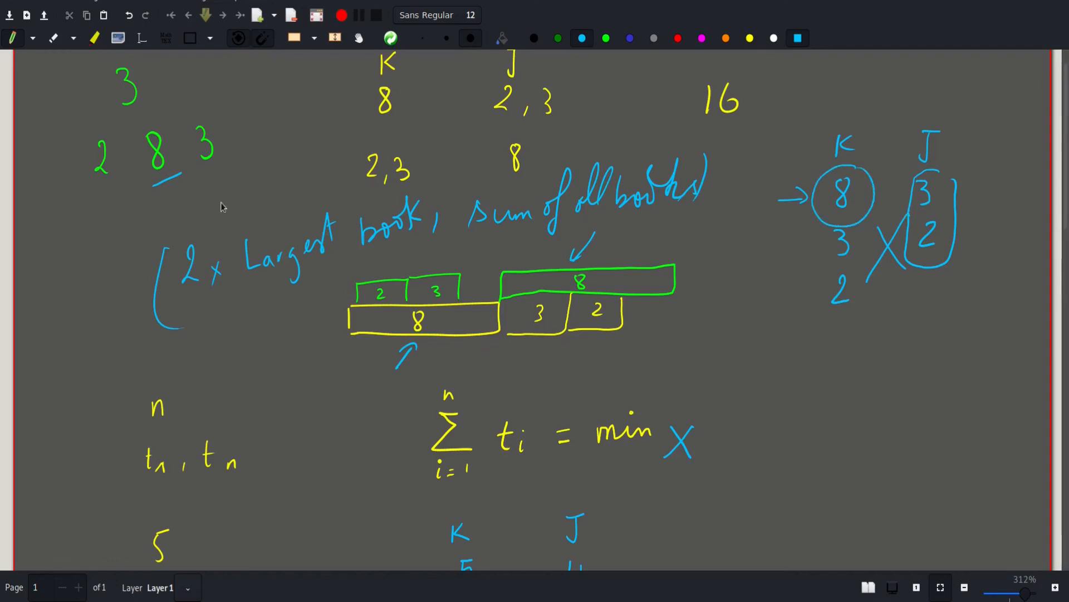
left_click_drag(484, 273, 474, 290)
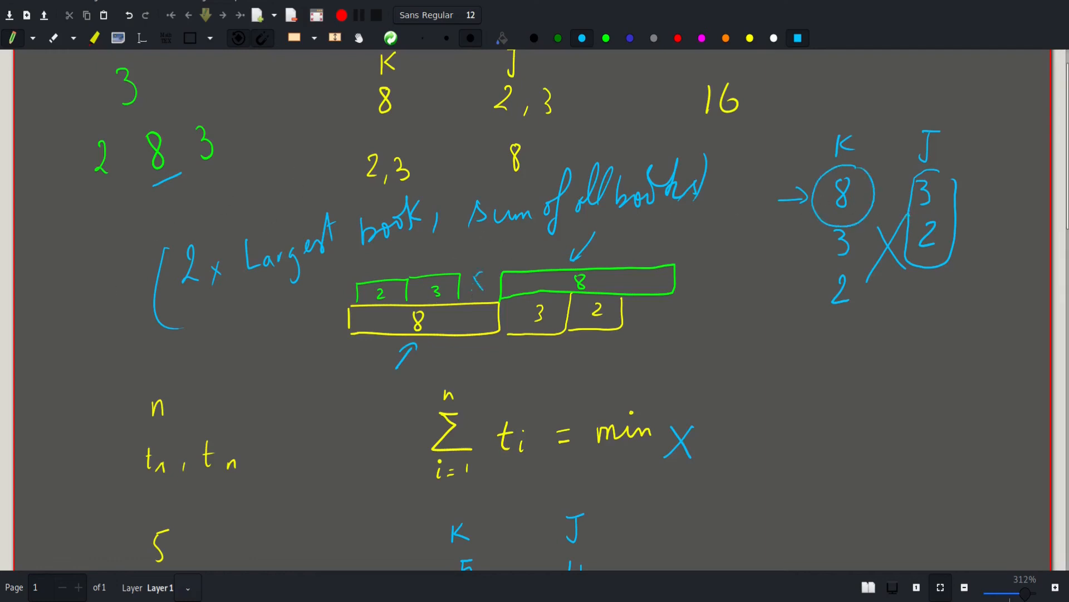
left_click_drag(477, 283, 655, 306)
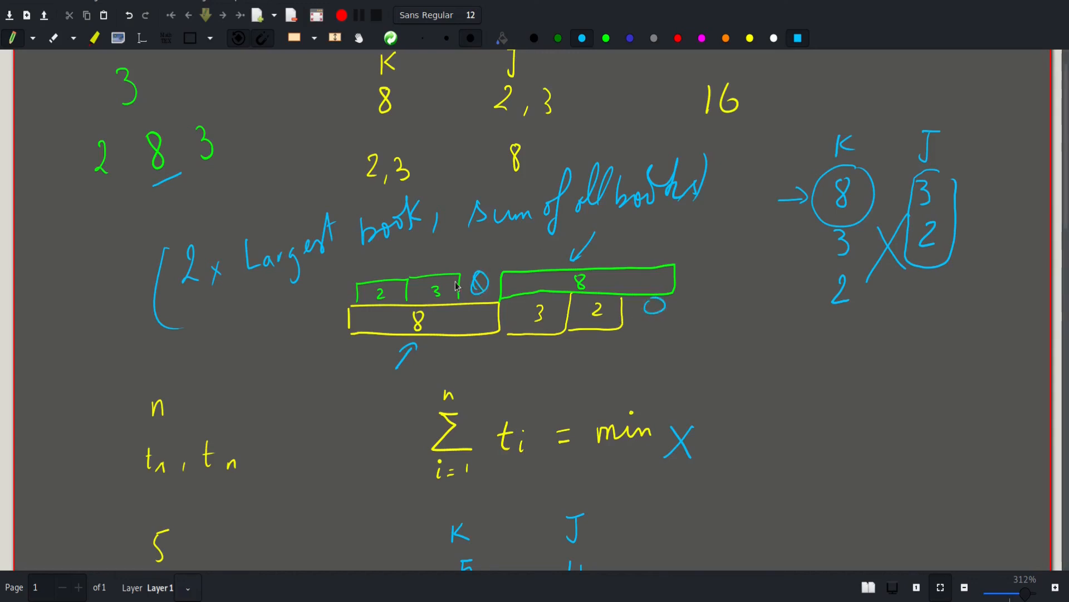
left_click_drag(185, 309, 462, 245)
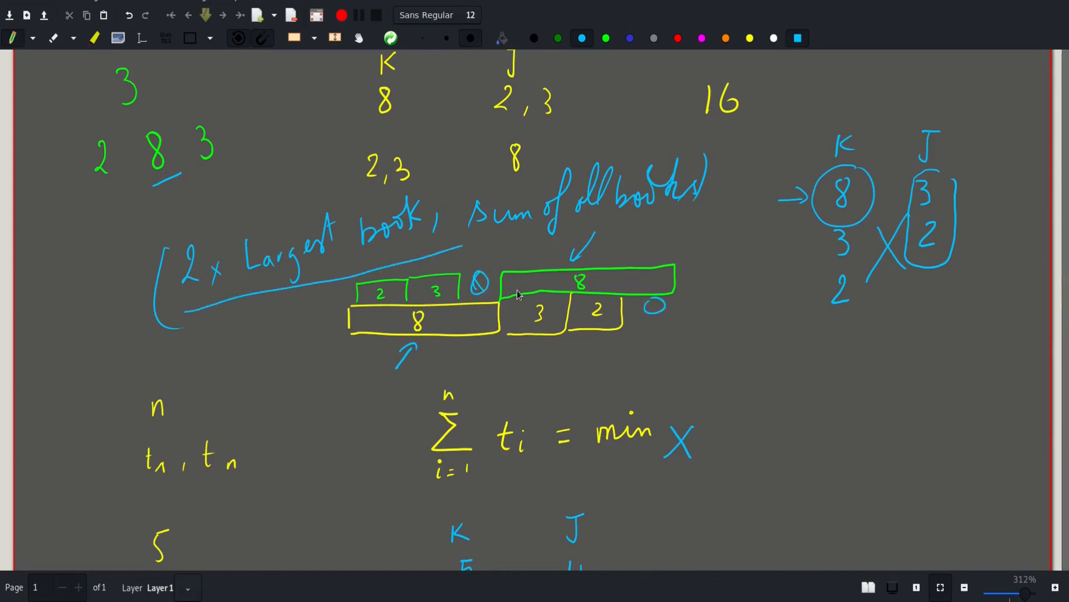
mouse_move(538, 181)
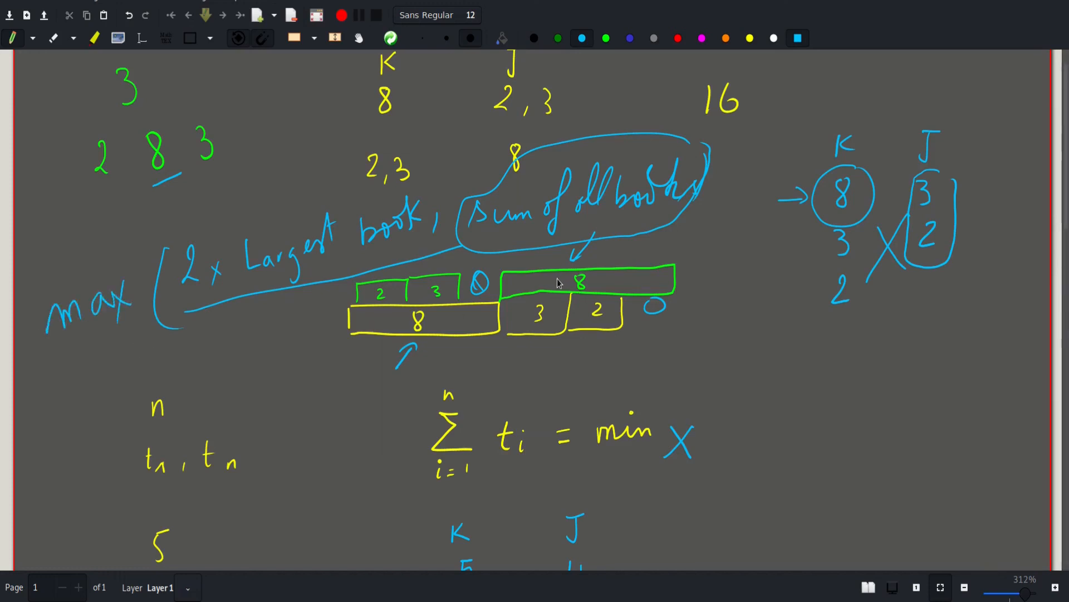
mouse_move(552, 271)
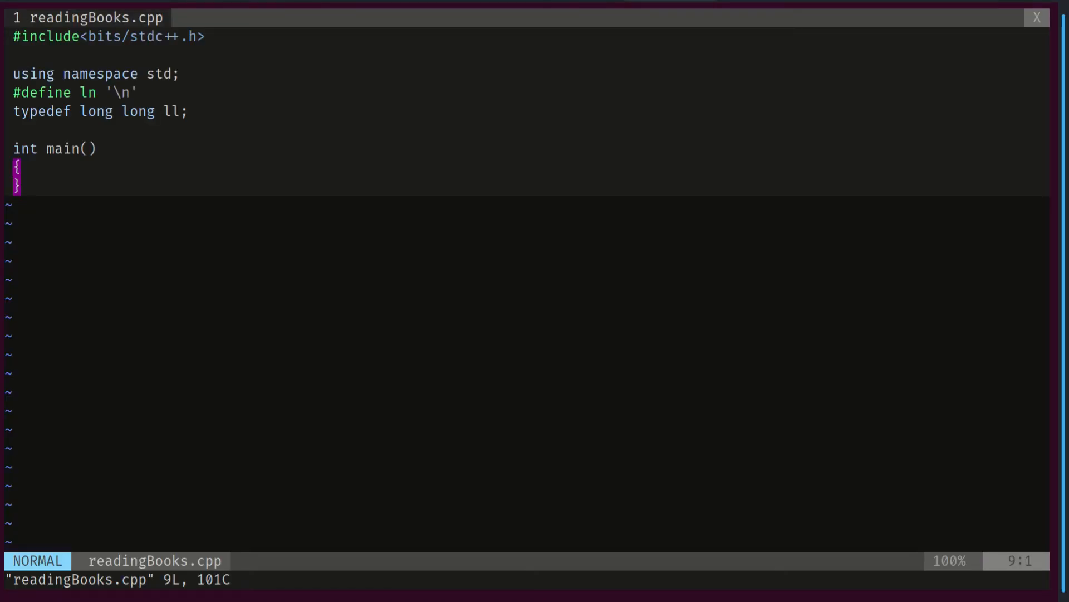
Write main with int n, vector<int> books(n), ll sum = 0, an input for-loop, and sort(books).
type("int n;")
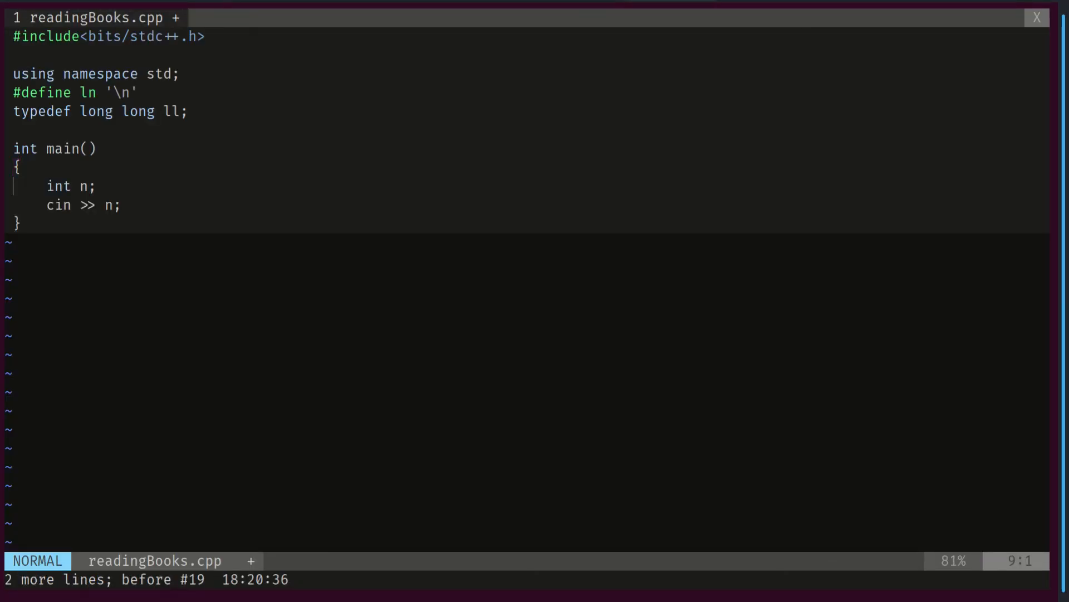
type("vector<int> books(n);")
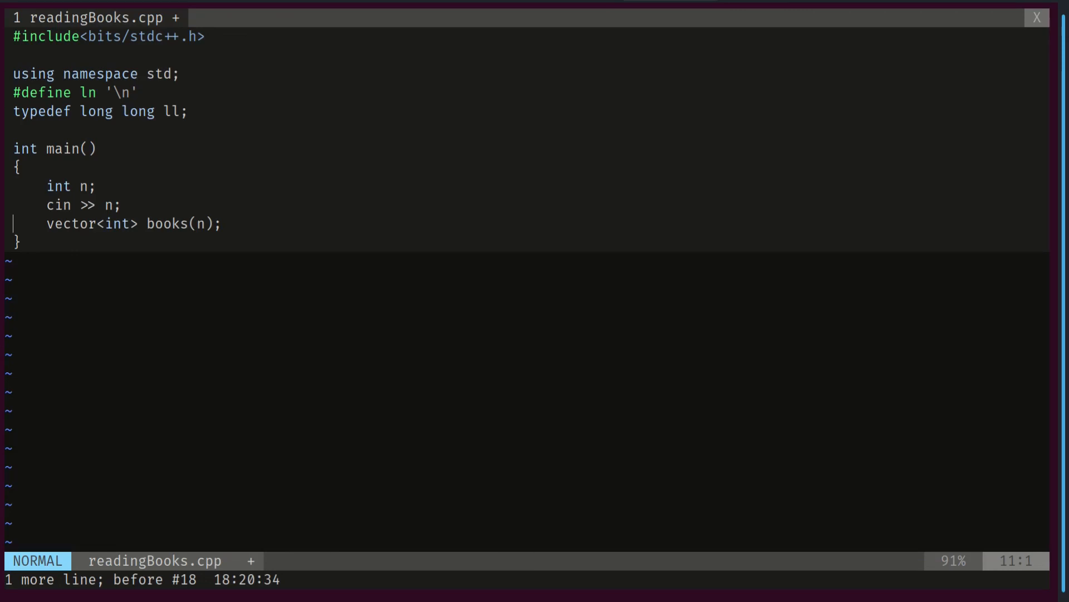
type("ll sum = 0;")
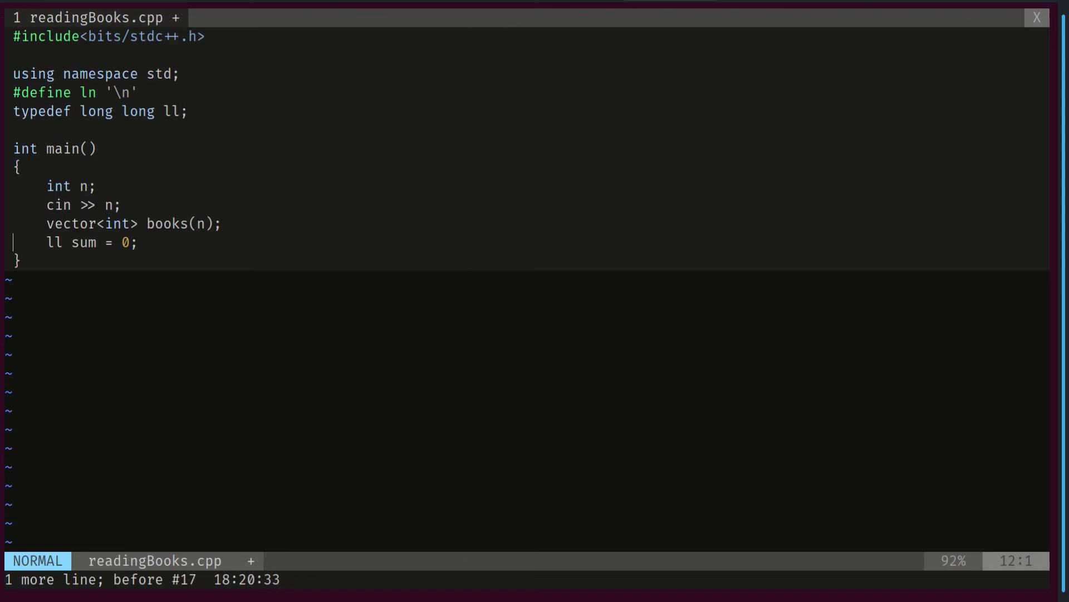
type("for(int i = 0; i < n; i++)\\n{\\n}")
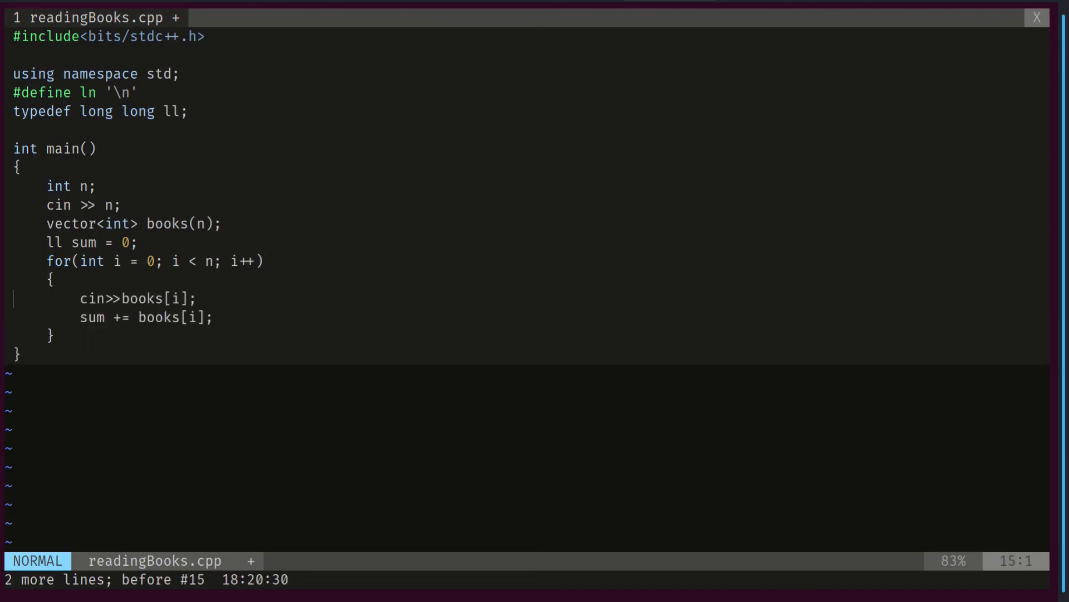
key("j")
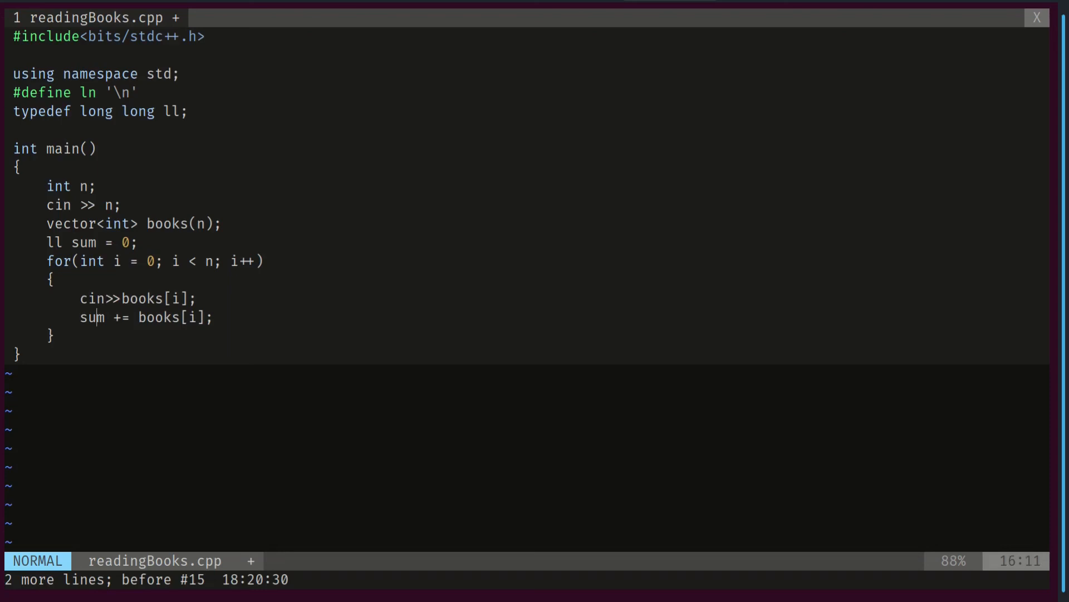
type("sort(books.begin(), books.end());")
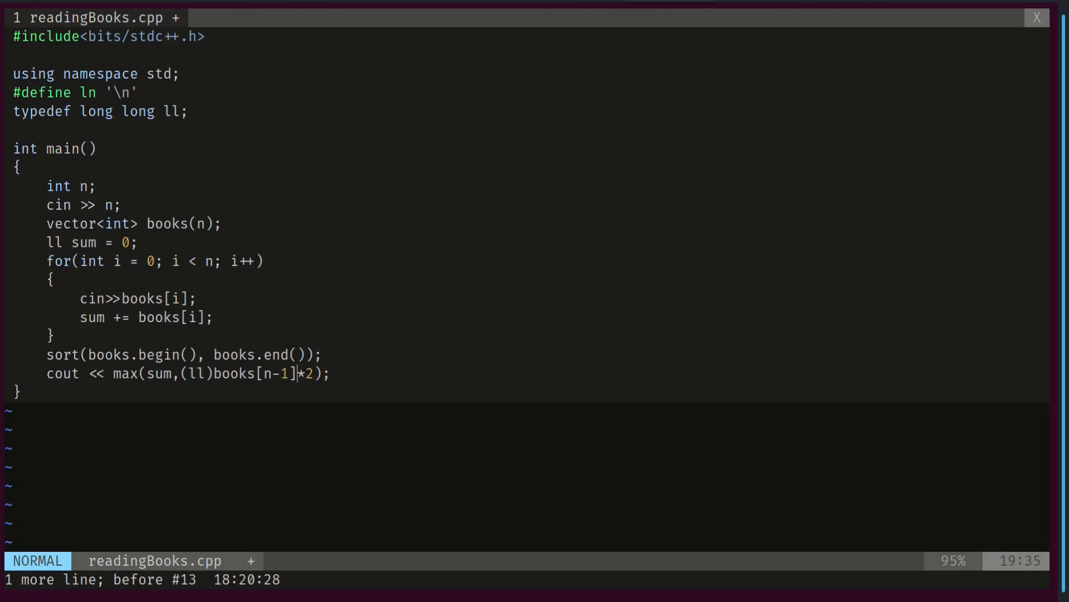
key("h")
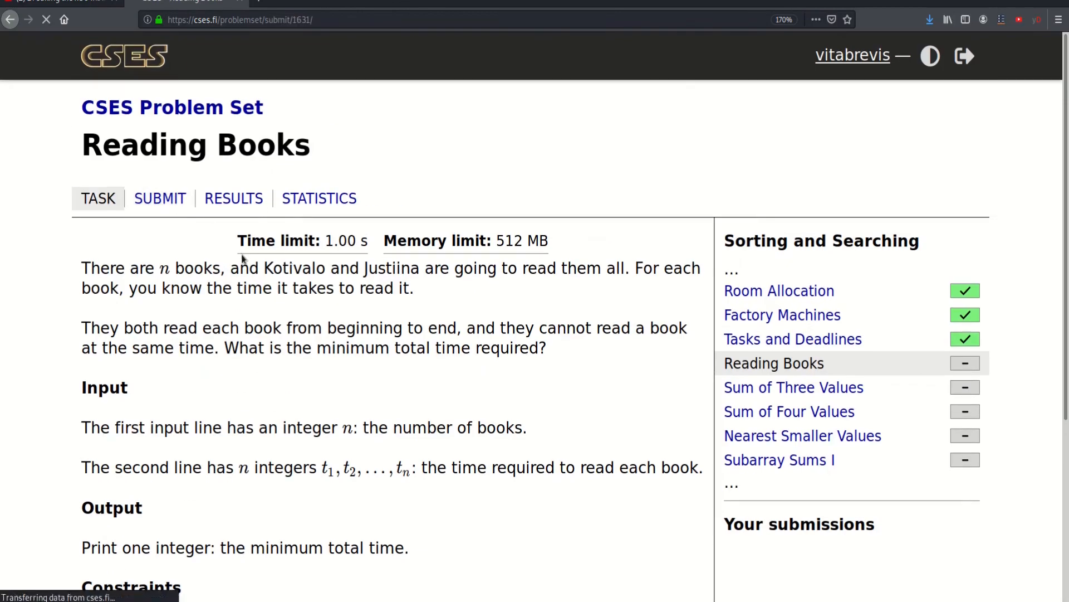
Submit readingBooks.cpp as a C++11 solution to Reading Books.
left_click(160, 198)
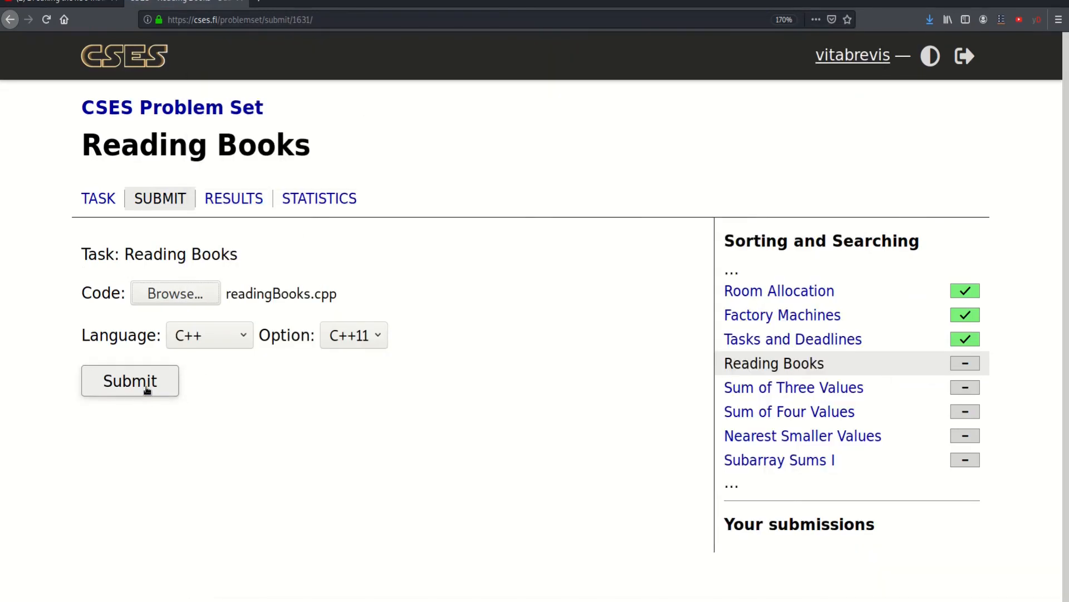
left_click(129, 381)
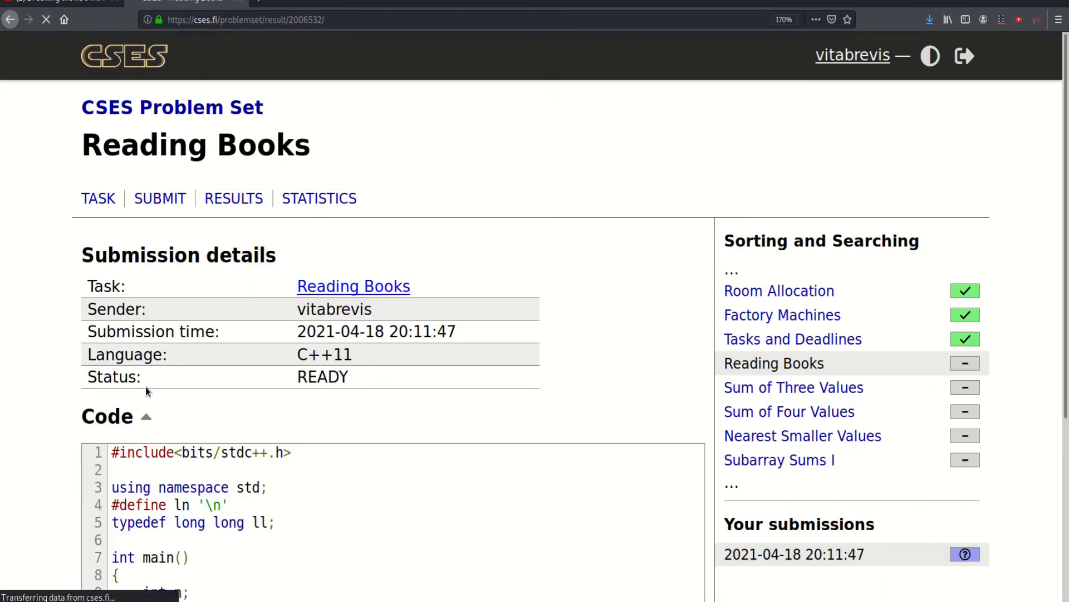